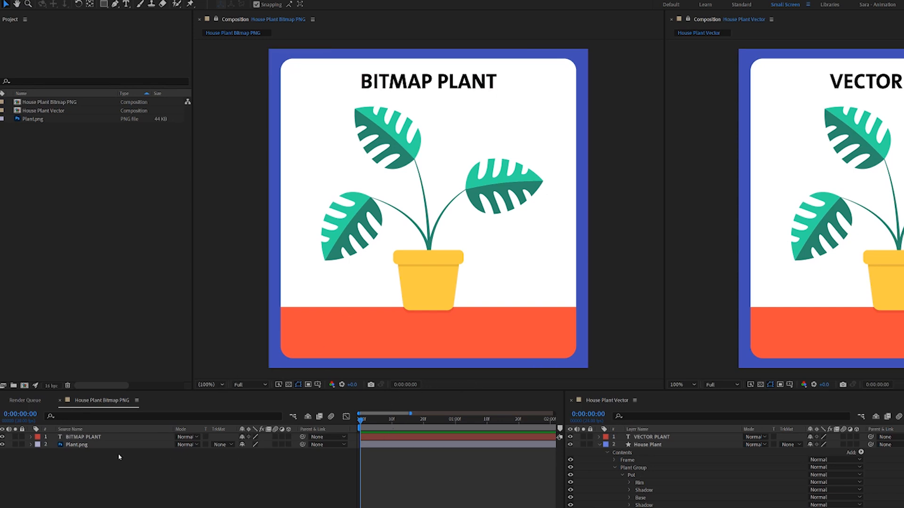
Step: Scale the Plant.png bitmap layer to 800% so its stems fill the comp
left_click(75, 444)
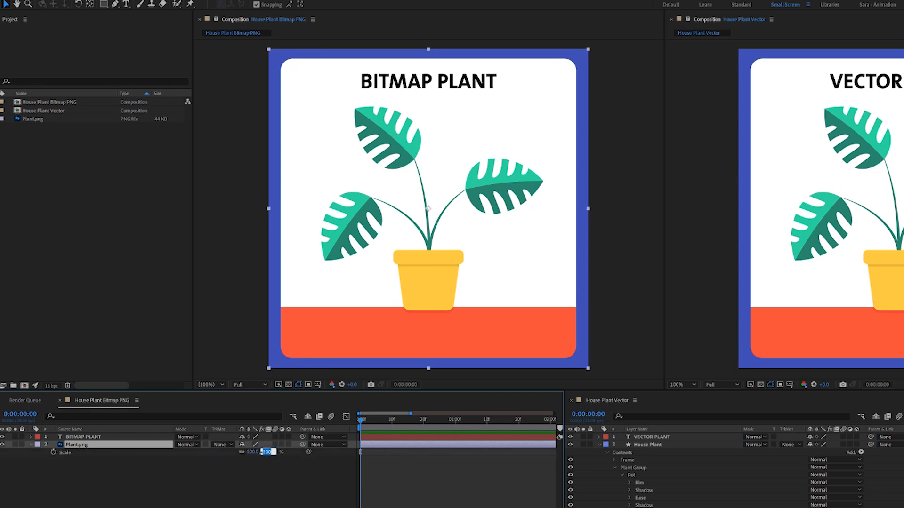
type("800.0")
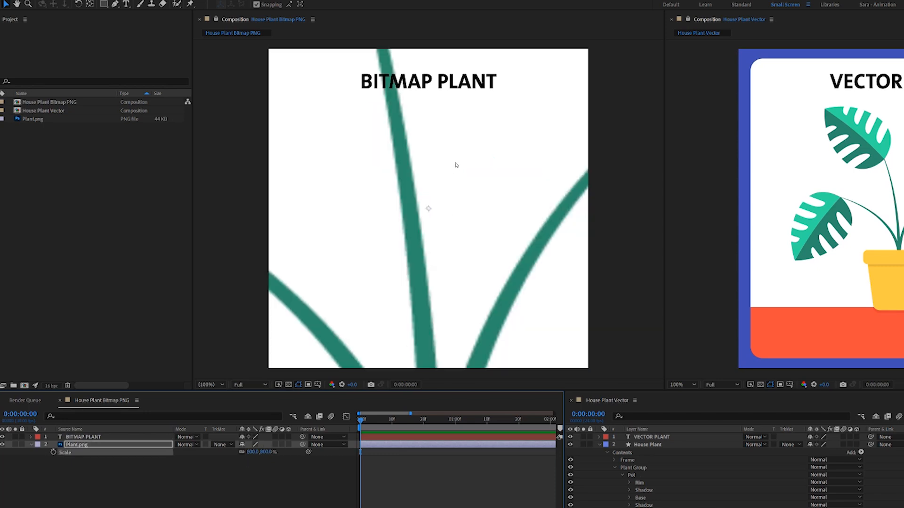
mouse_move(449, 168)
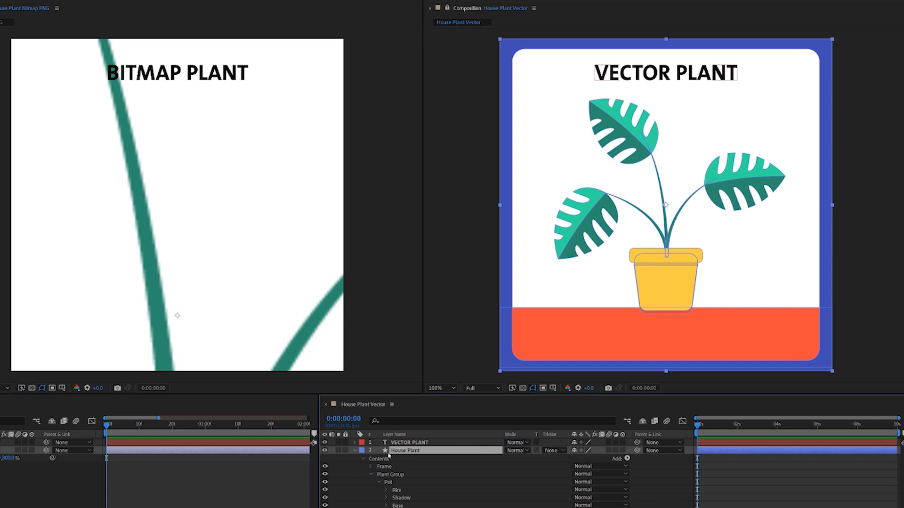
Step: Select the House Plant shape layer and set its Scale to 800%
left_click(372, 466)
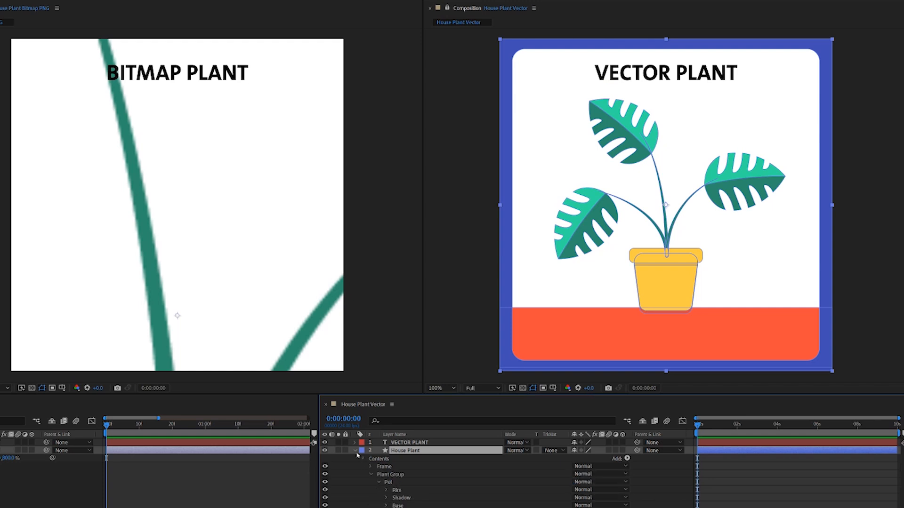
left_click(355, 458)
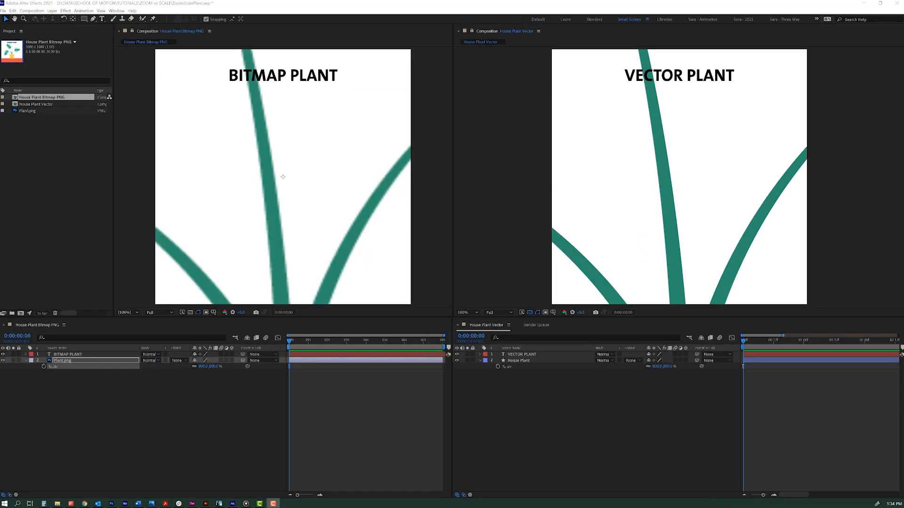
mouse_move(515, 267)
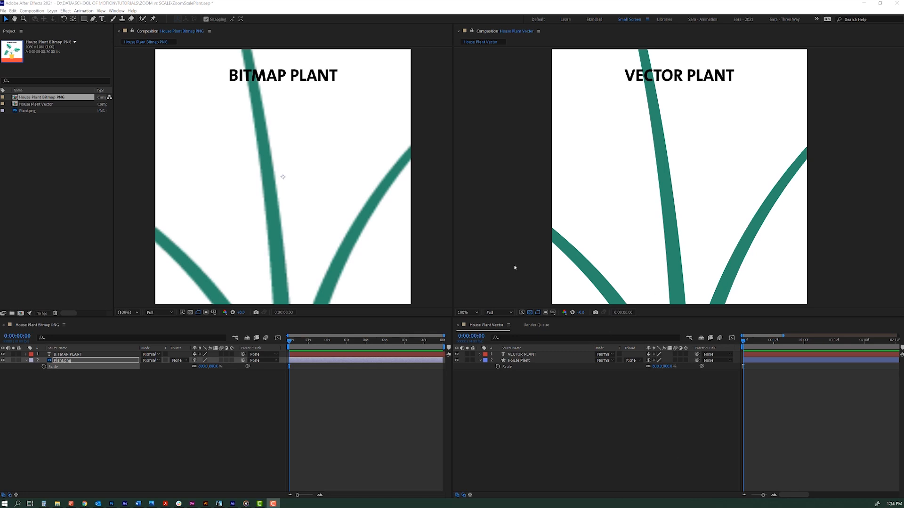
mouse_move(462, 300)
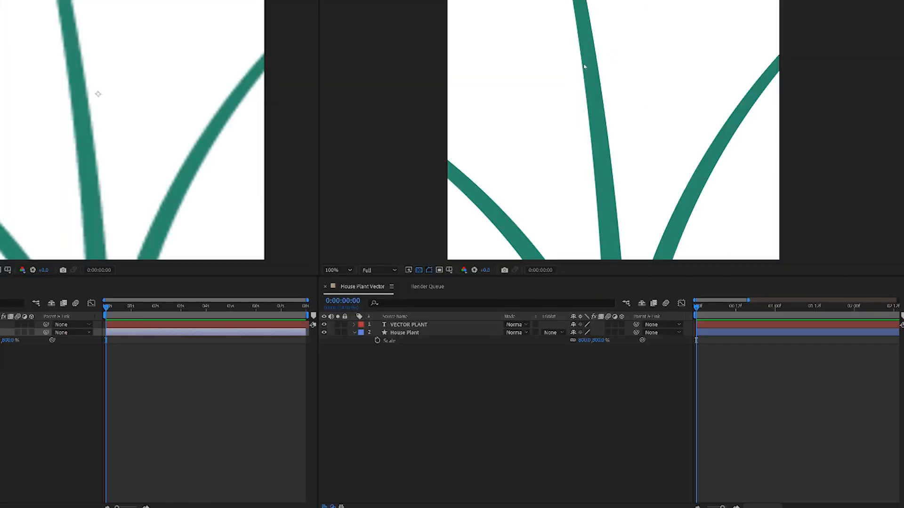
left_click(404, 332)
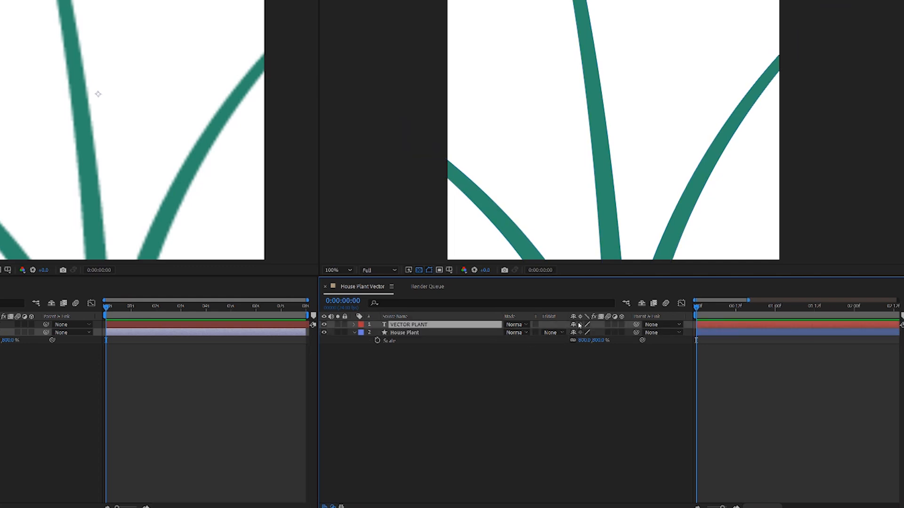
mouse_move(584, 317)
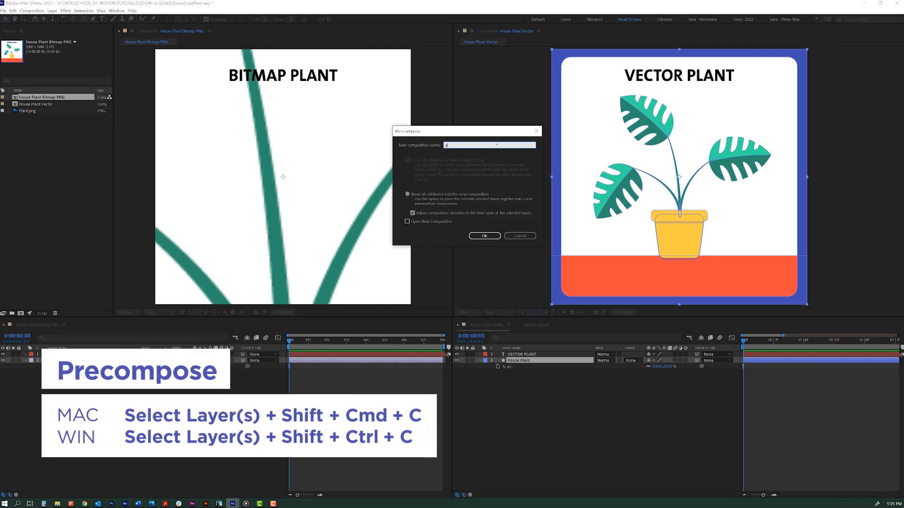
Step: Precompose House Plant as 'plant precomp' and reveal its Scale property
type("plant precomp")
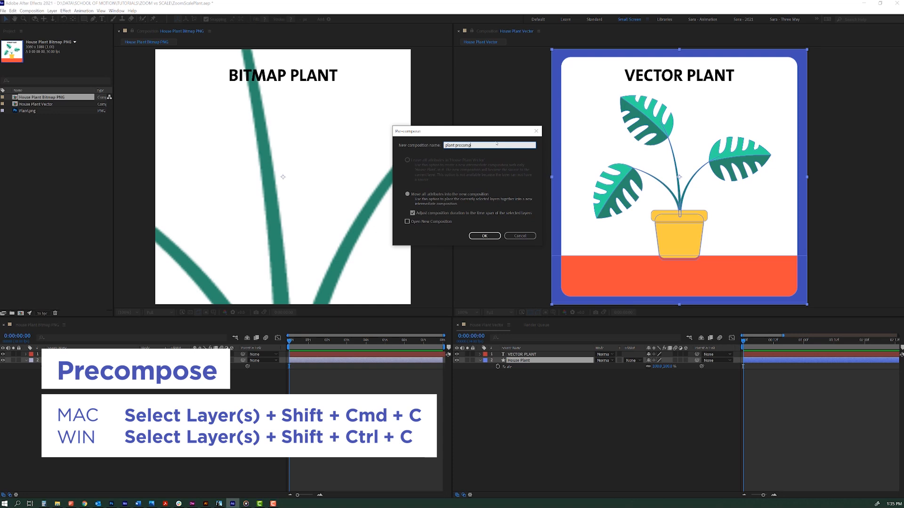
left_click(484, 235)
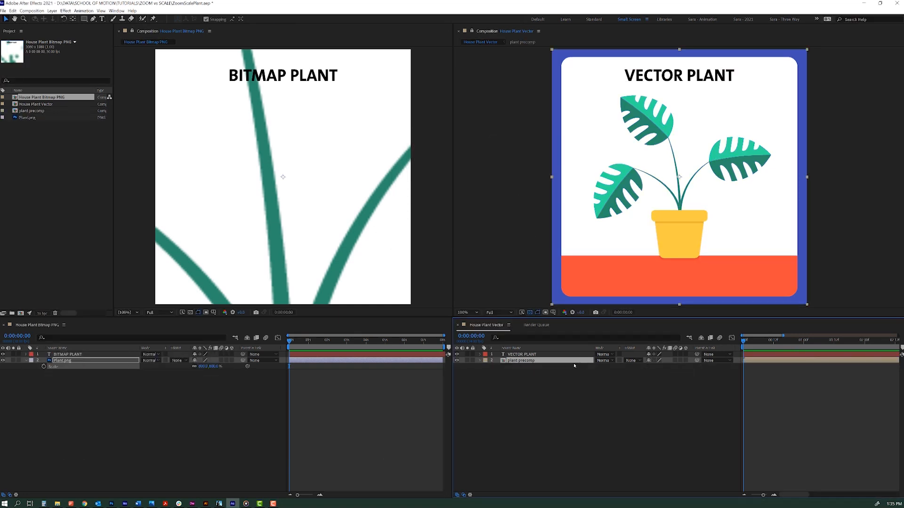
key("s")
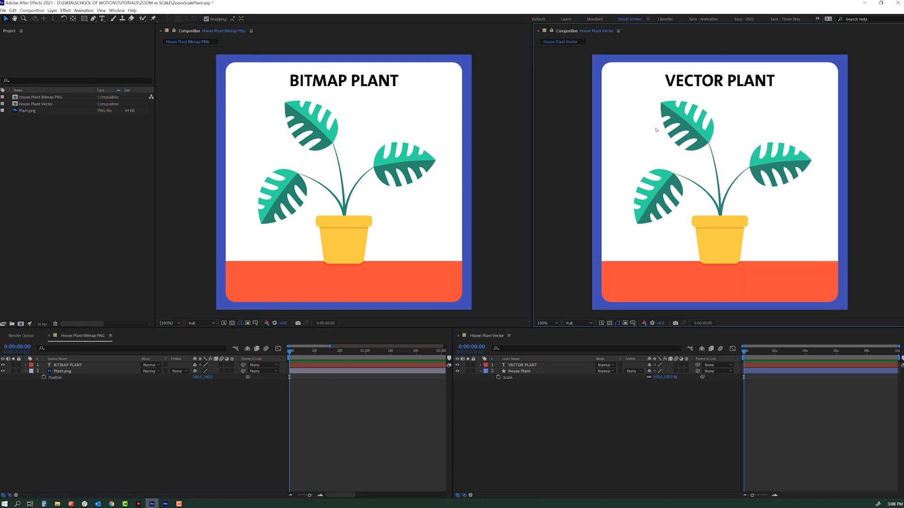
mouse_move(415, 119)
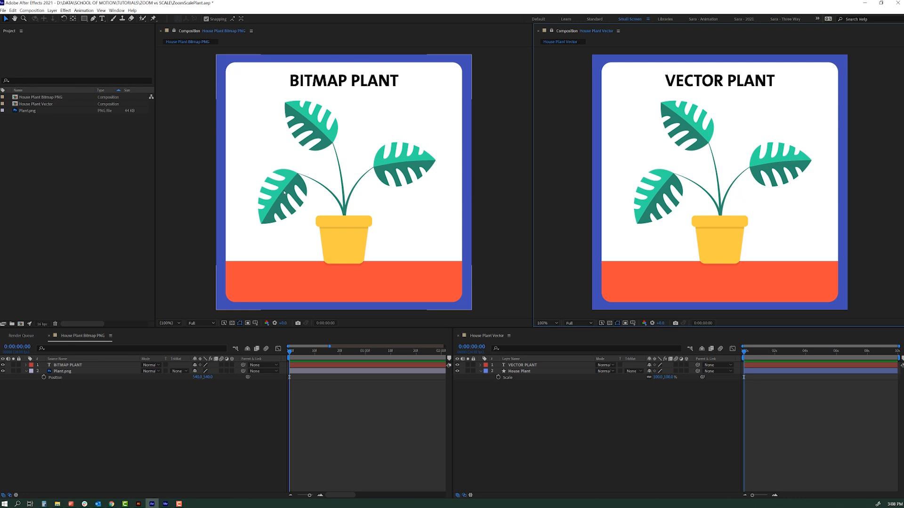
mouse_move(364, 142)
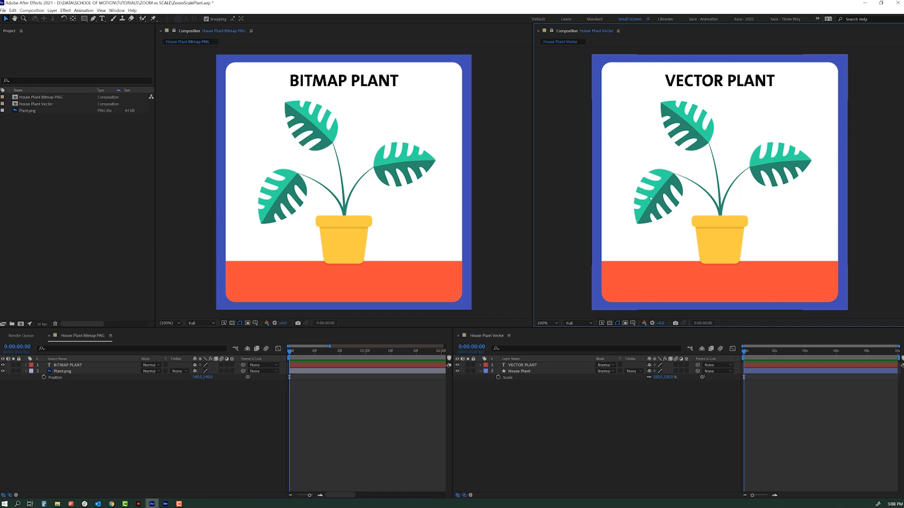
Step: Set the bitmap viewer to 800% and the vector viewer to 800%, then 1600%
left_click(169, 323)
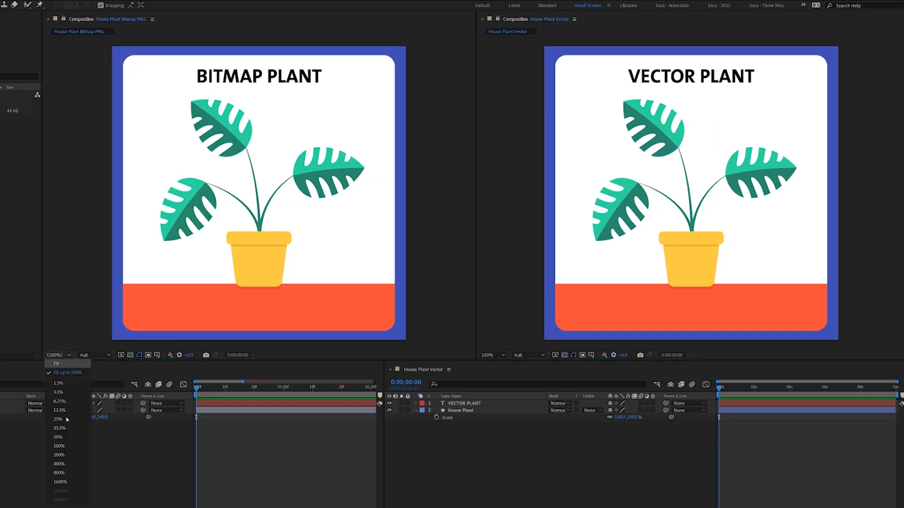
left_click(58, 473)
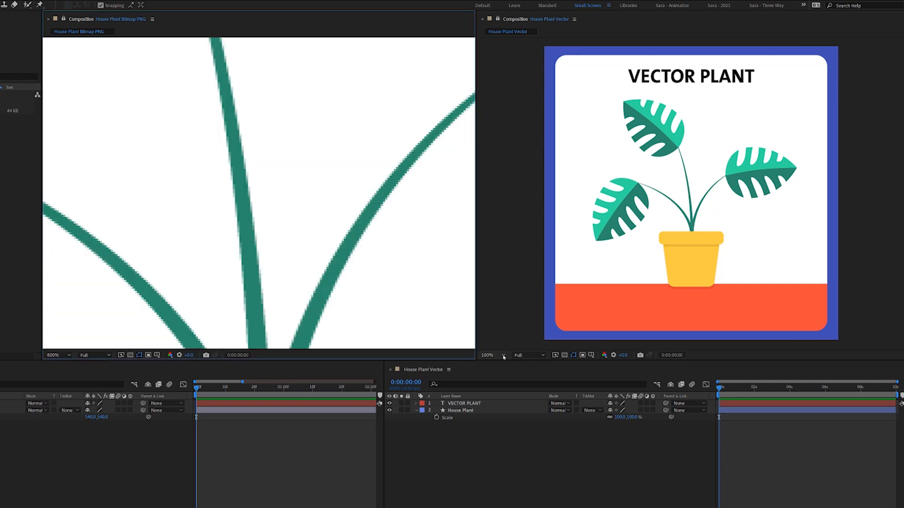
left_click(493, 355)
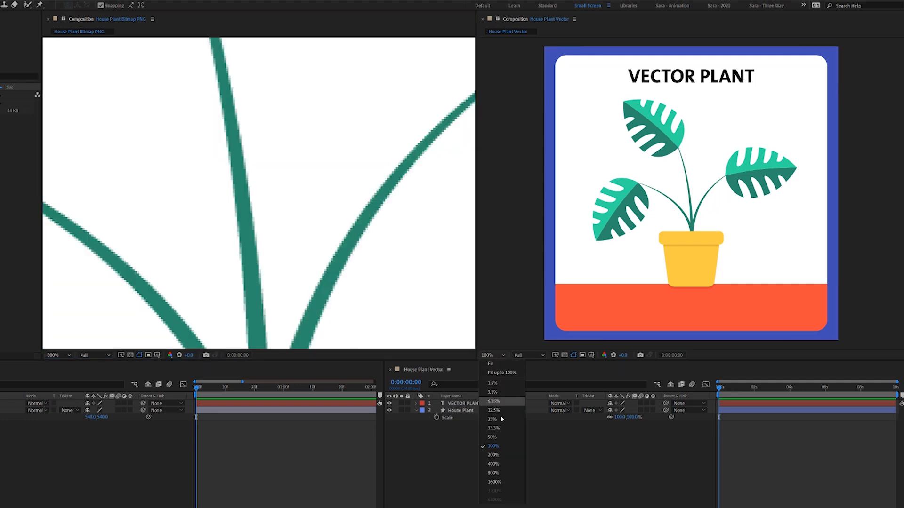
left_click(494, 472)
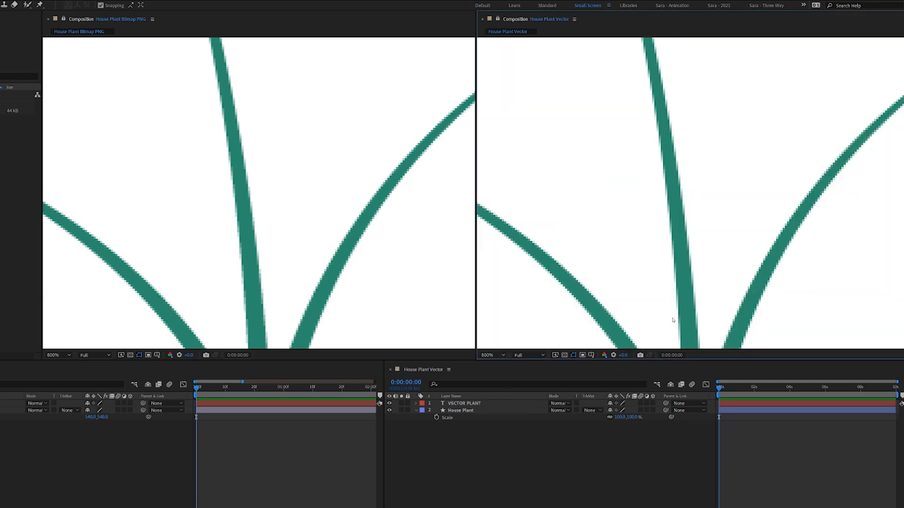
mouse_move(778, 139)
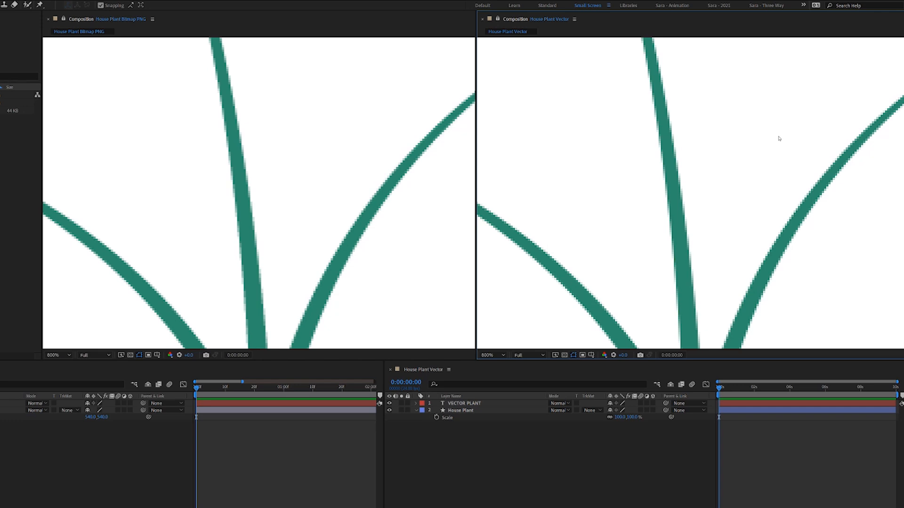
left_click(488, 355)
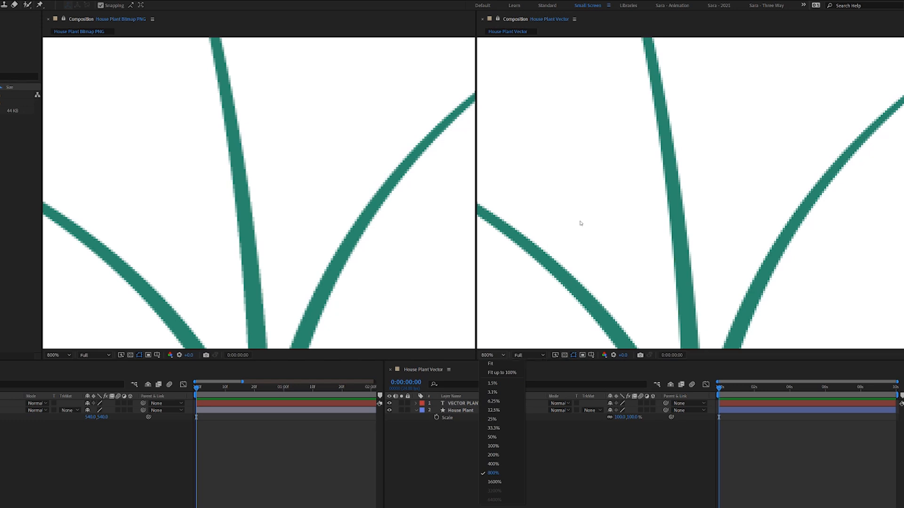
left_click(492, 445)
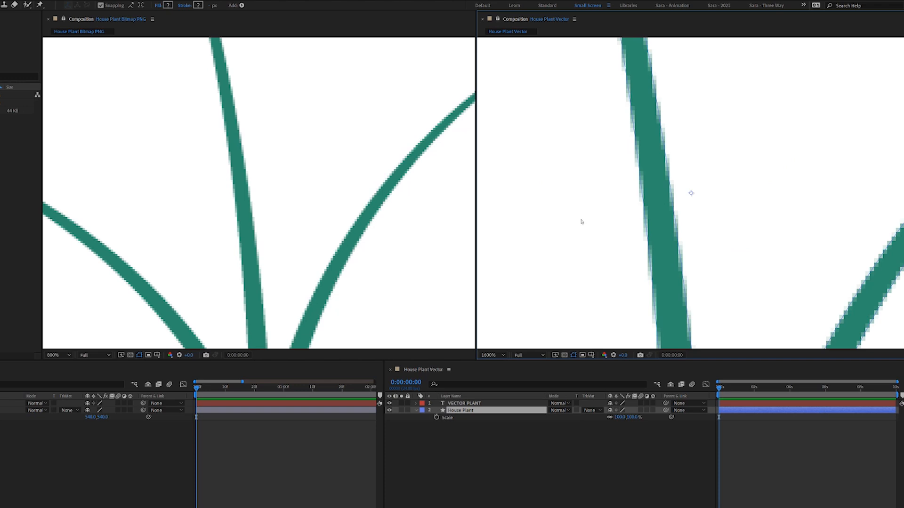
Step: Return the vector viewer's magnification to 800% to match the bitmap close-up
left_click(490, 355)
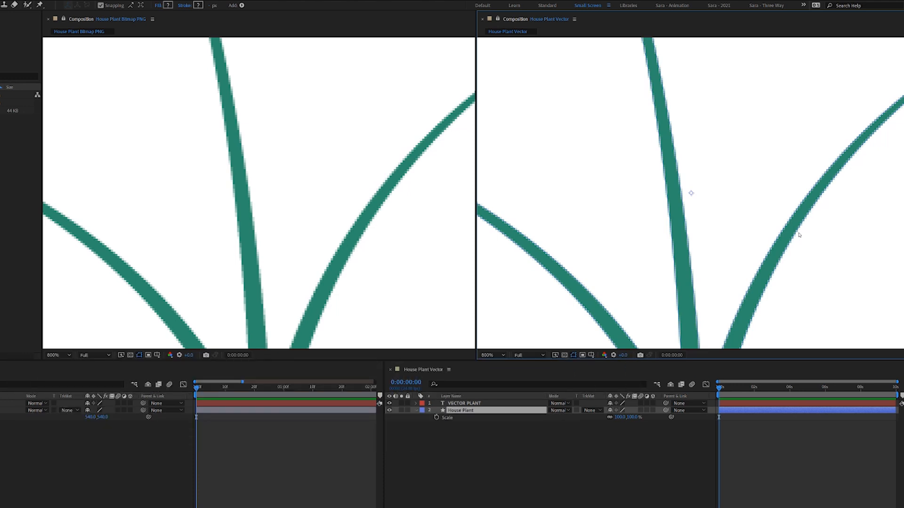
mouse_move(657, 254)
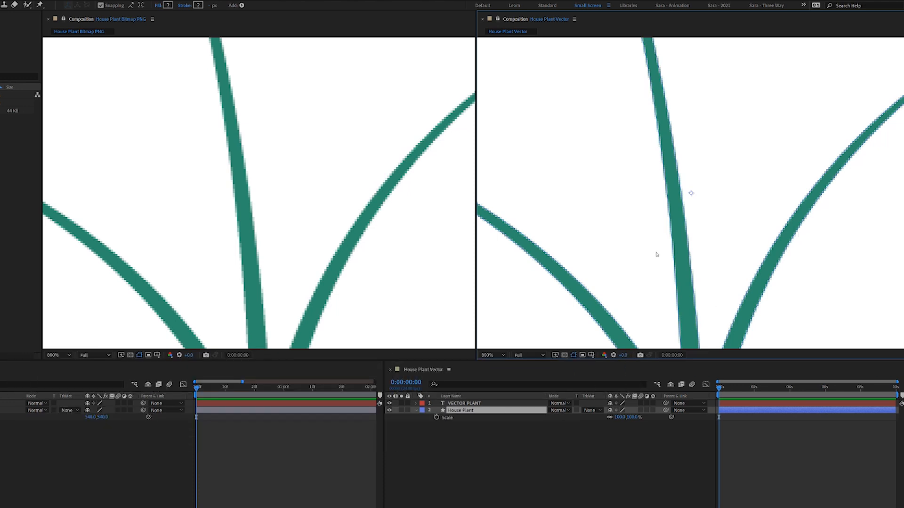
mouse_move(677, 225)
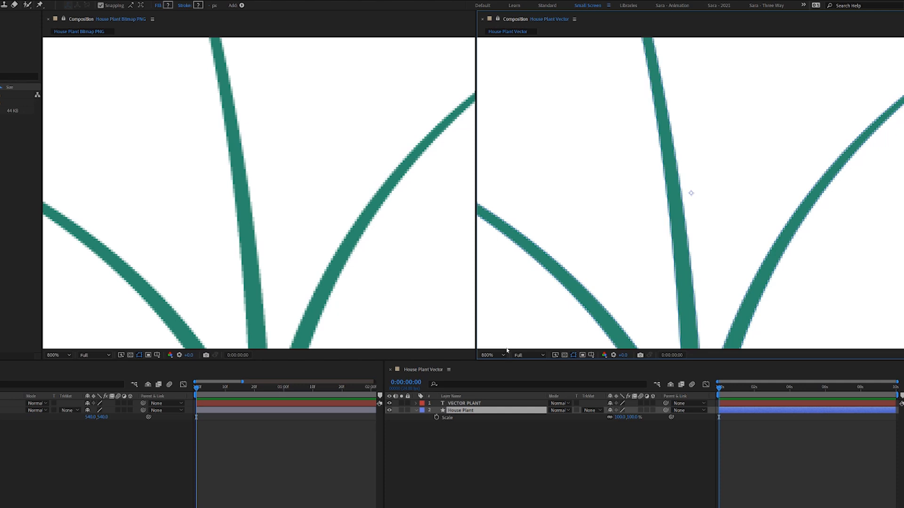
mouse_move(486, 355)
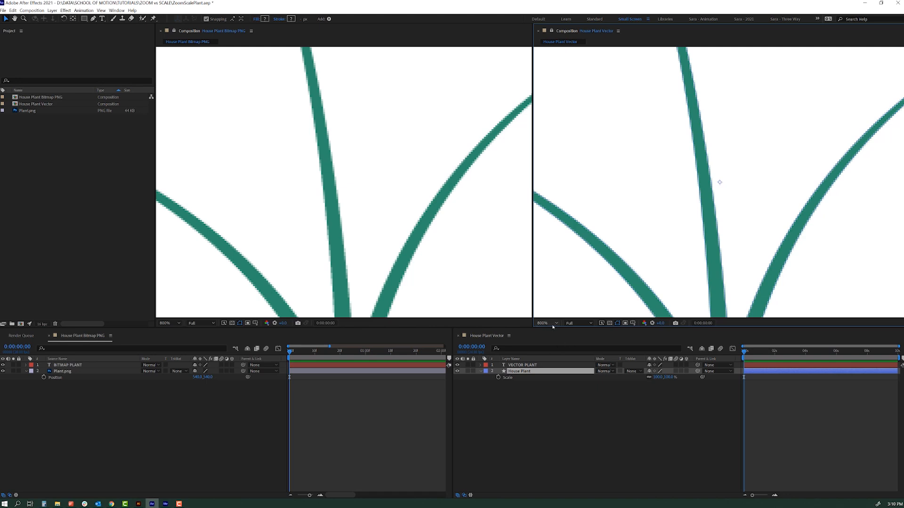
Step: View the vector comp whole at 100%, then back at 800% on the stem
left_click(544, 323)
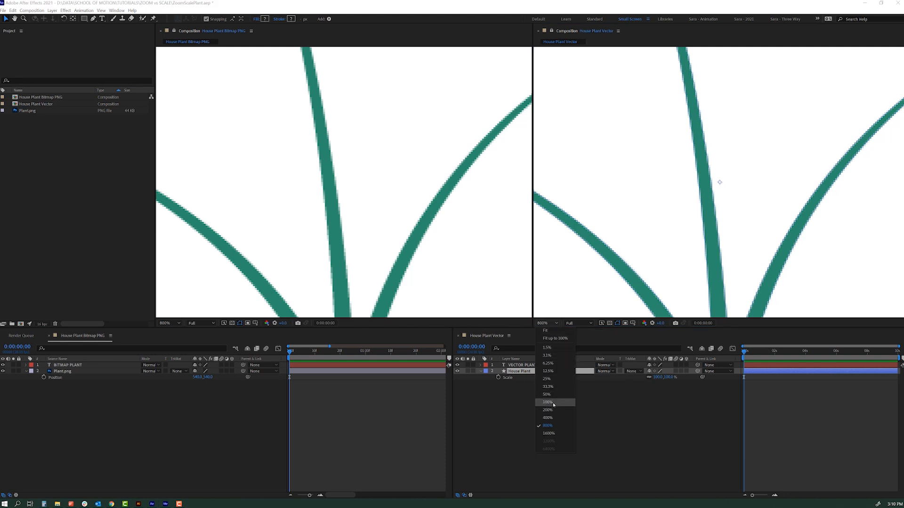
left_click(546, 402)
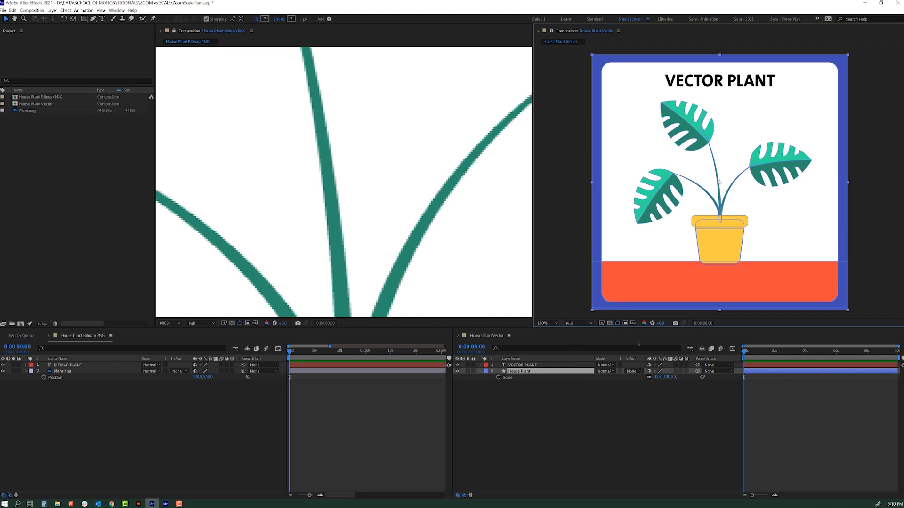
mouse_move(605, 79)
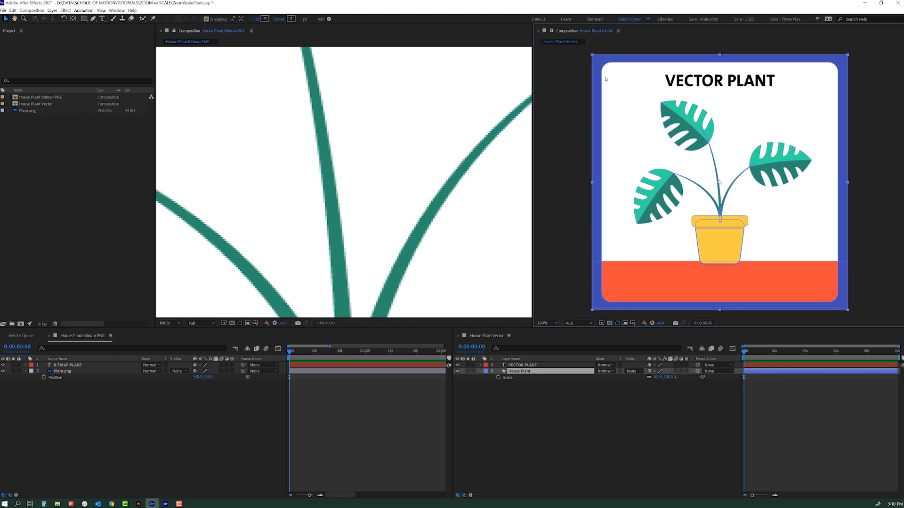
left_click(543, 323)
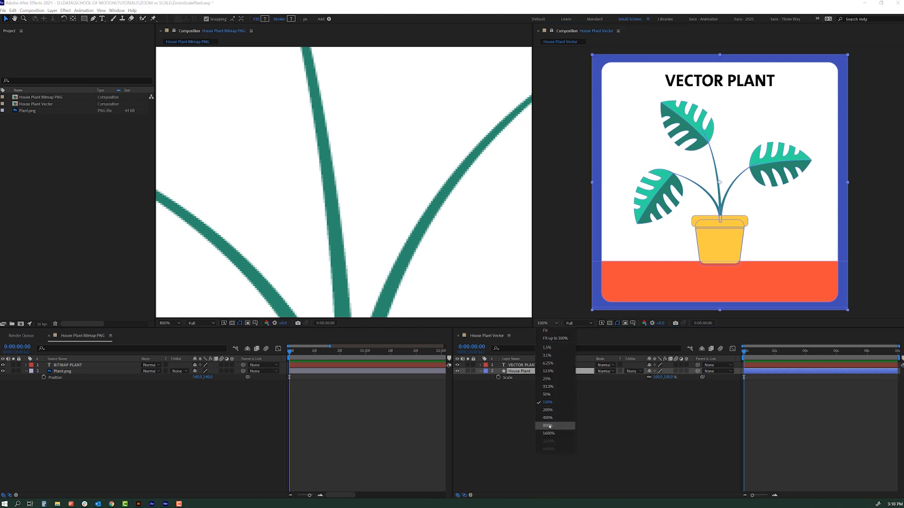
left_click(546, 425)
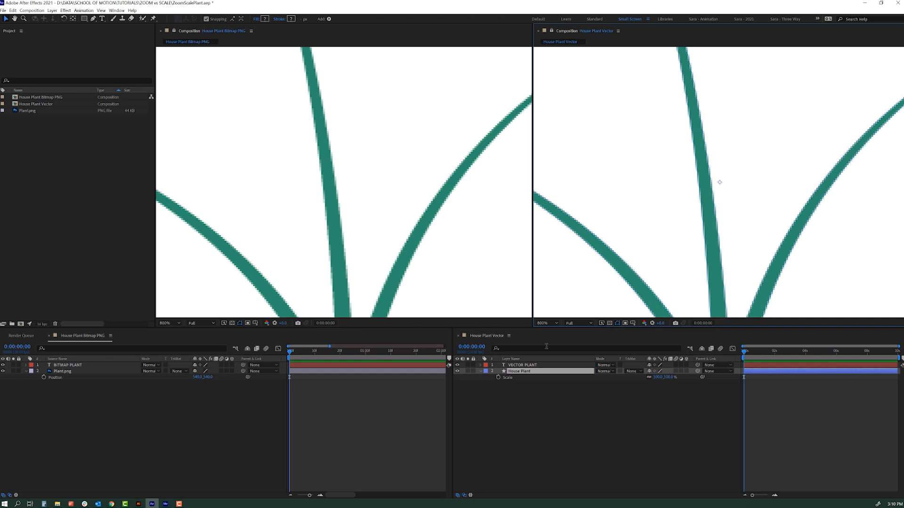
mouse_move(543, 323)
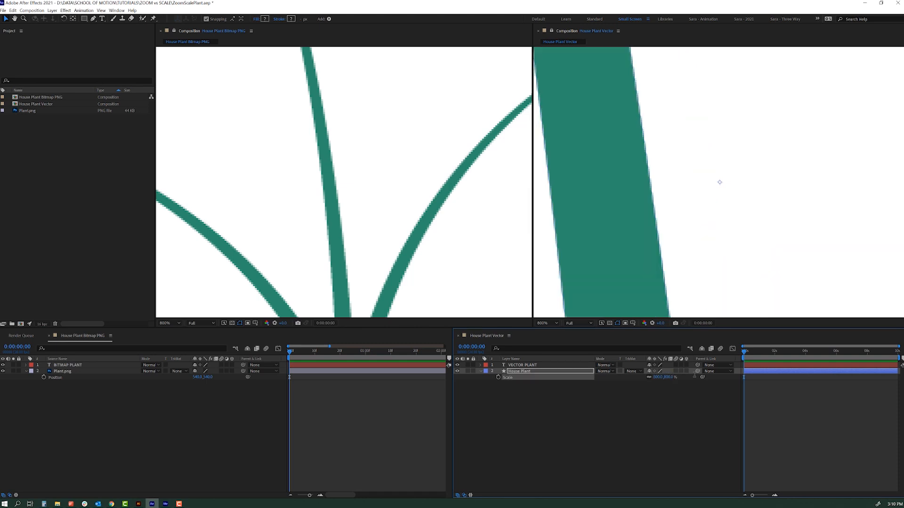
Step: Set both the vector and bitmap plant viewers to 100% magnification
left_click(62, 371)
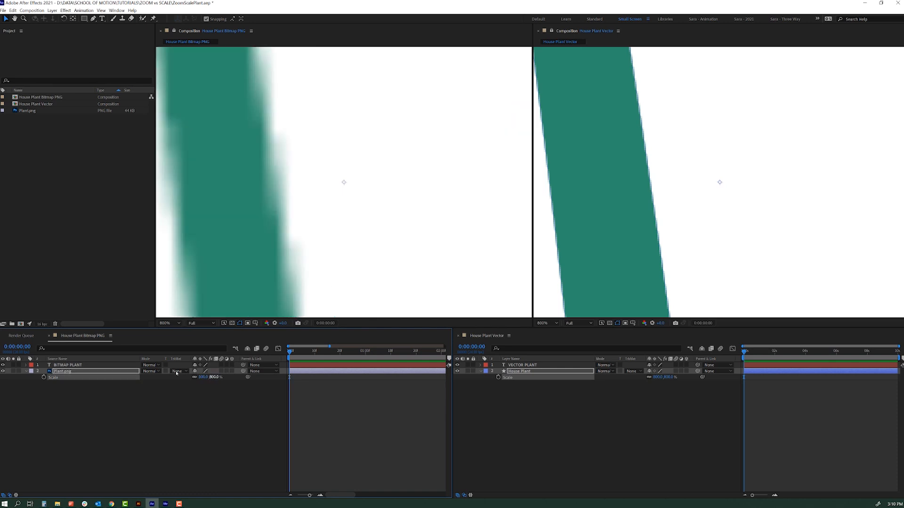
mouse_move(593, 184)
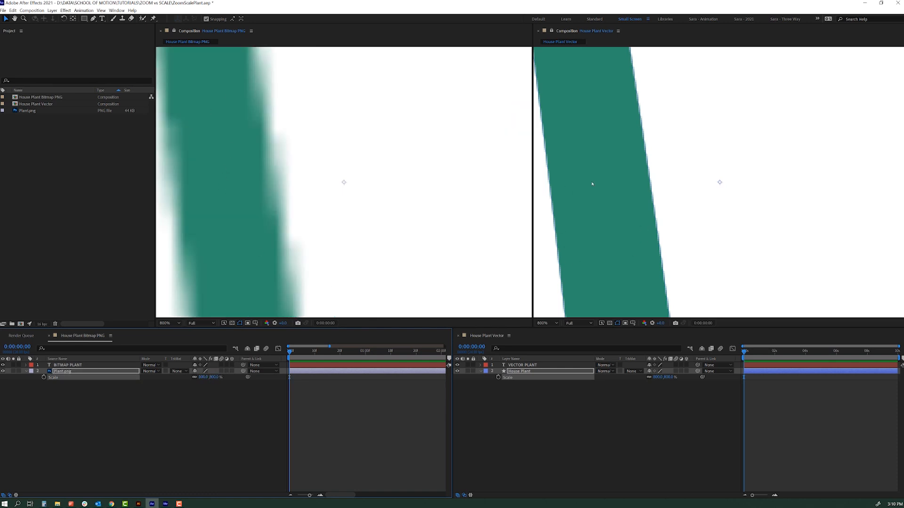
mouse_move(610, 194)
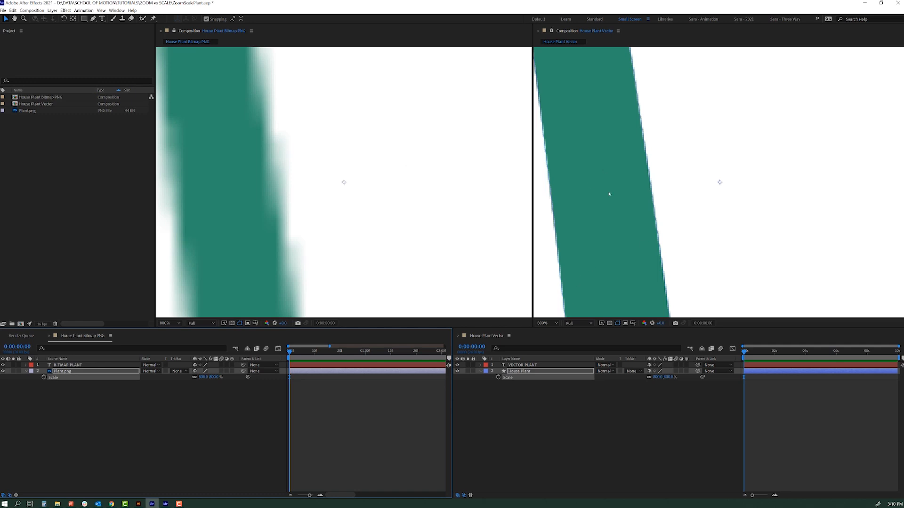
mouse_move(565, 58)
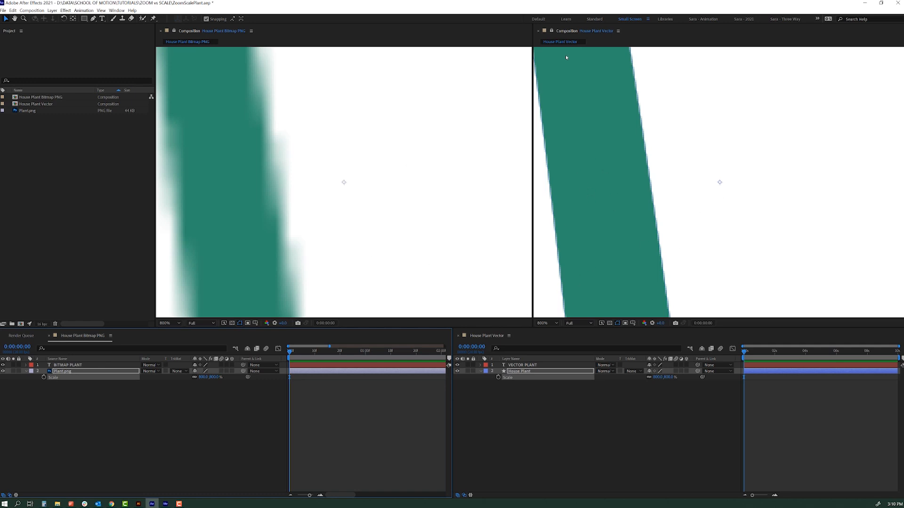
mouse_move(593, 245)
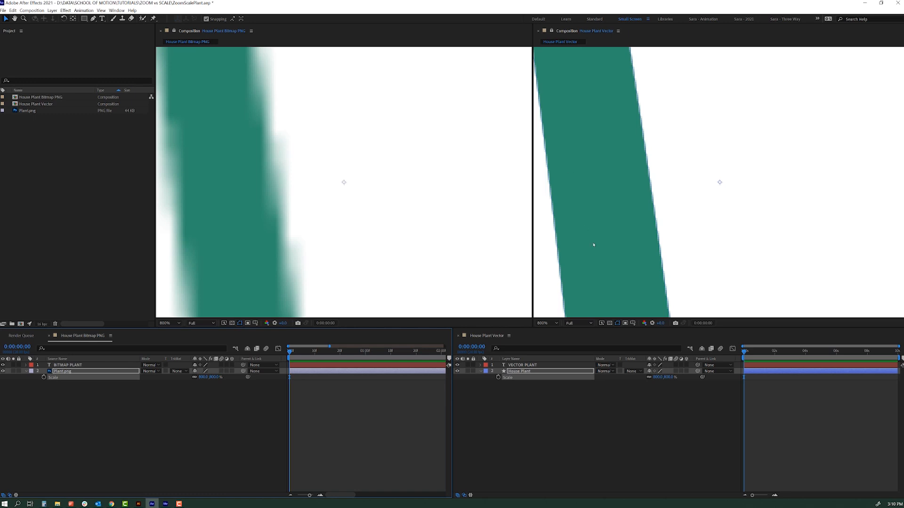
mouse_move(616, 252)
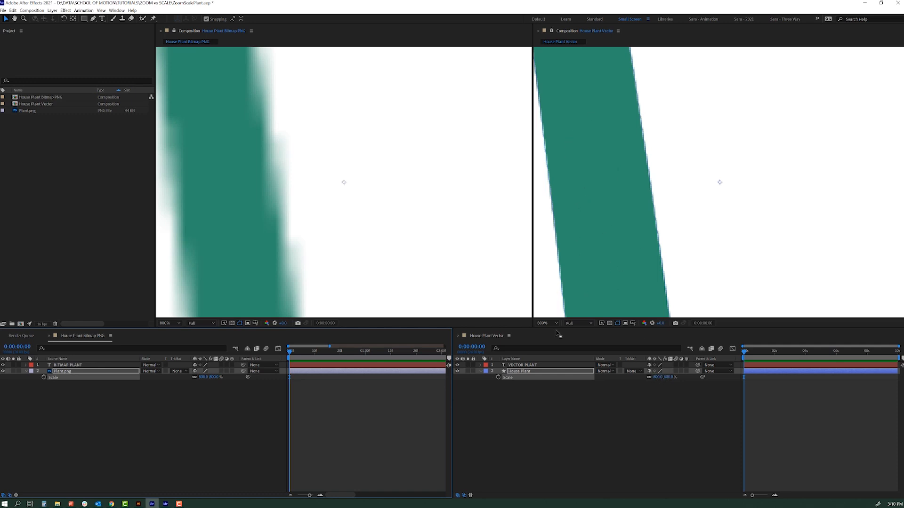
left_click(546, 323)
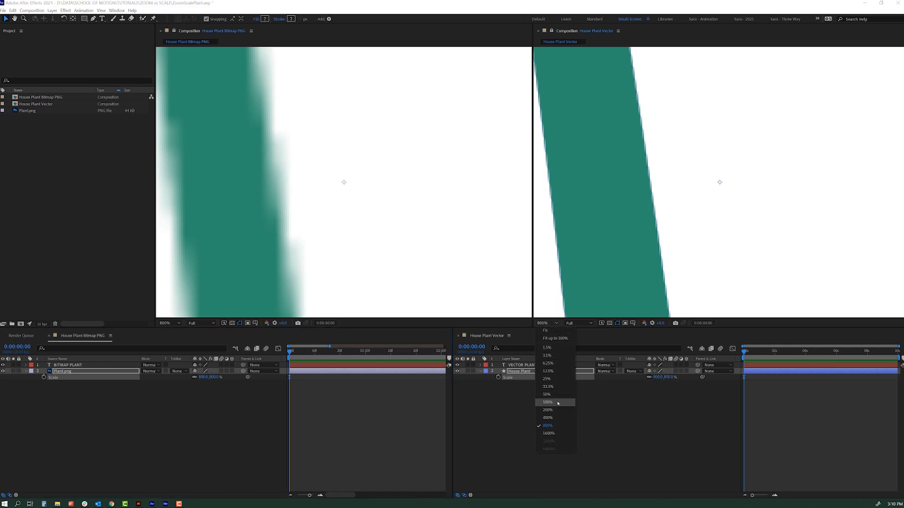
left_click(546, 402)
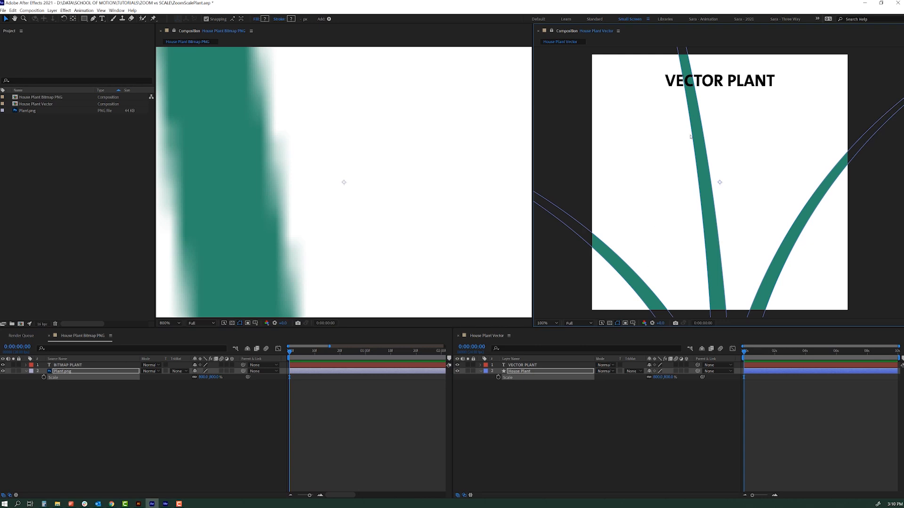
left_click(171, 322)
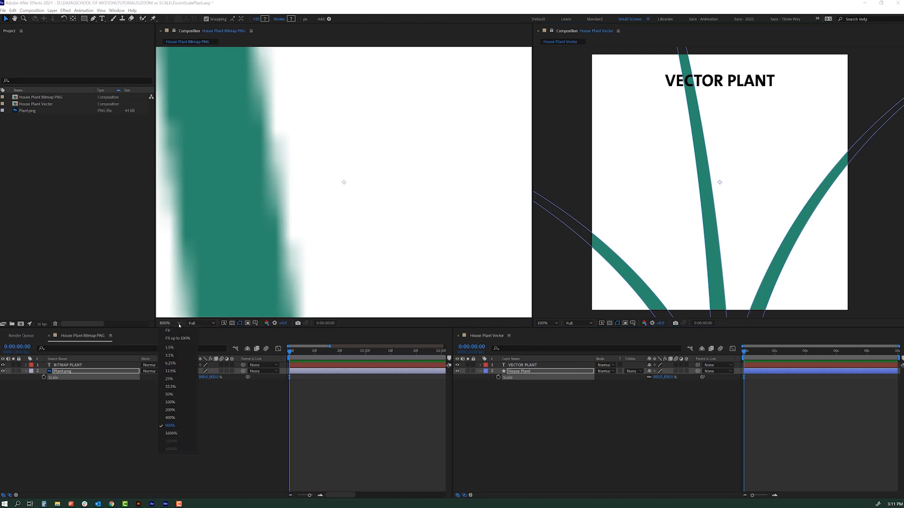
left_click(170, 402)
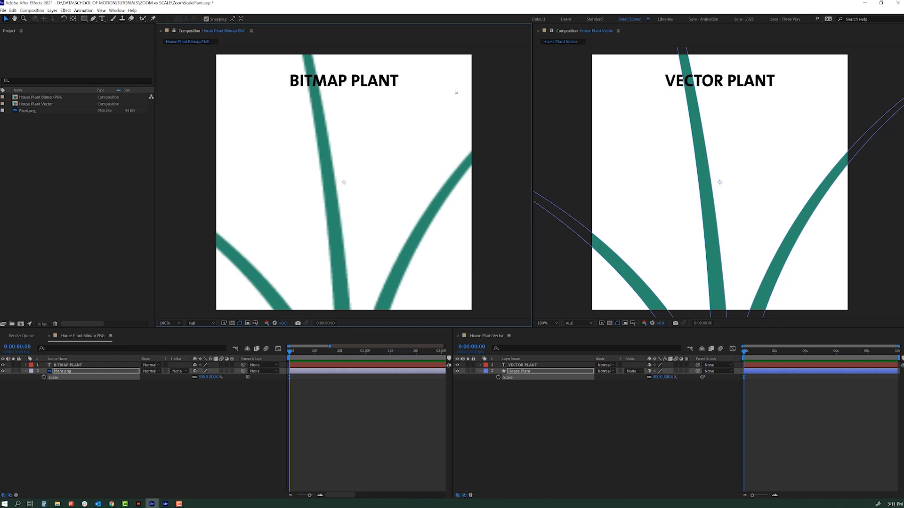
mouse_move(329, 233)
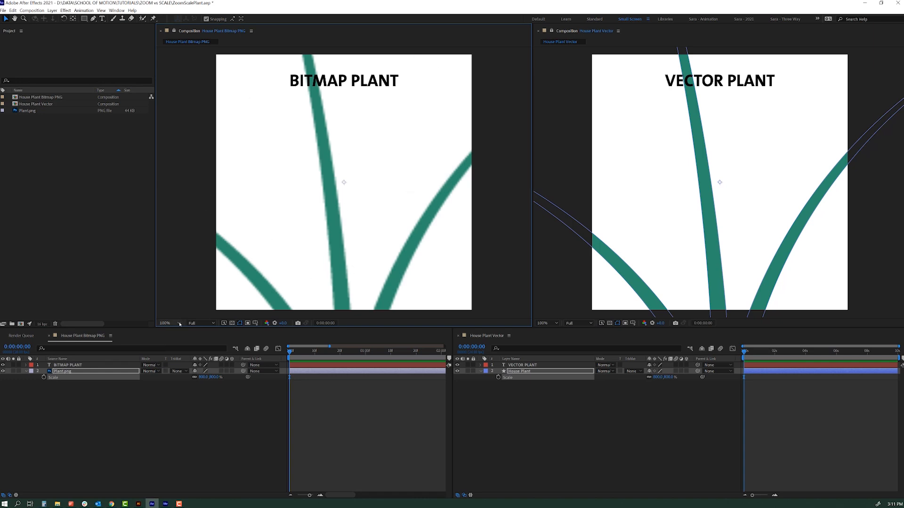
mouse_move(563, 321)
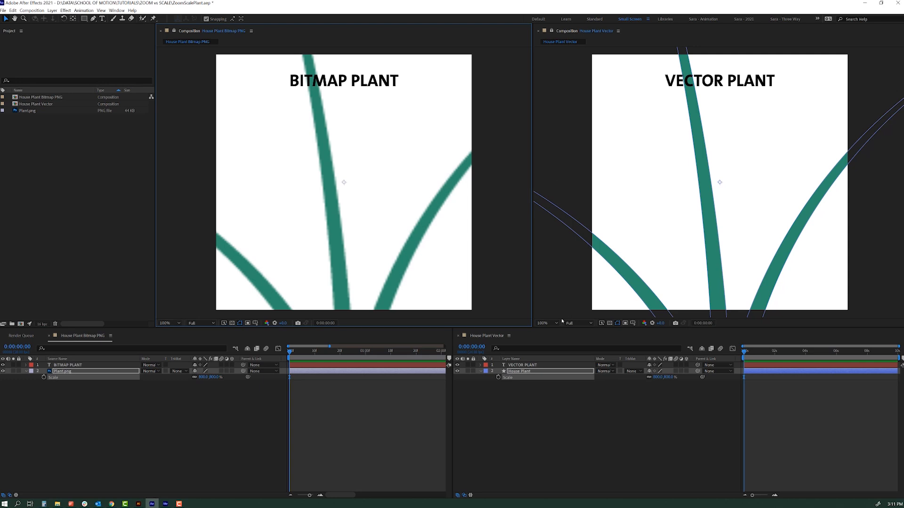
mouse_move(557, 306)
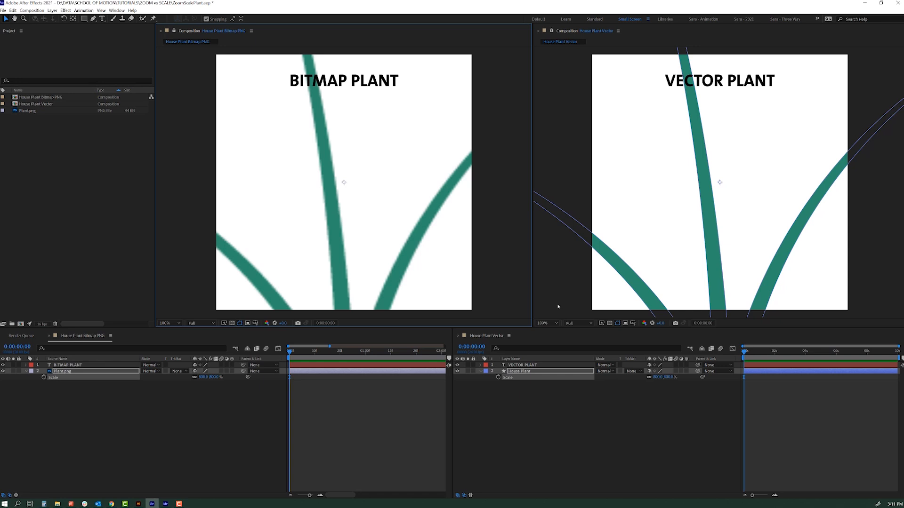
mouse_move(618, 348)
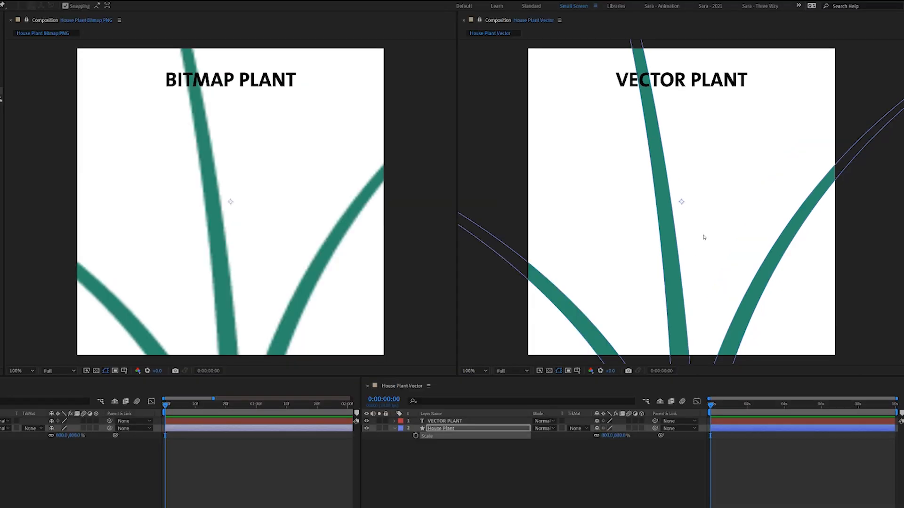
mouse_move(468, 378)
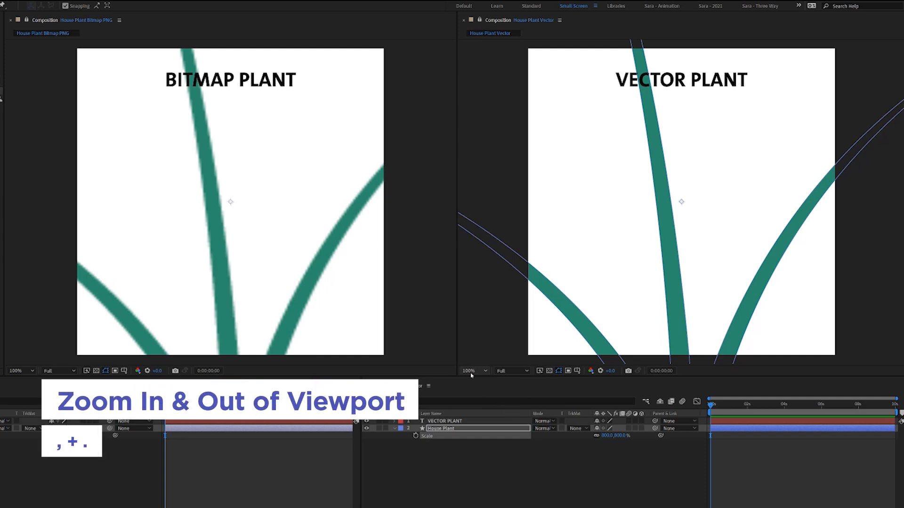
mouse_move(524, 143)
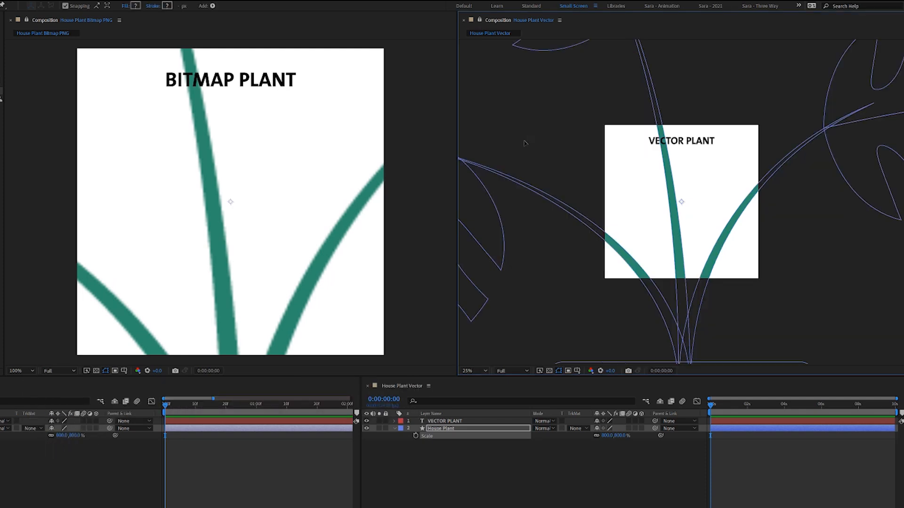
Step: Activate the vector viewer and zoom from 25% out to 1600% into a stem edge
left_click(467, 371)
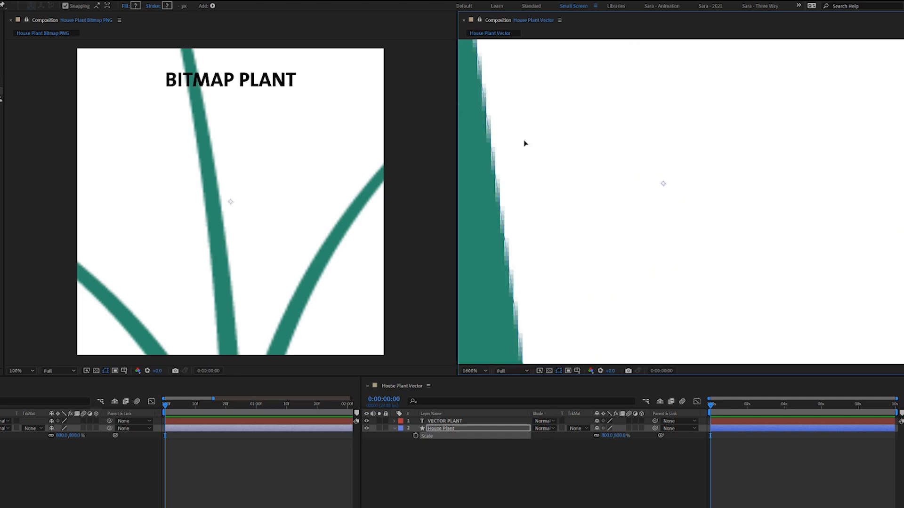
left_click(471, 371)
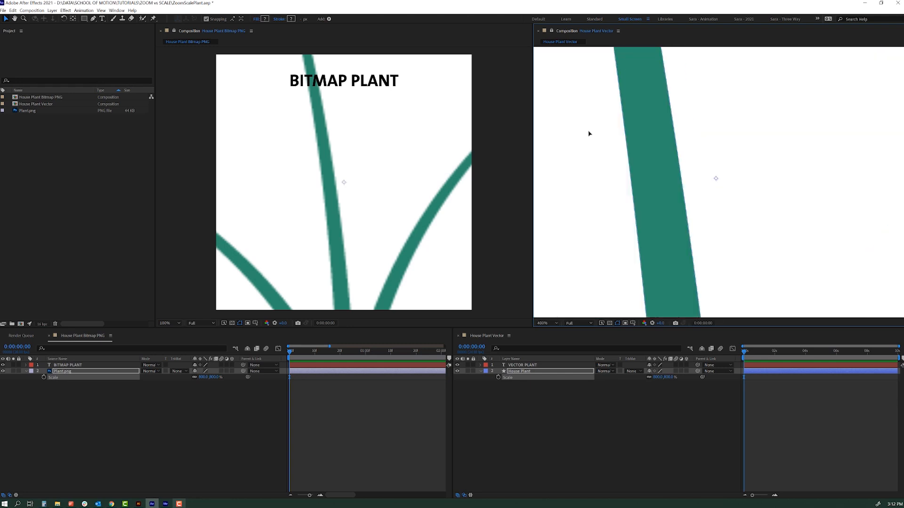
Step: Zoom the vector viewer back out to 100% magnification
left_click(543, 323)
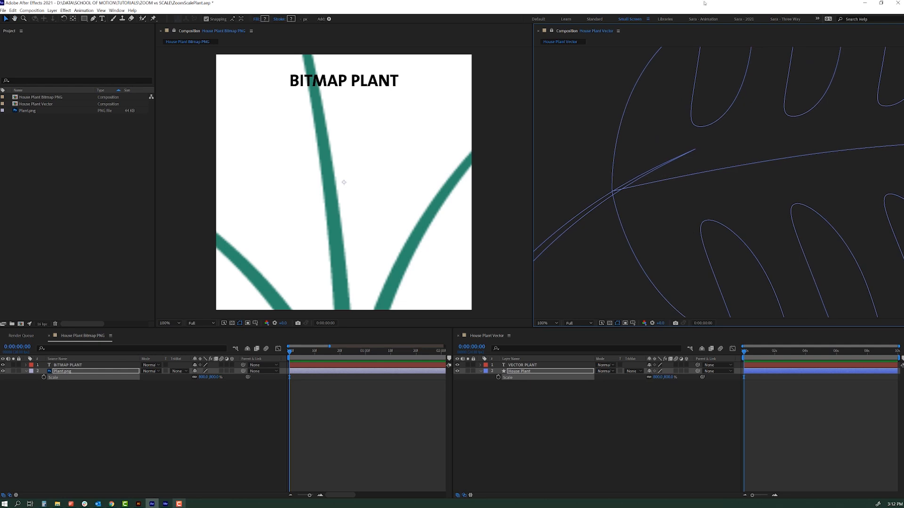
mouse_move(412, 179)
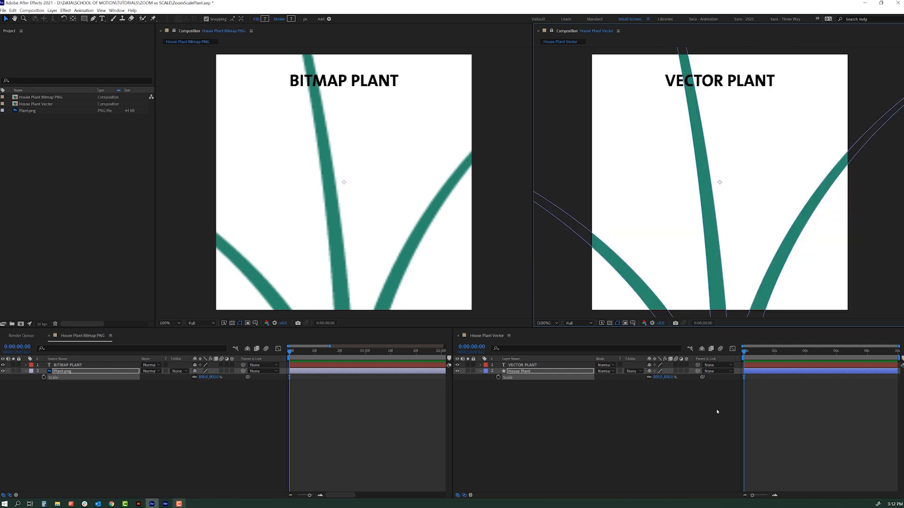
mouse_move(880, 140)
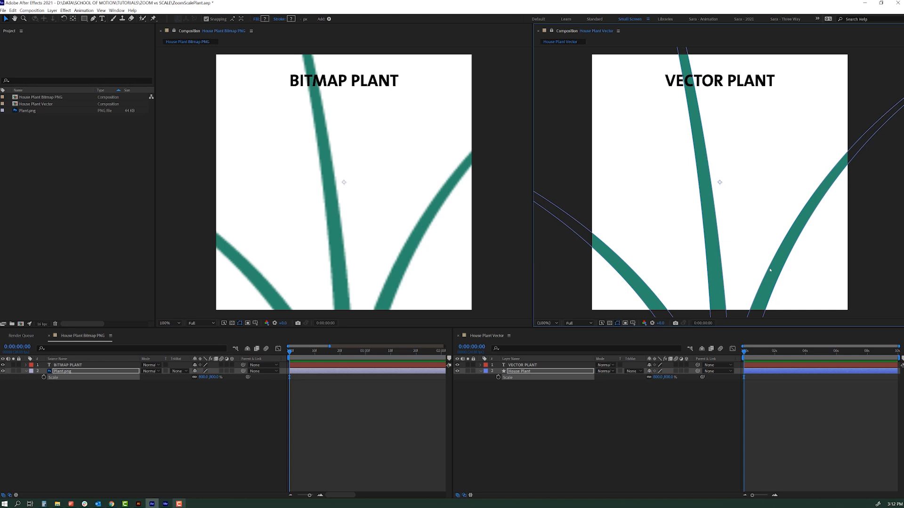
mouse_move(830, 252)
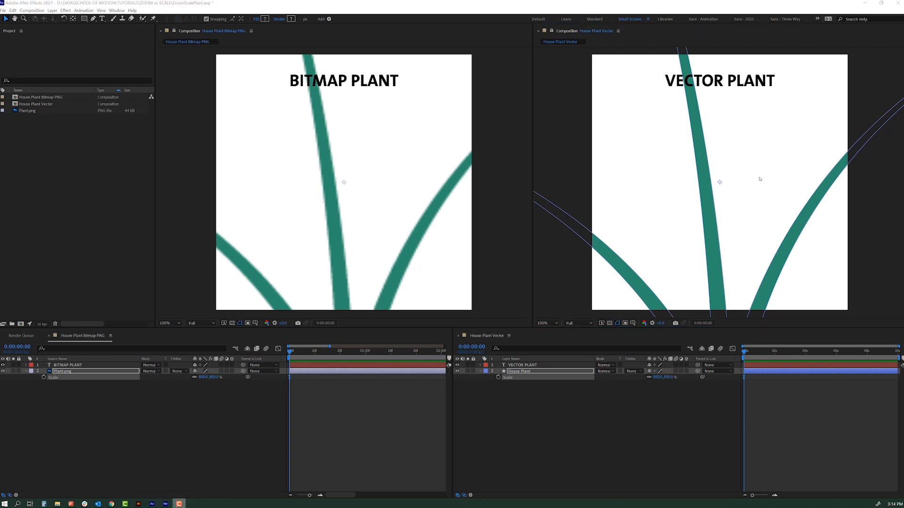
mouse_move(573, 289)
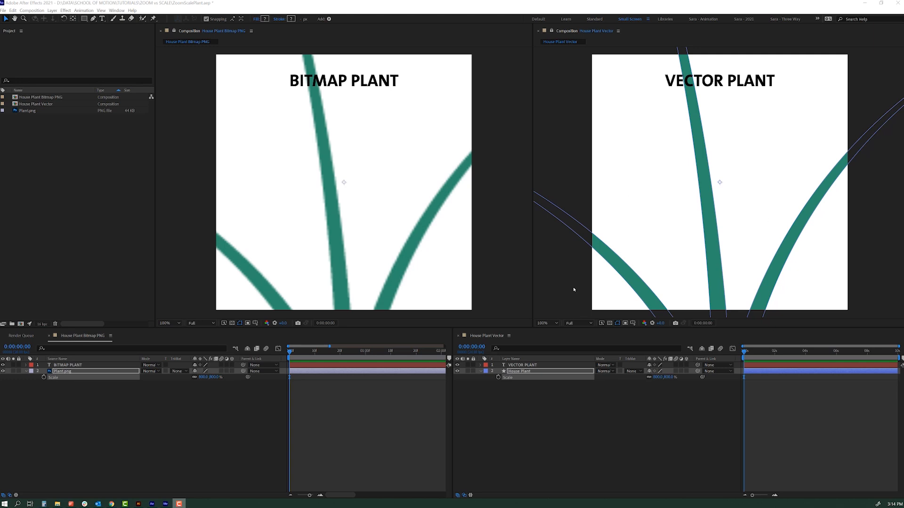
mouse_move(535, 326)
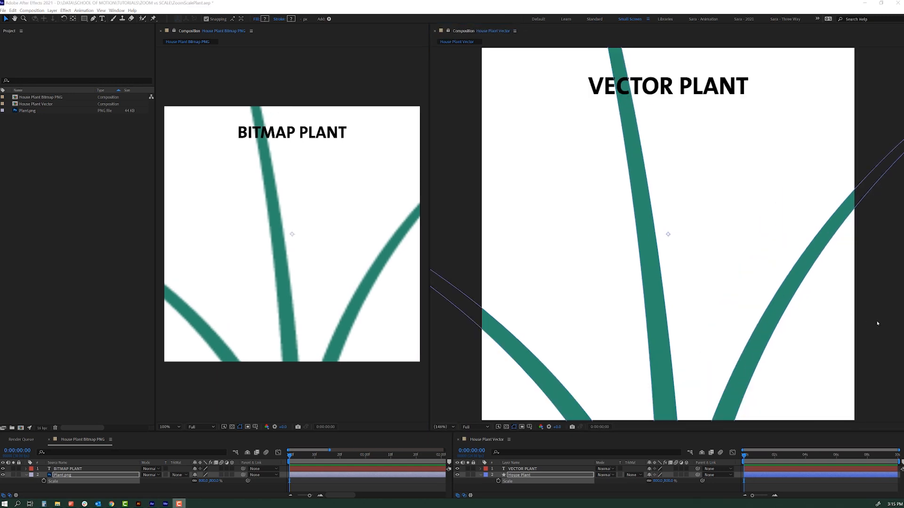
Step: Fit the vector comp to its enlarged viewer panel with Shift+/
key("shift+/")
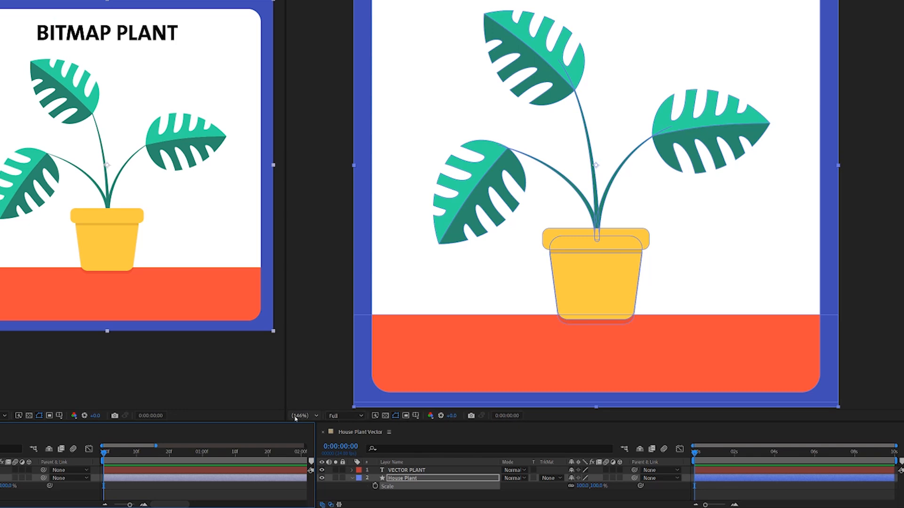
Step: Set the vector plant viewer's magnification ratio to 100%, matching the bitmap comp
left_click(302, 415)
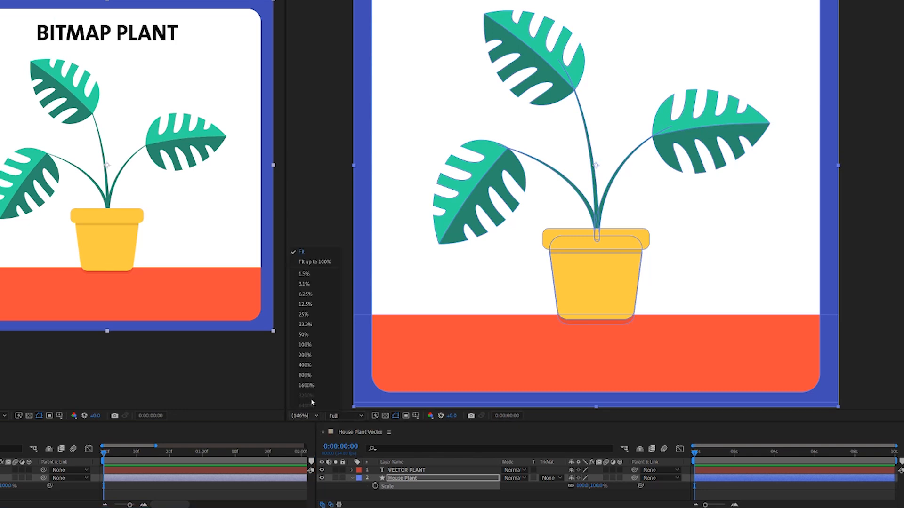
mouse_move(304, 355)
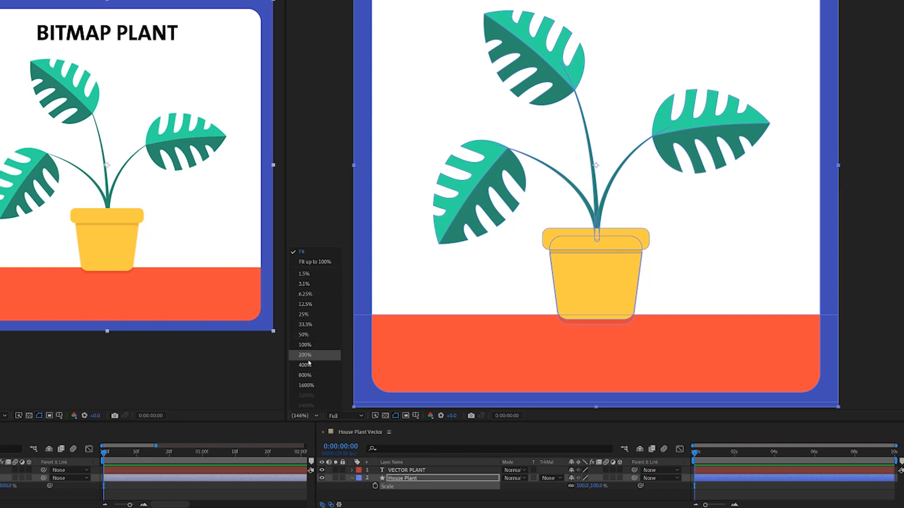
mouse_move(312, 412)
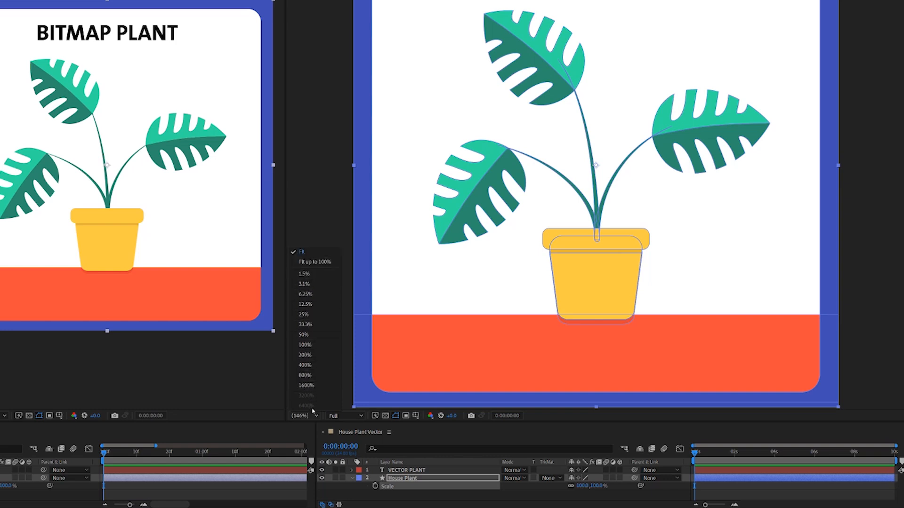
mouse_move(305, 386)
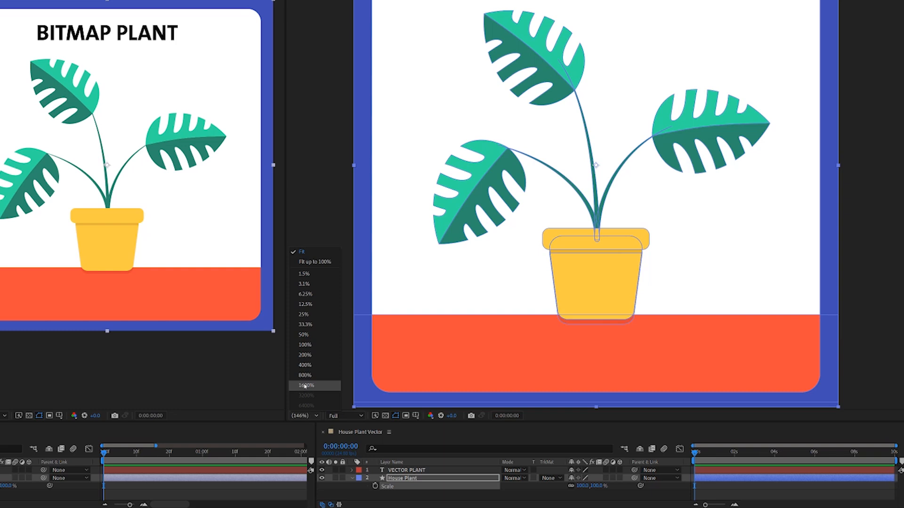
mouse_move(309, 401)
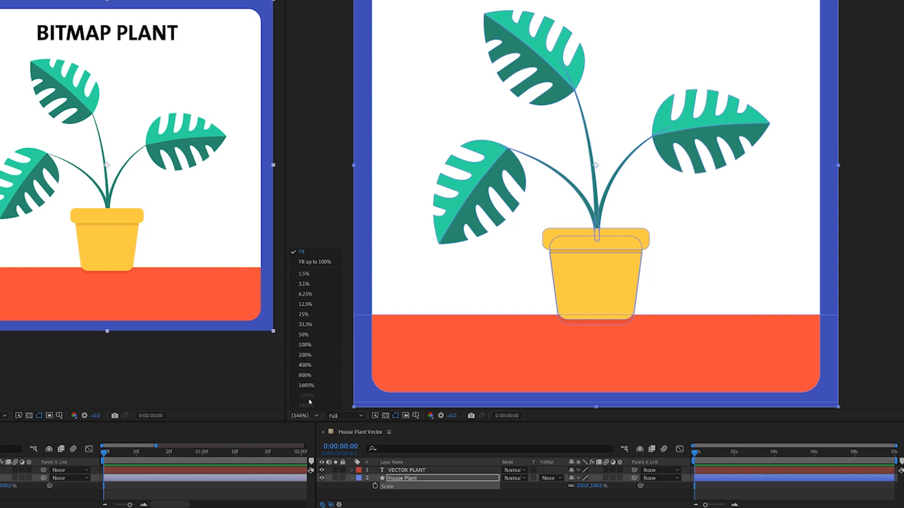
mouse_move(351, 362)
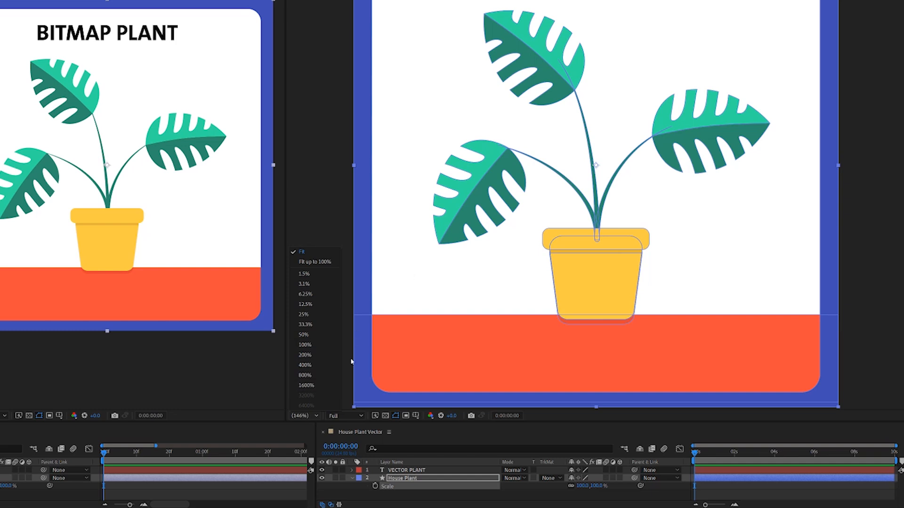
mouse_move(304, 274)
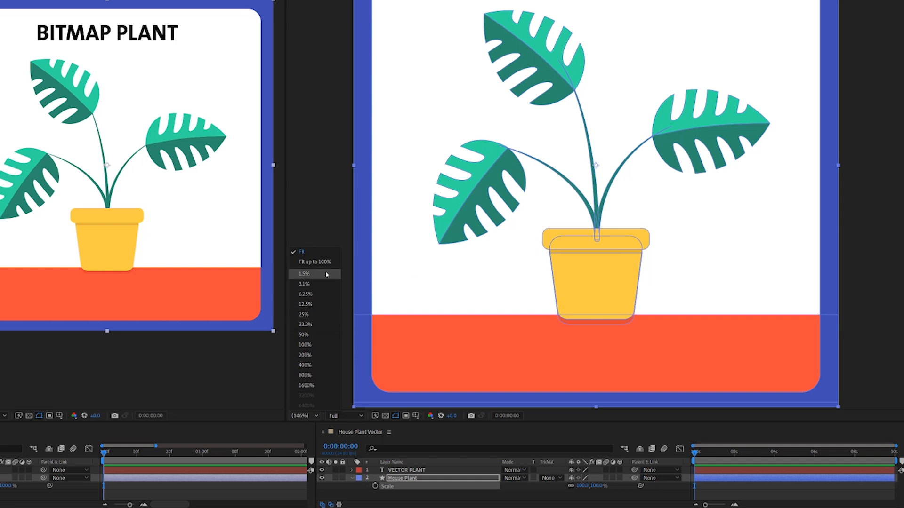
mouse_move(315, 262)
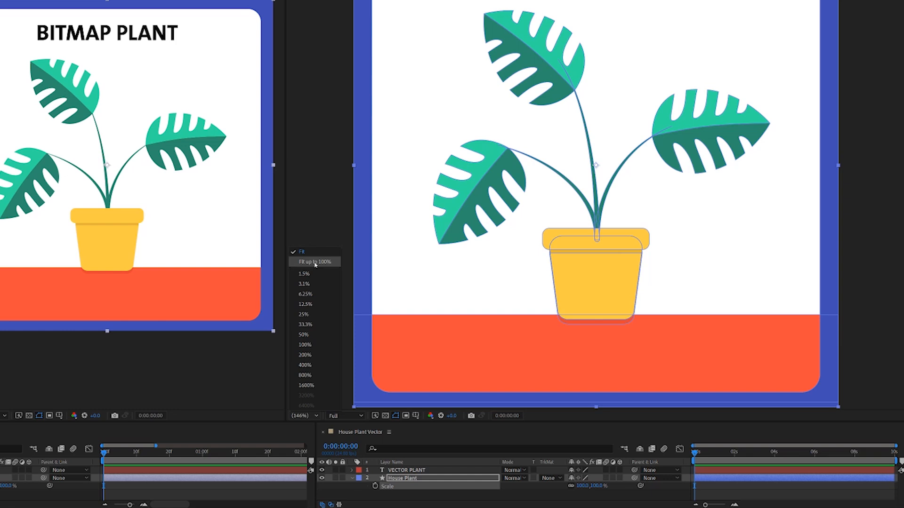
left_click(304, 345)
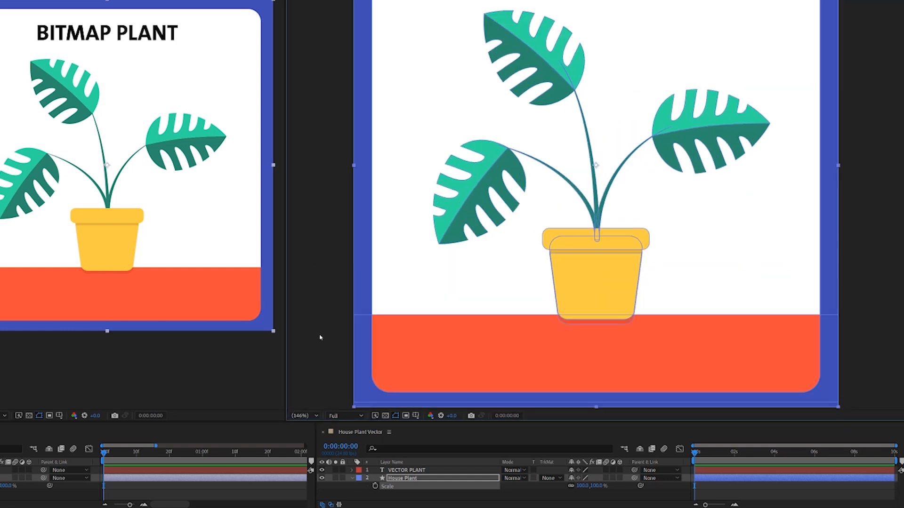
left_click(301, 415)
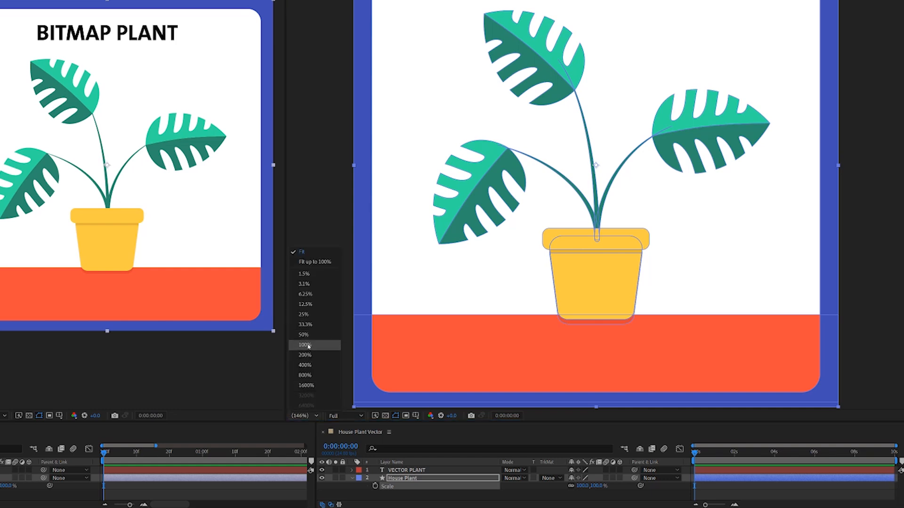
left_click(304, 344)
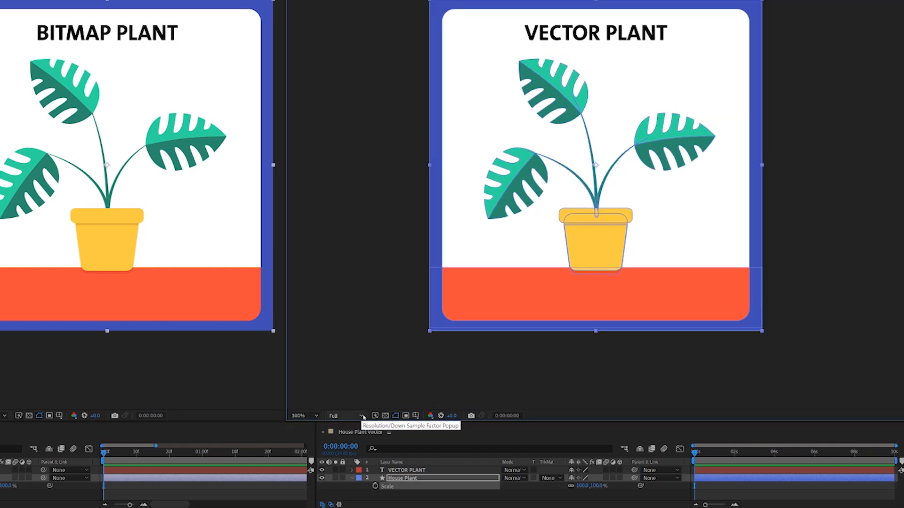
left_click(348, 415)
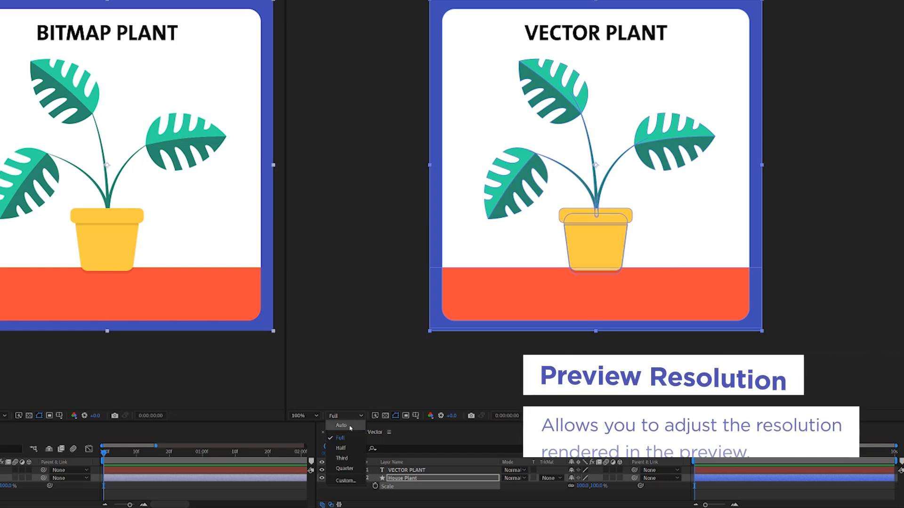
mouse_move(345, 459)
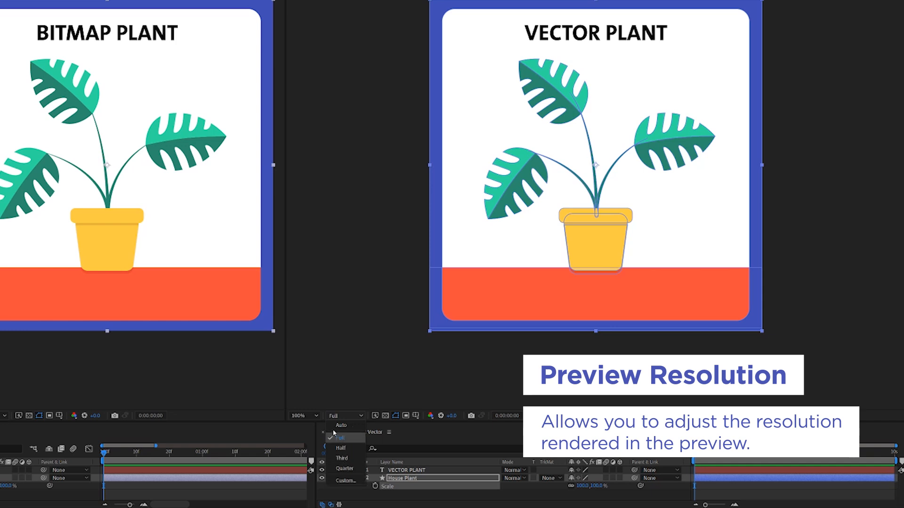
left_click(340, 438)
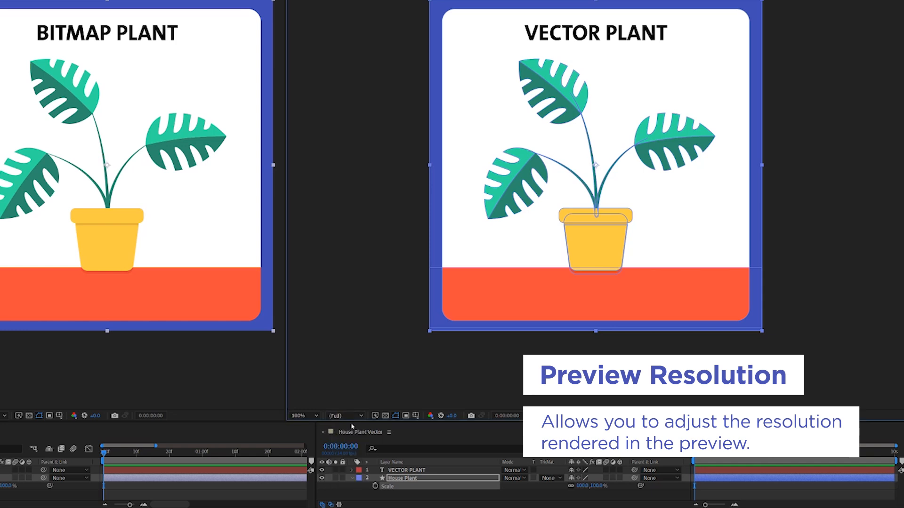
mouse_move(345, 415)
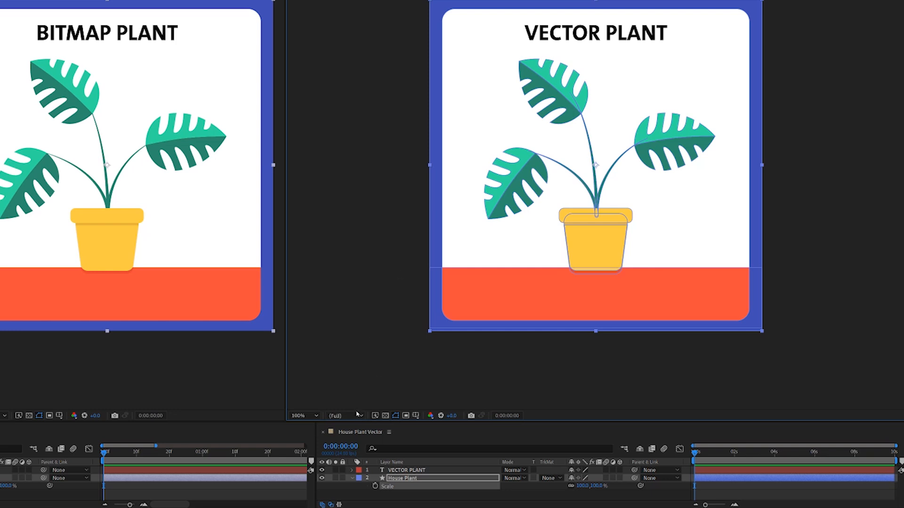
left_click(336, 415)
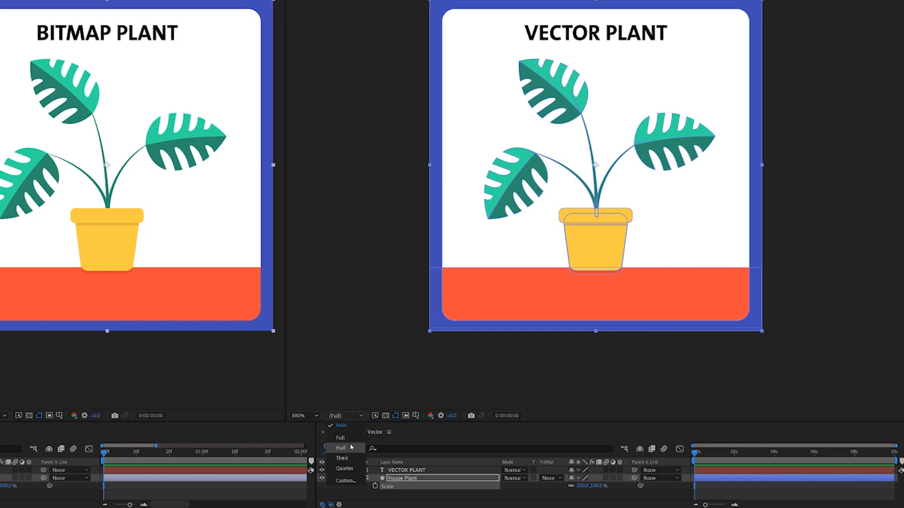
left_click(340, 448)
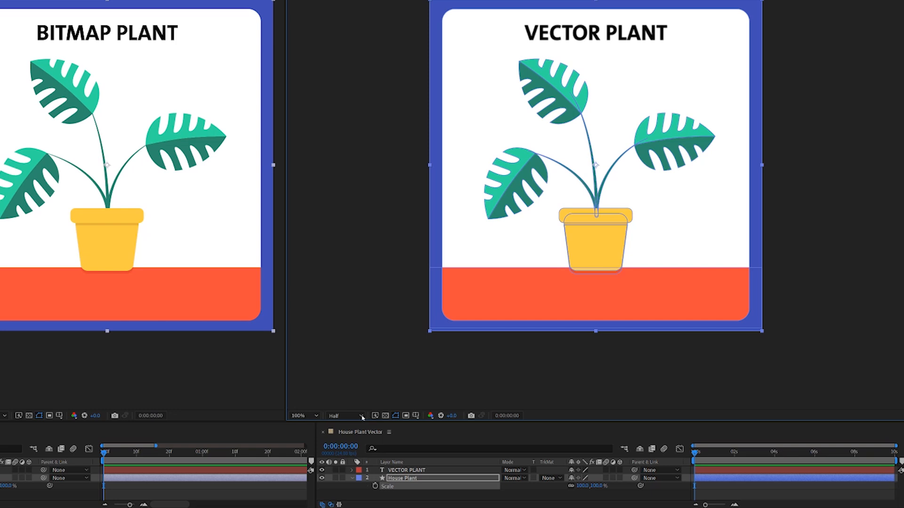
mouse_move(344, 416)
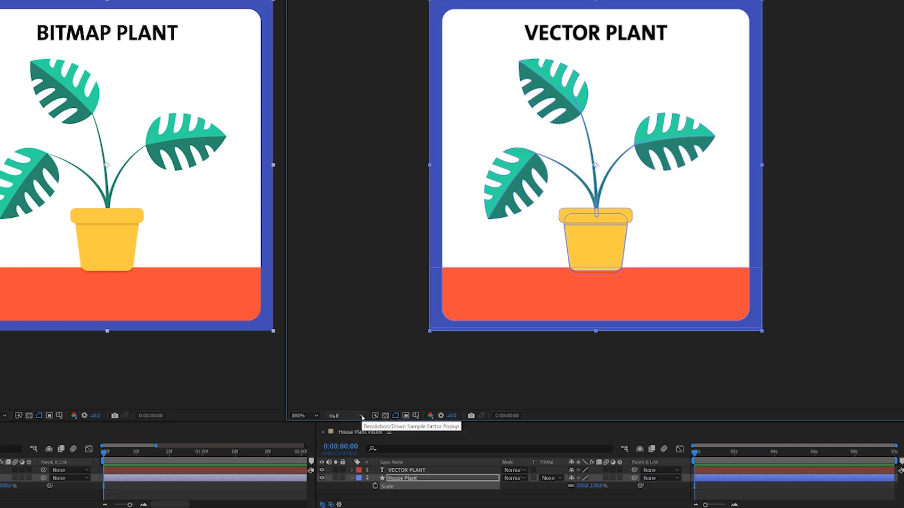
left_click(361, 416)
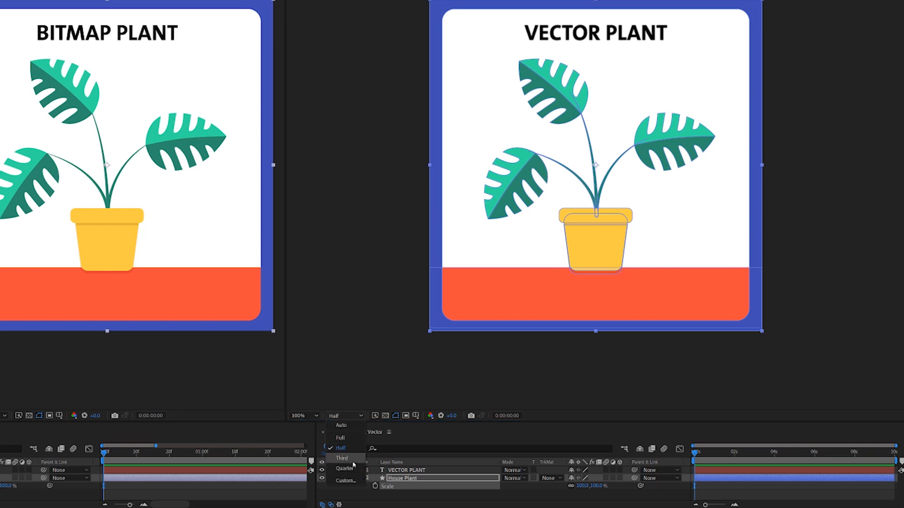
left_click(341, 458)
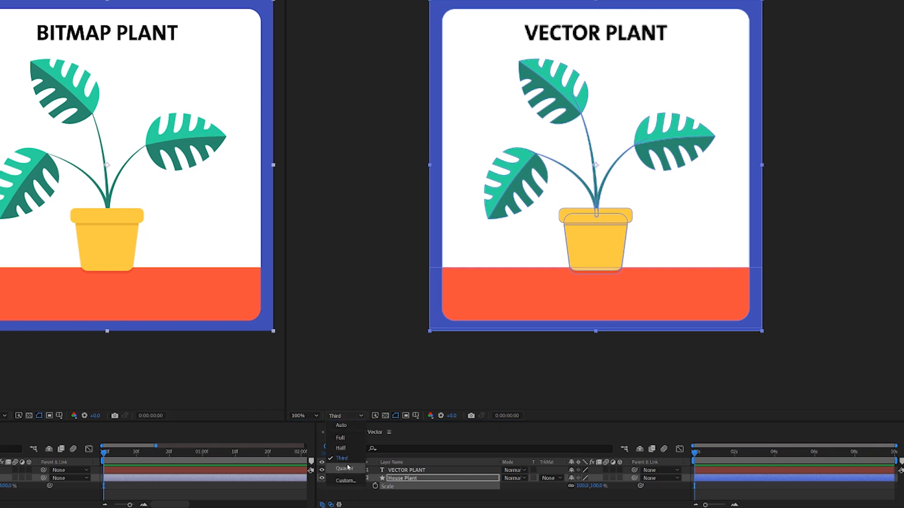
left_click(346, 481)
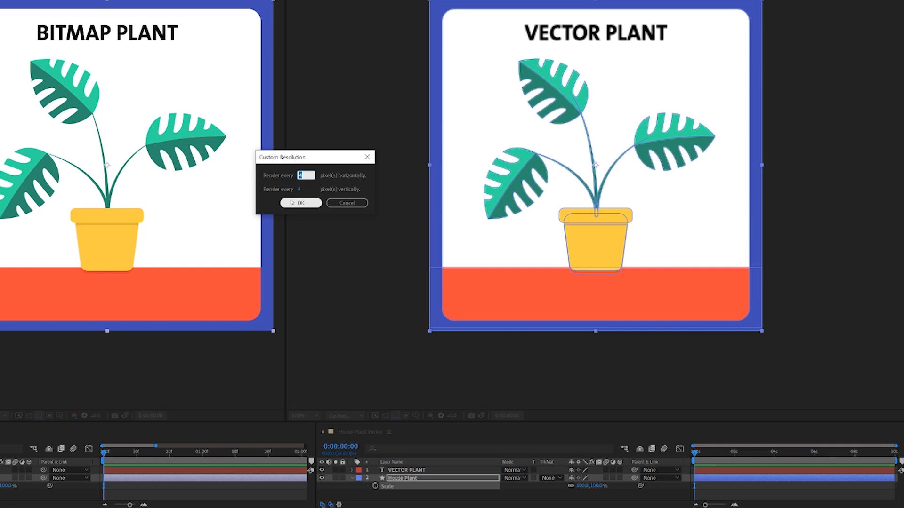
left_click_drag(282, 156, 323, 158)
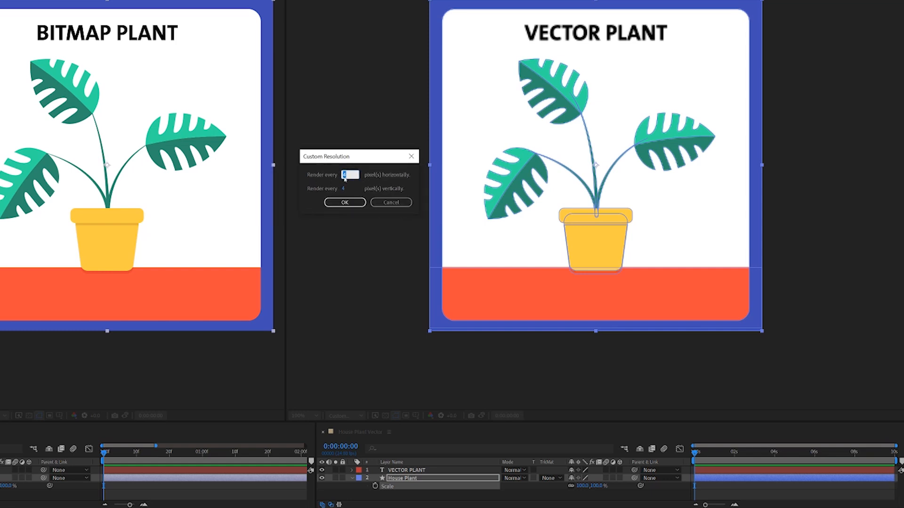
mouse_move(346, 191)
type("8")
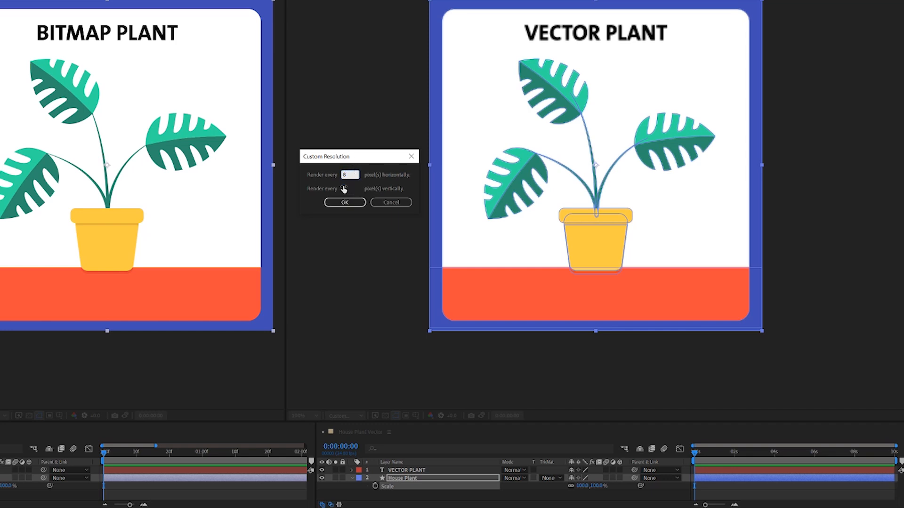
left_click(351, 189)
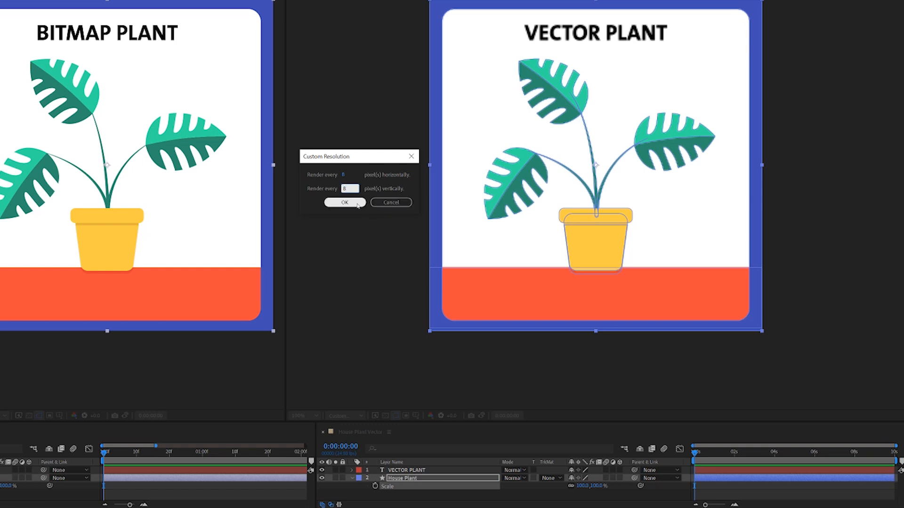
left_click(344, 202)
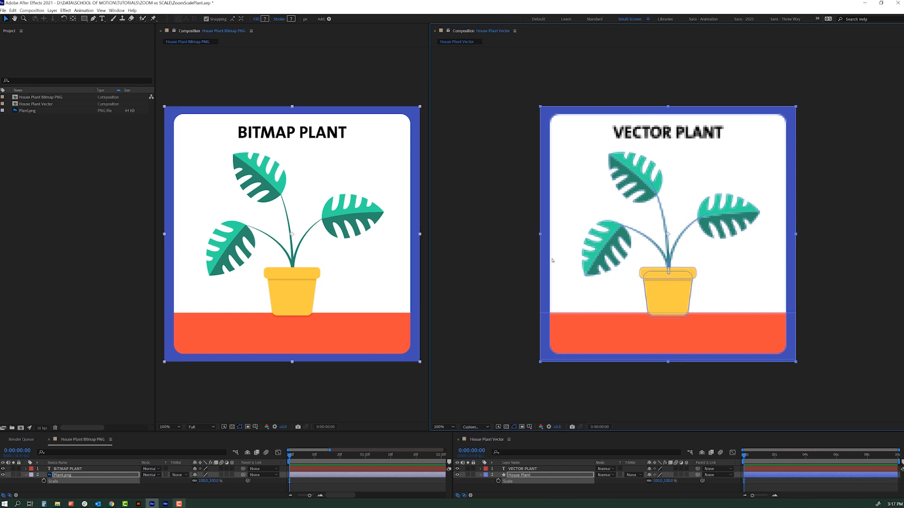
left_click(473, 427)
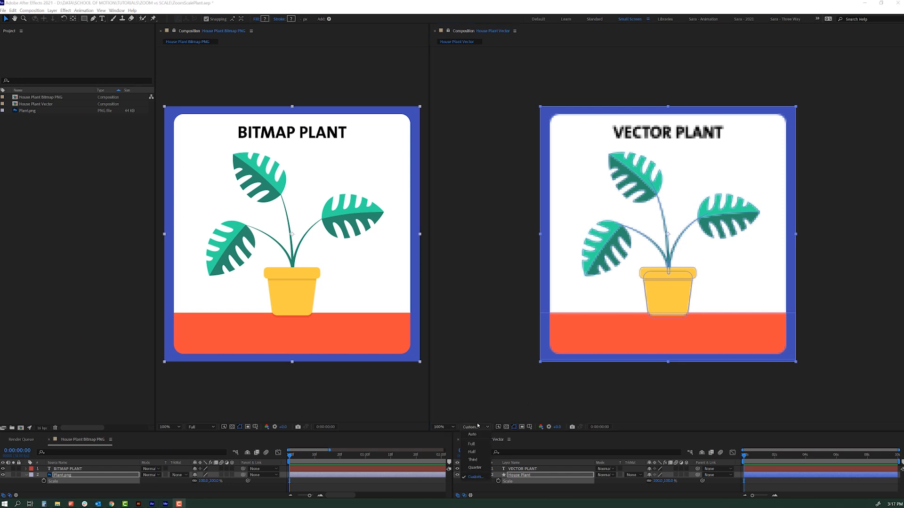
left_click(472, 443)
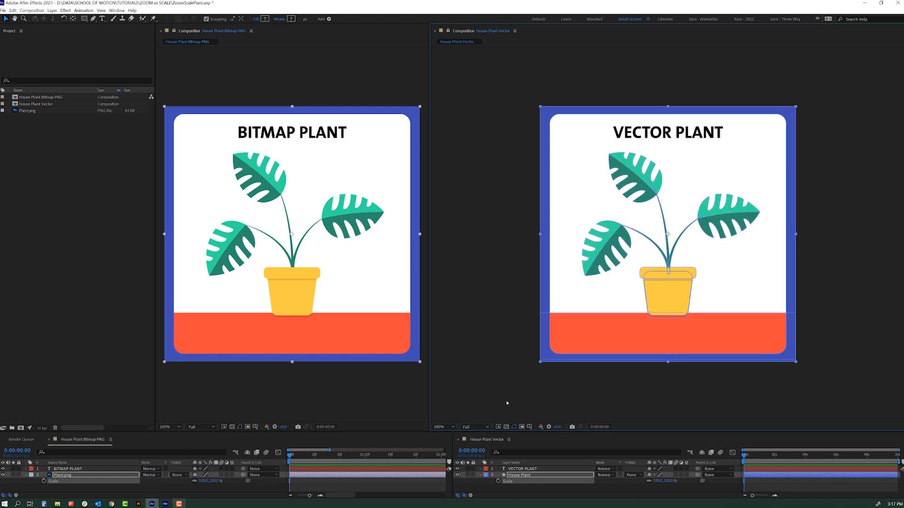
left_click(473, 428)
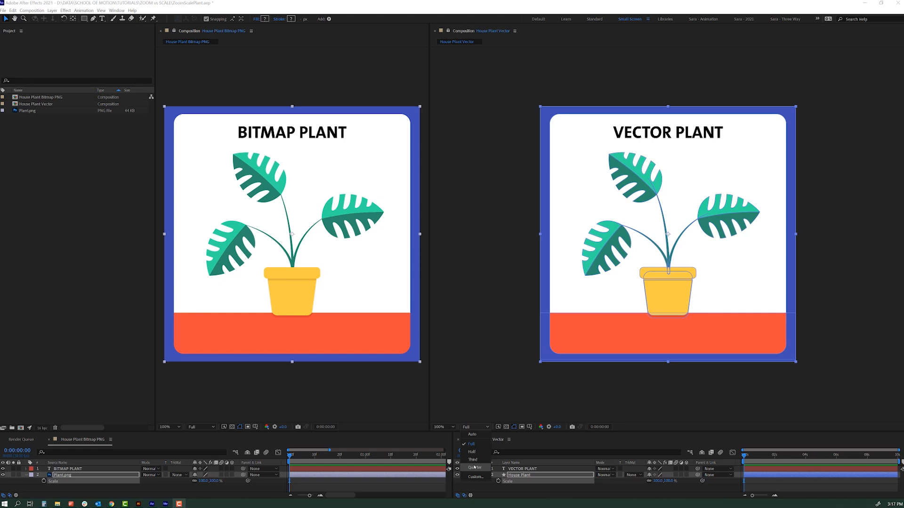
mouse_move(474, 451)
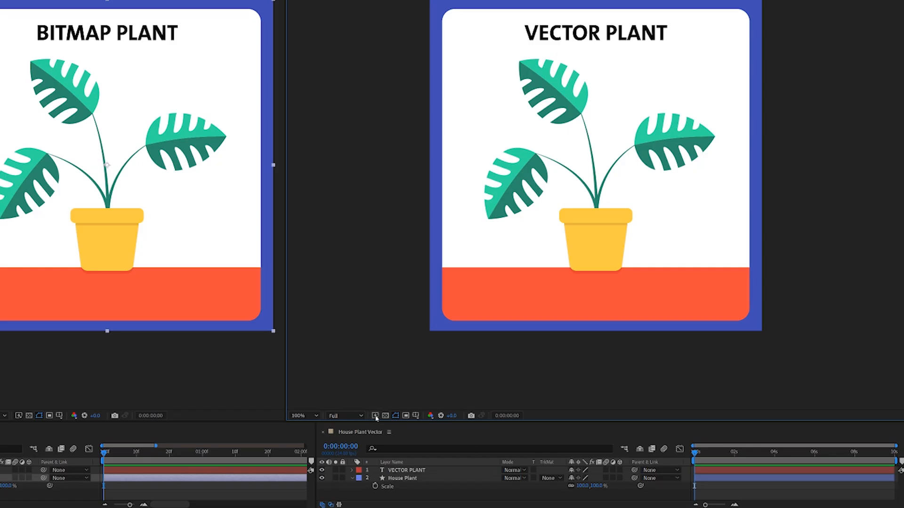
Step: Bring up the Fast Previews menu in the vector plant viewer toolbar
left_click(375, 416)
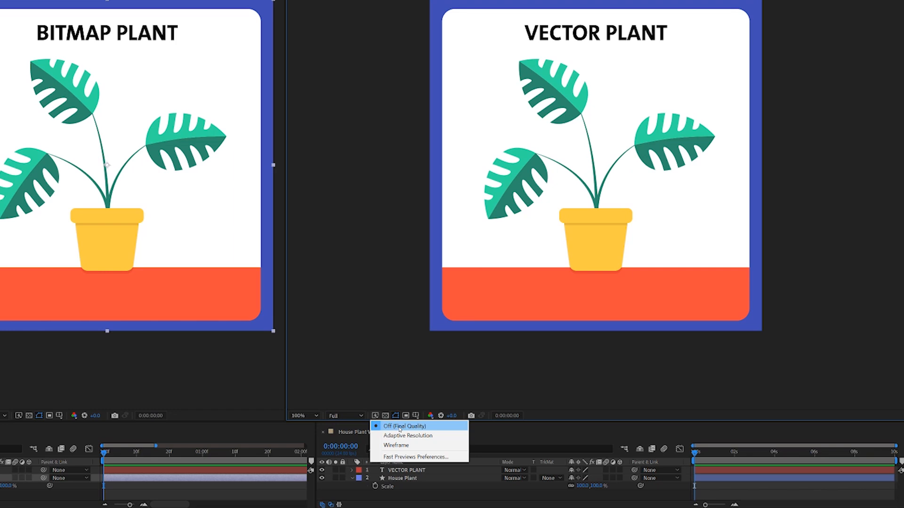
mouse_move(409, 435)
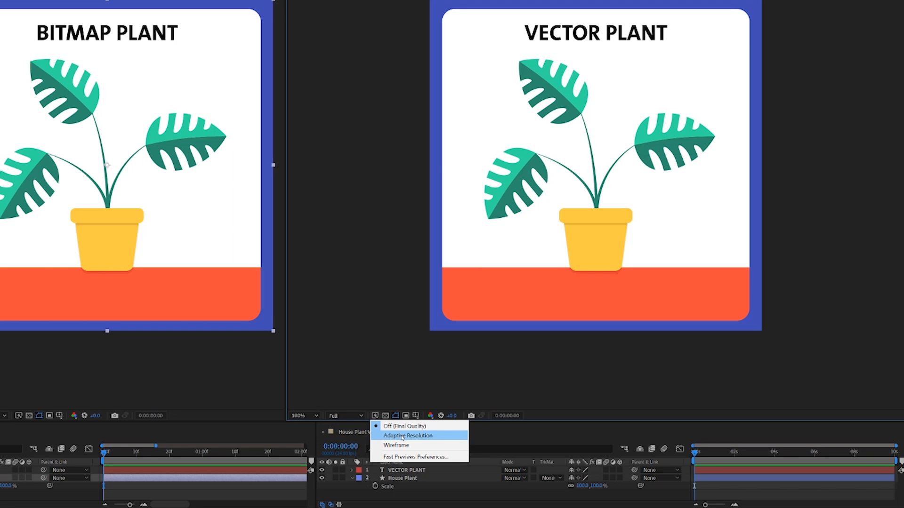
mouse_move(397, 446)
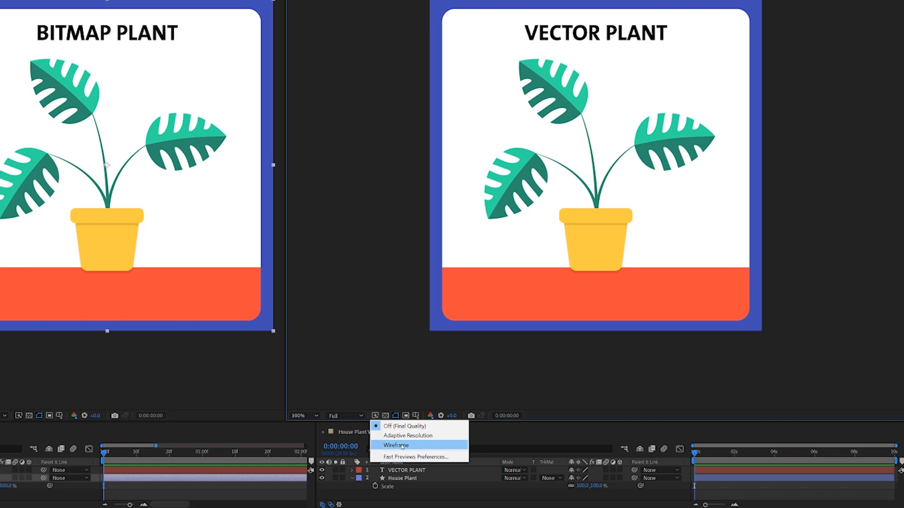
Step: Preview the vector comp as wireframes, select the VECTOR PLANT title layer and reach Fast Previews Preferences
left_click(396, 446)
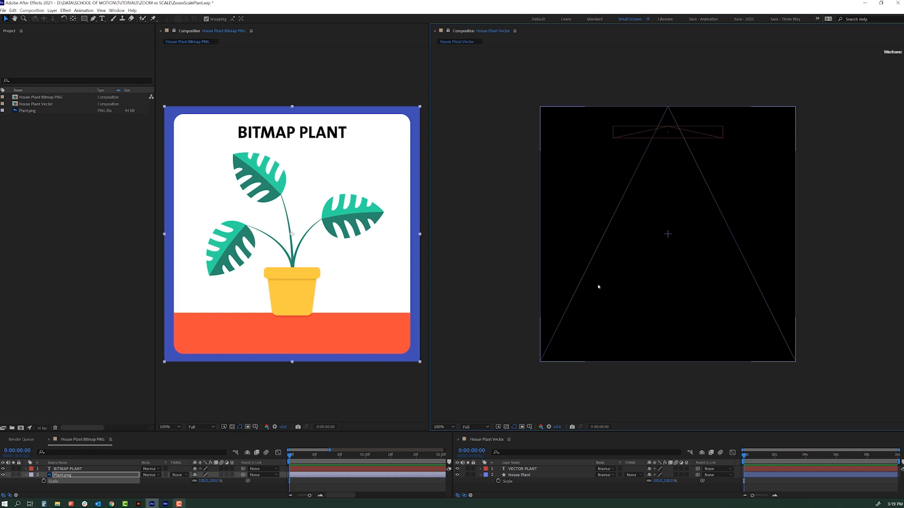
mouse_move(499, 176)
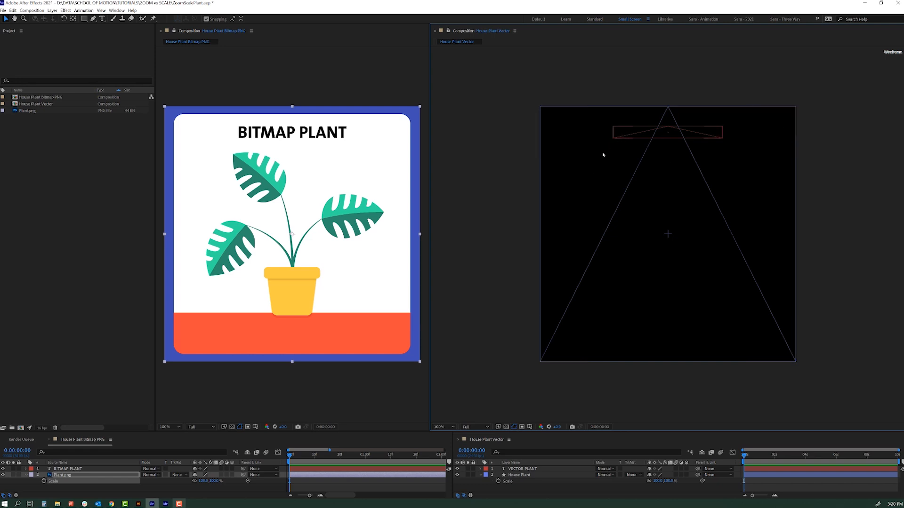
left_click(522, 475)
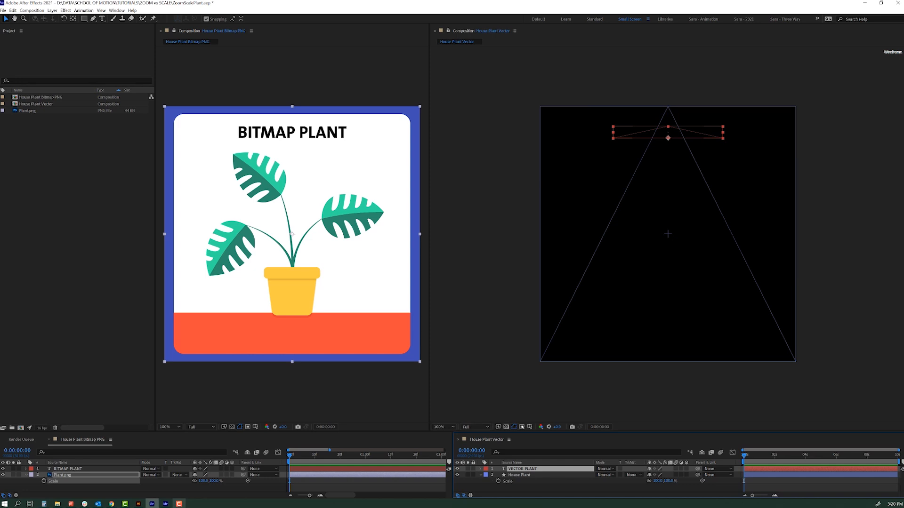
left_click(503, 428)
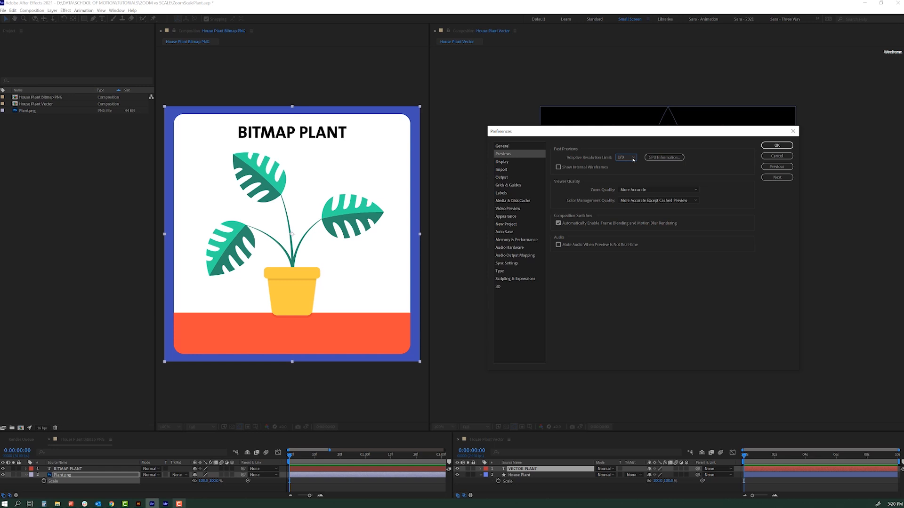
Step: Leave the adaptive resolution limit at 1/8 and close the preview preferences
left_click(625, 158)
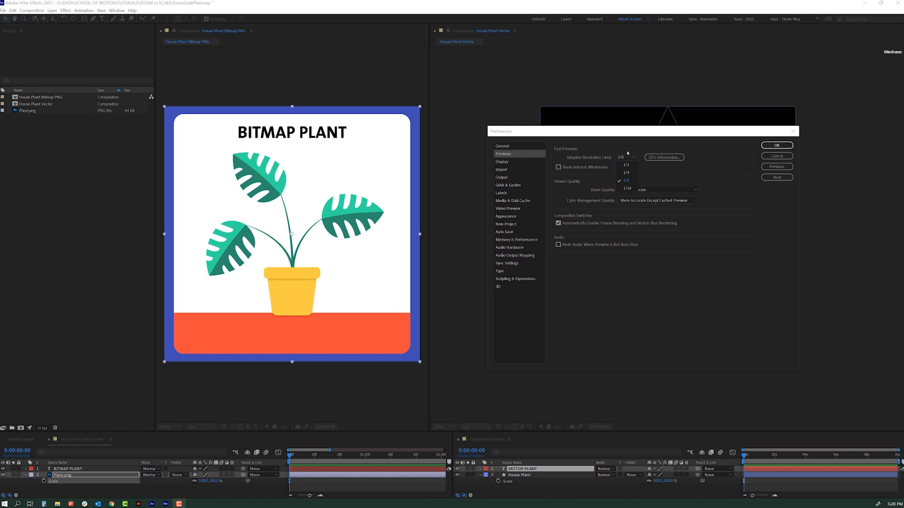
left_click(625, 180)
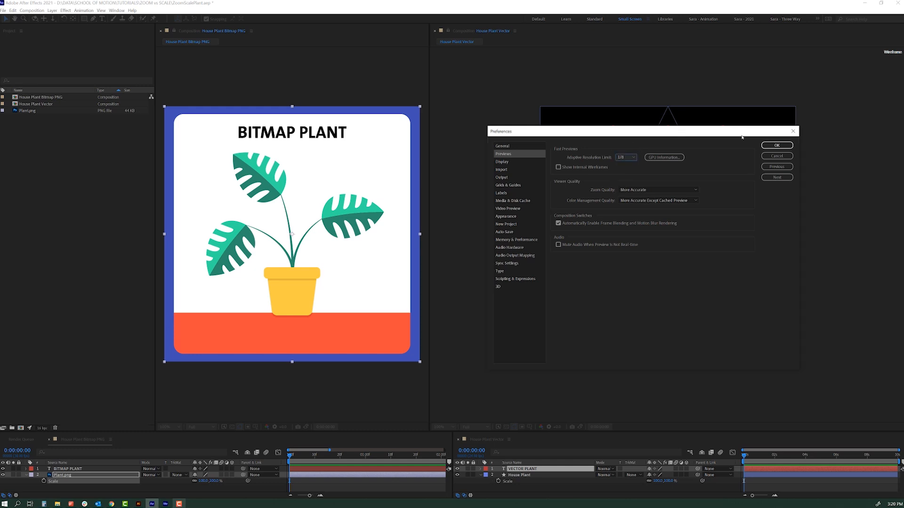
mouse_move(761, 155)
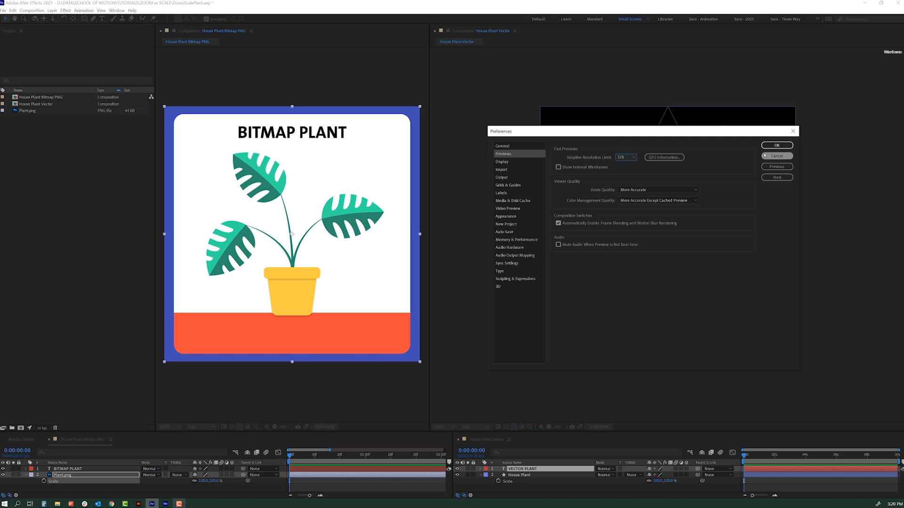
left_click(777, 145)
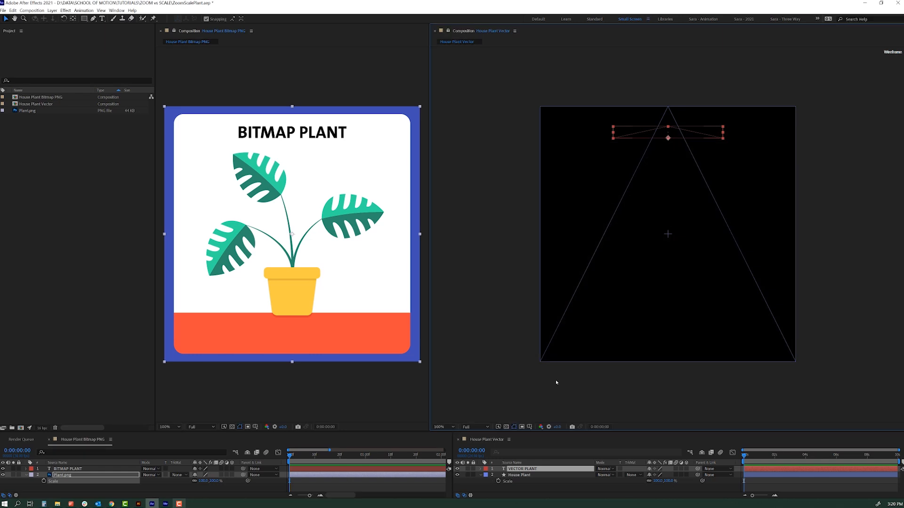
Step: Switch the vector plant previews from wireframe to adaptive resolution so artwork renders fully
left_click(505, 427)
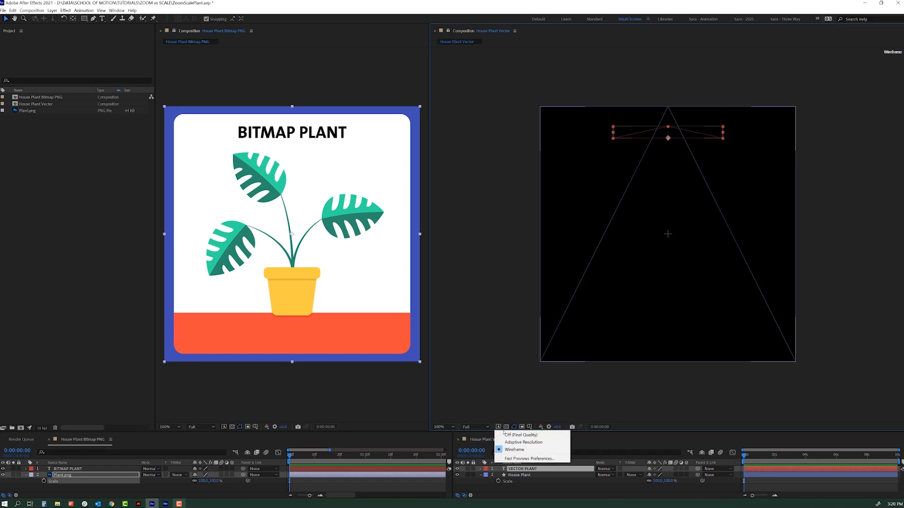
mouse_move(523, 443)
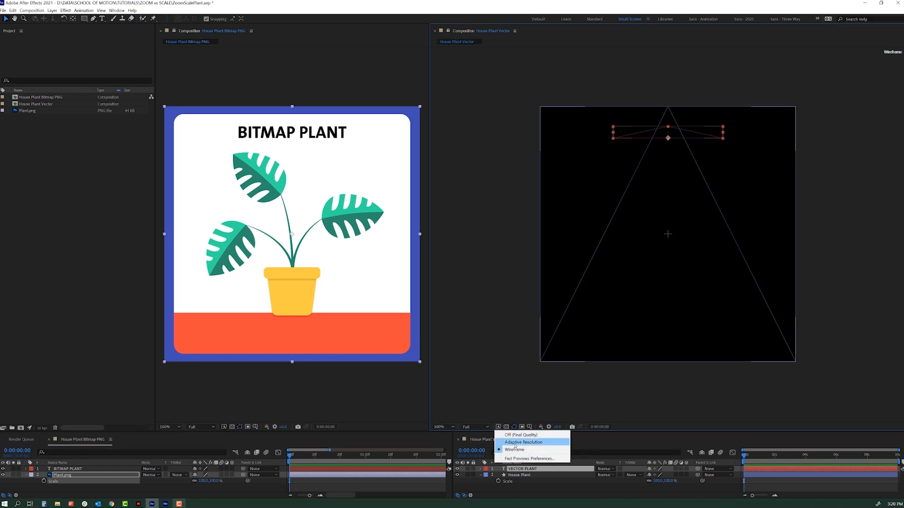
left_click(507, 435)
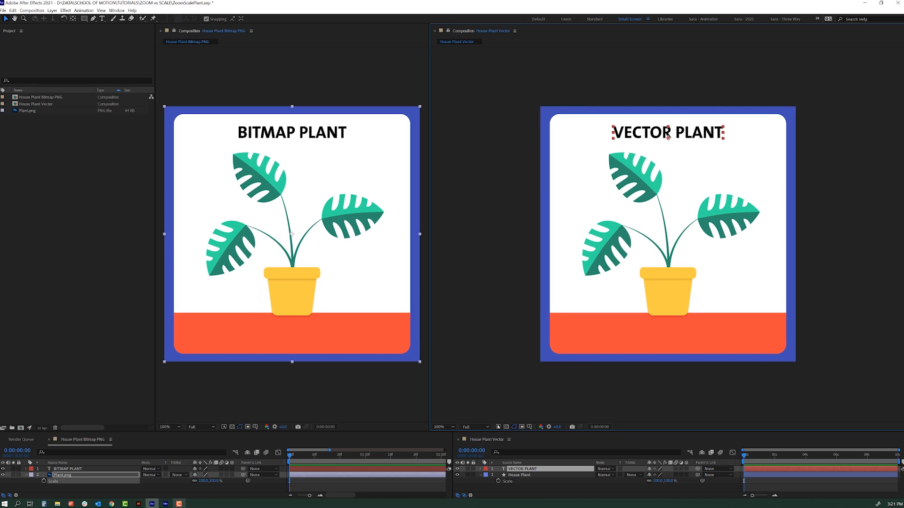
mouse_move(536, 406)
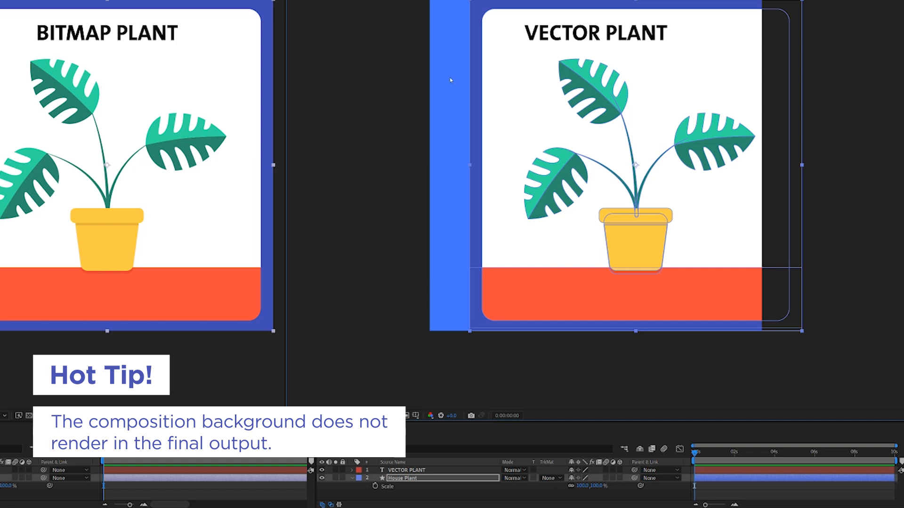
mouse_move(429, 88)
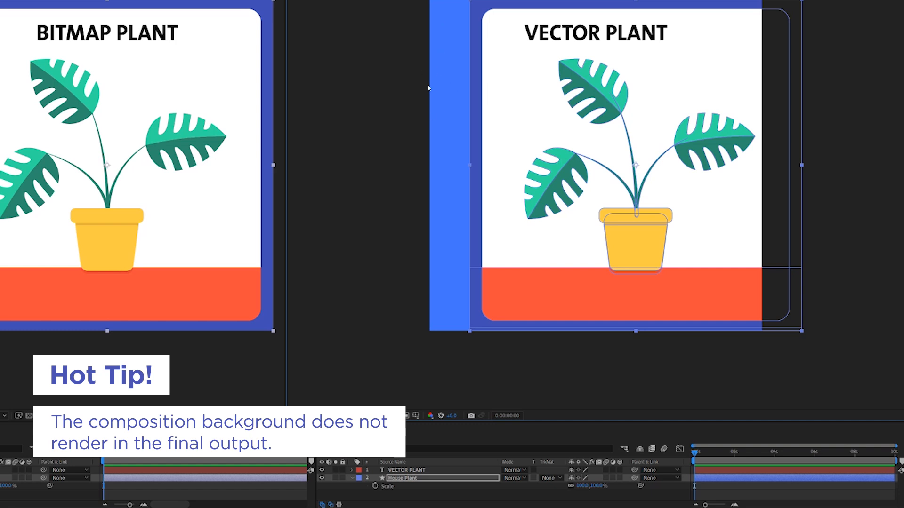
mouse_move(436, 129)
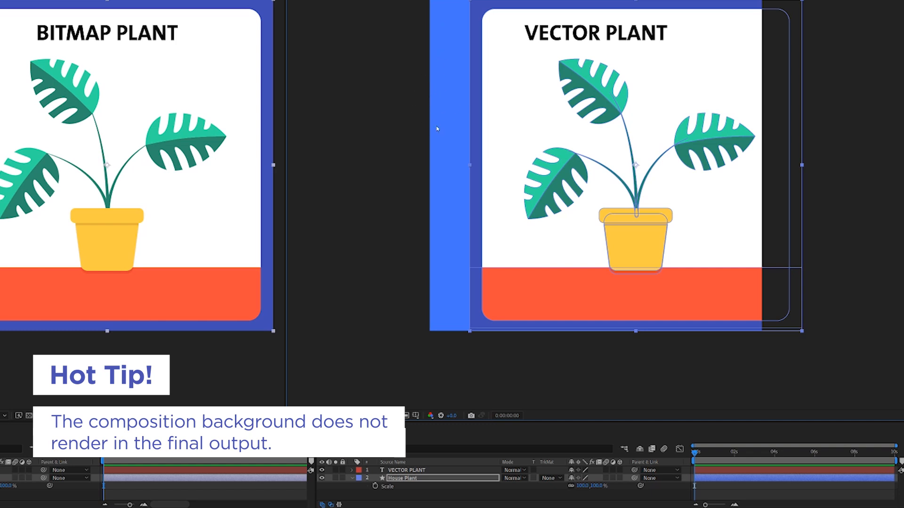
Step: Toggle the transparency grid on, off and on again so transparent areas show as a checkerboard
left_click(385, 416)
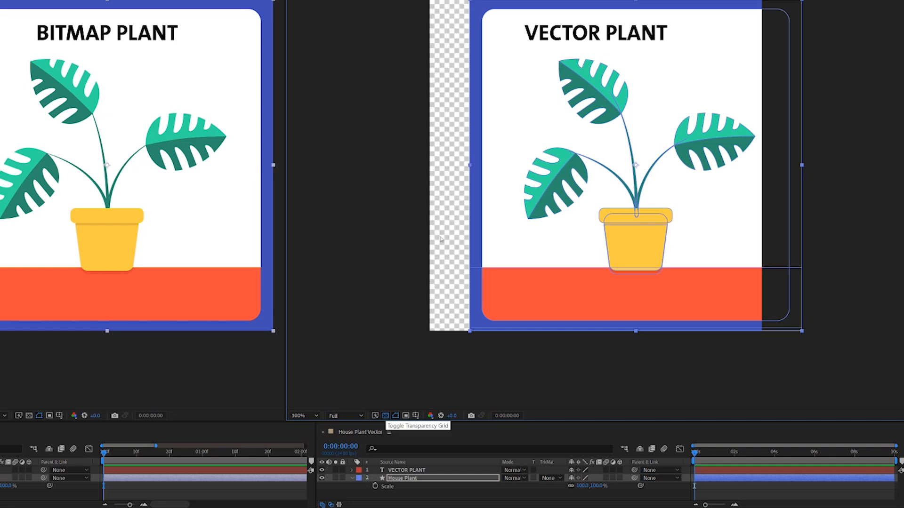
mouse_move(466, 158)
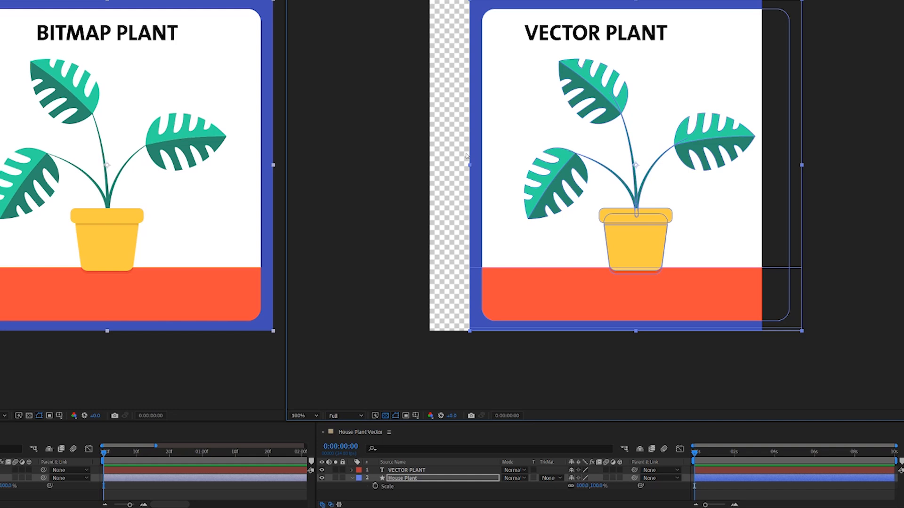
mouse_move(390, 404)
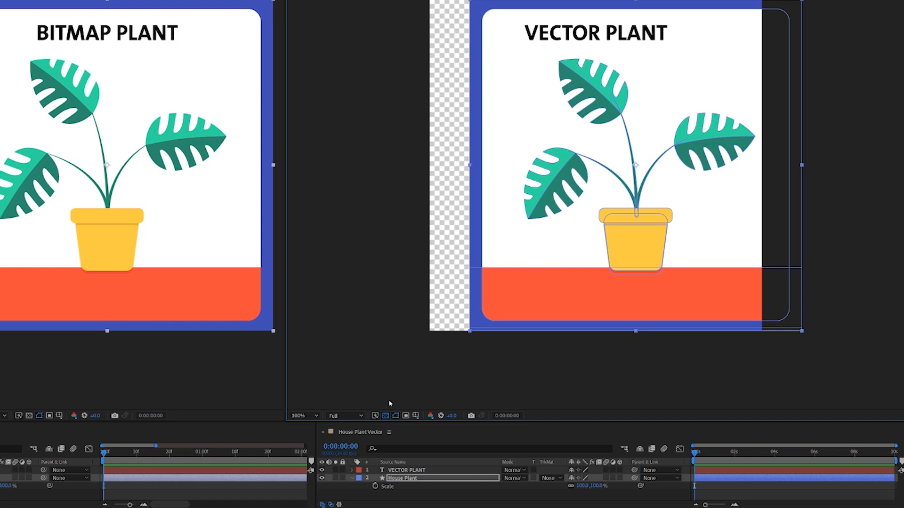
mouse_move(386, 415)
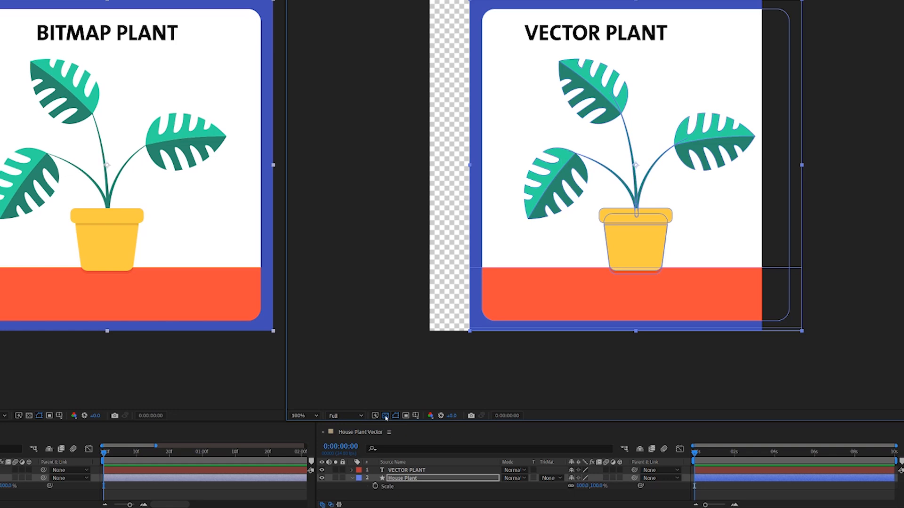
mouse_move(432, 385)
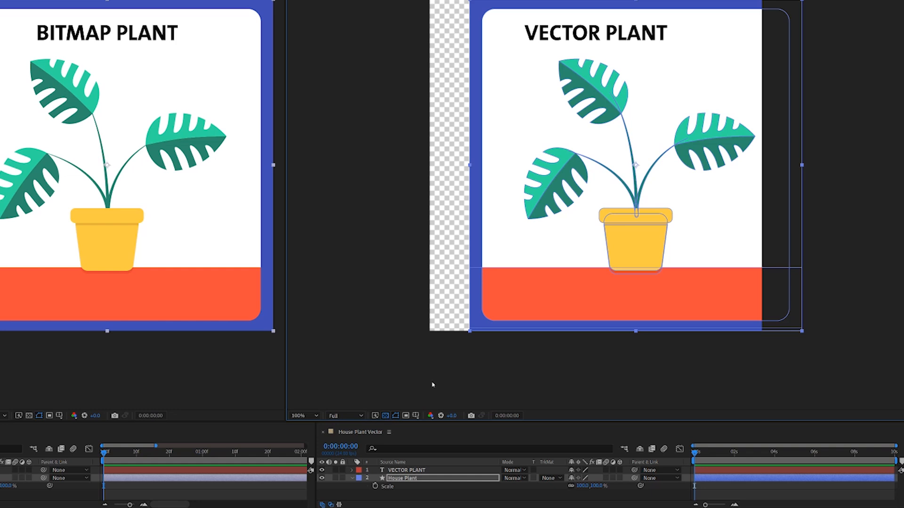
left_click(385, 416)
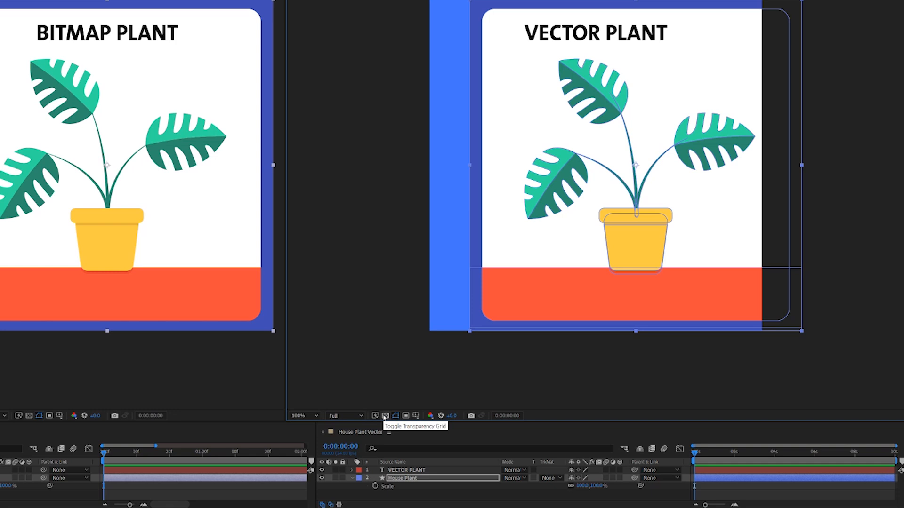
left_click(385, 415)
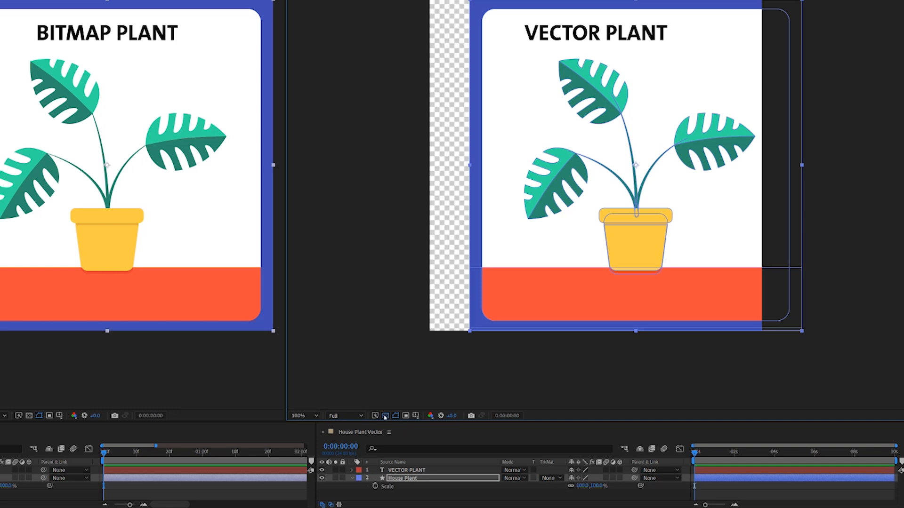
mouse_move(509, 238)
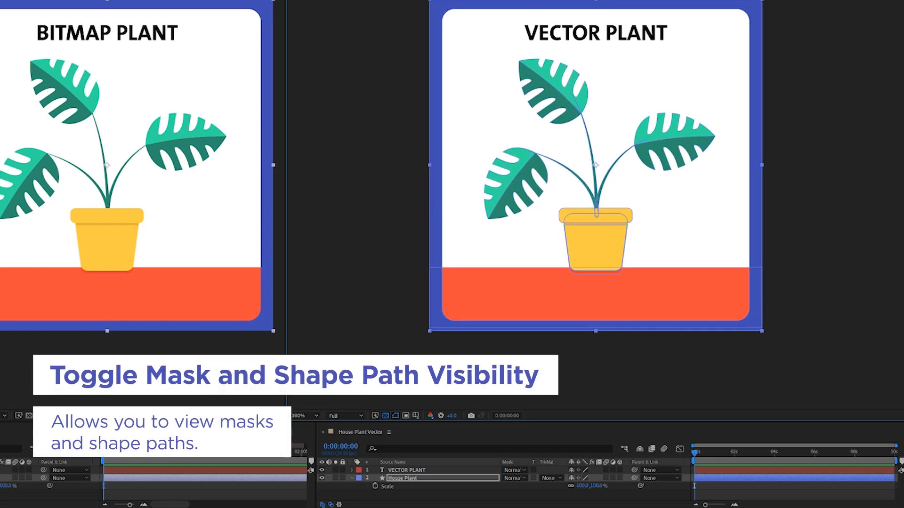
mouse_move(394, 416)
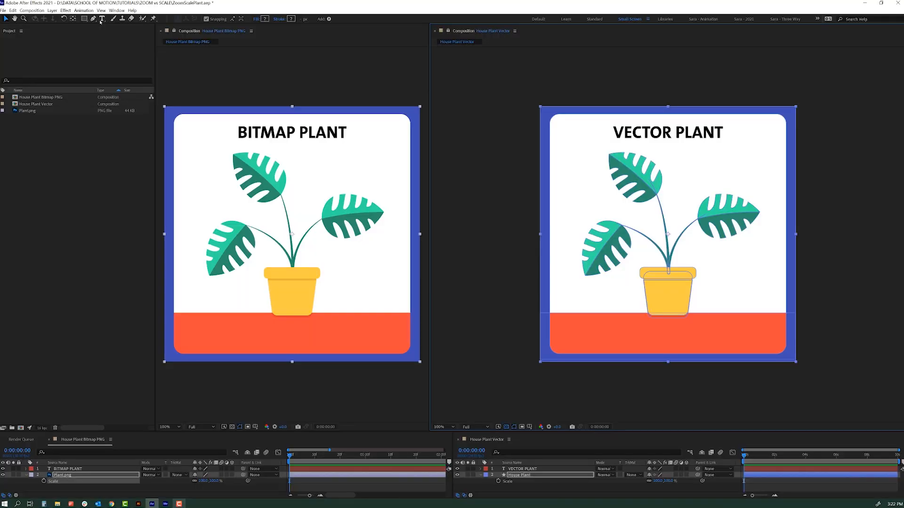
mouse_move(101, 19)
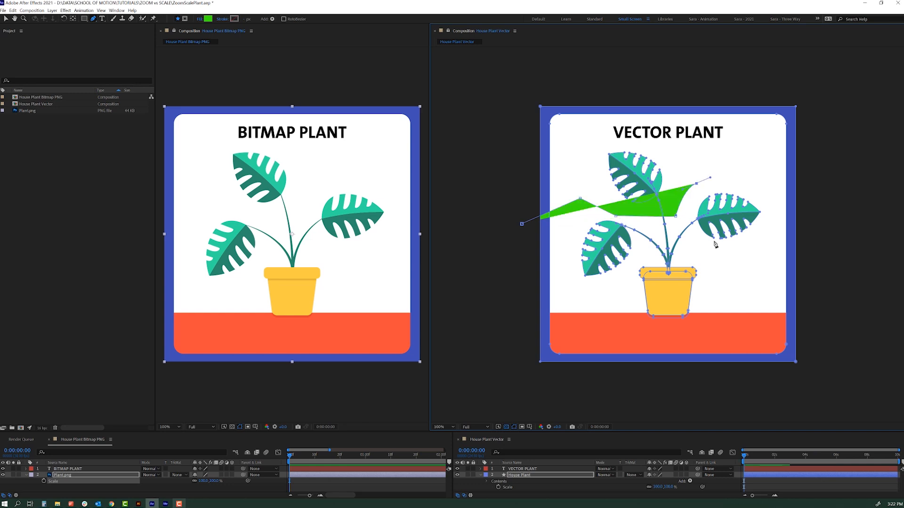
Step: Finish the green pen shape and hide the vector plant's mask and shape path outlines
left_click(507, 427)
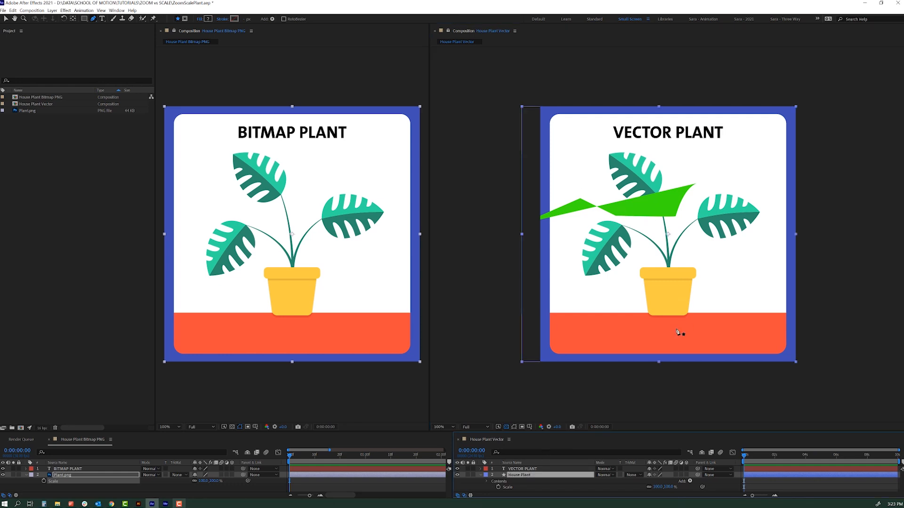
mouse_move(545, 449)
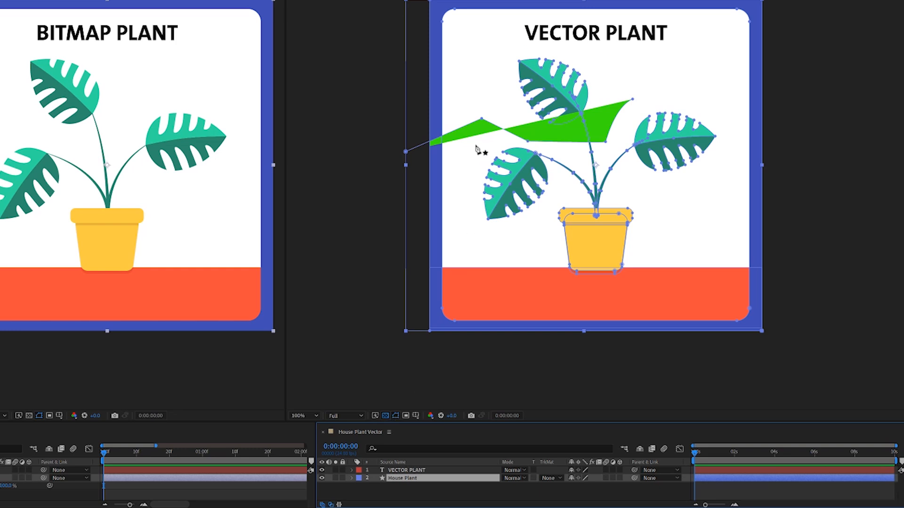
mouse_move(611, 197)
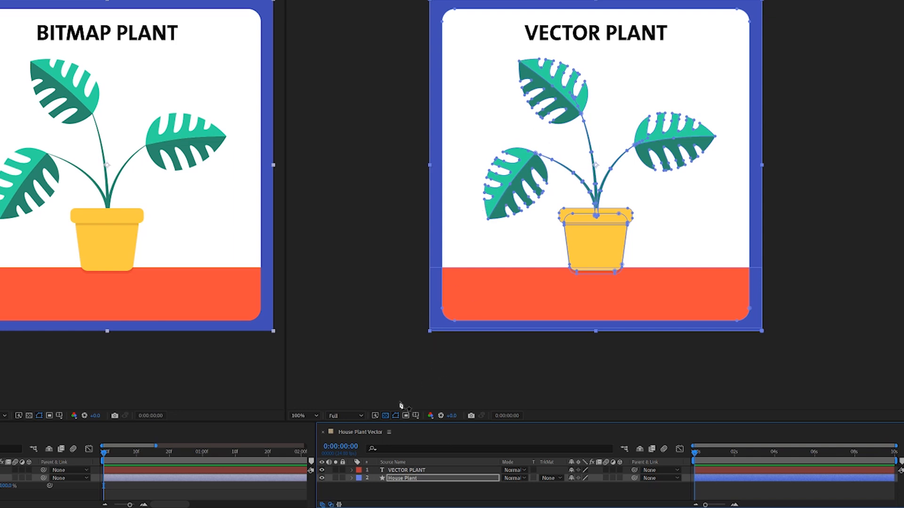
left_click(397, 415)
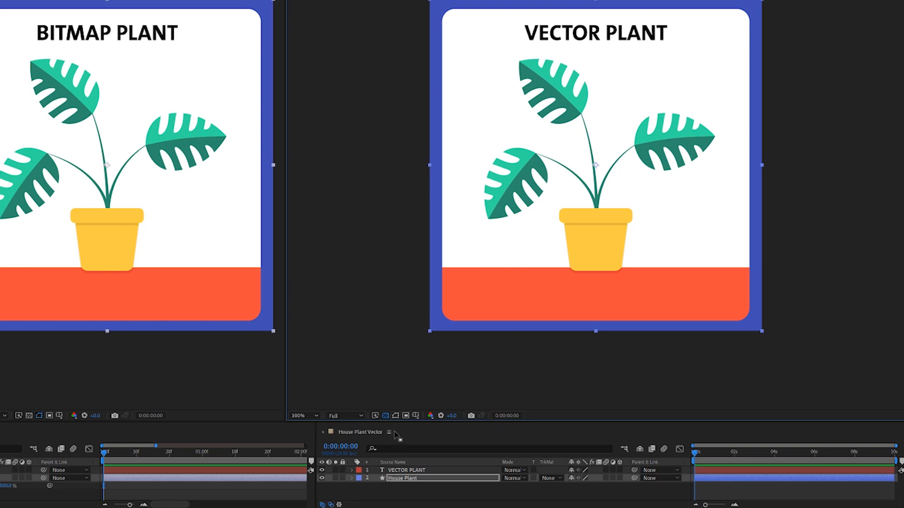
mouse_move(396, 416)
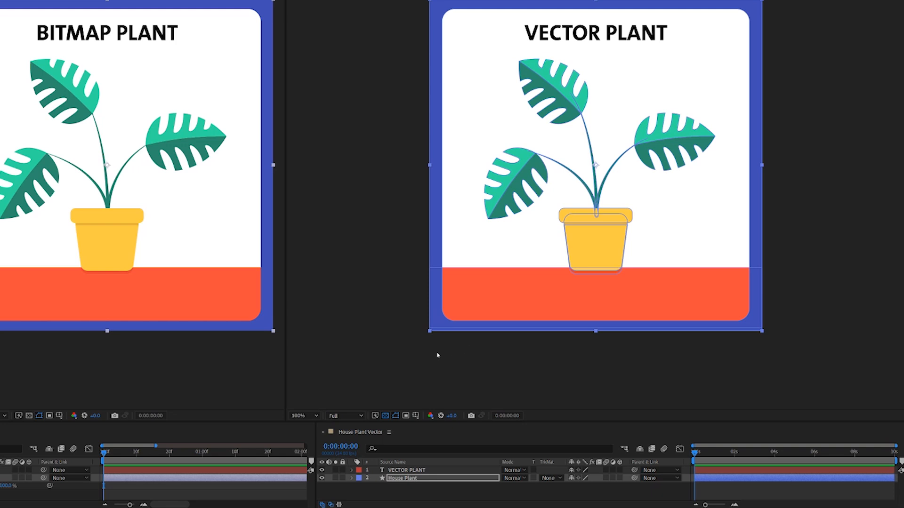
mouse_move(351, 358)
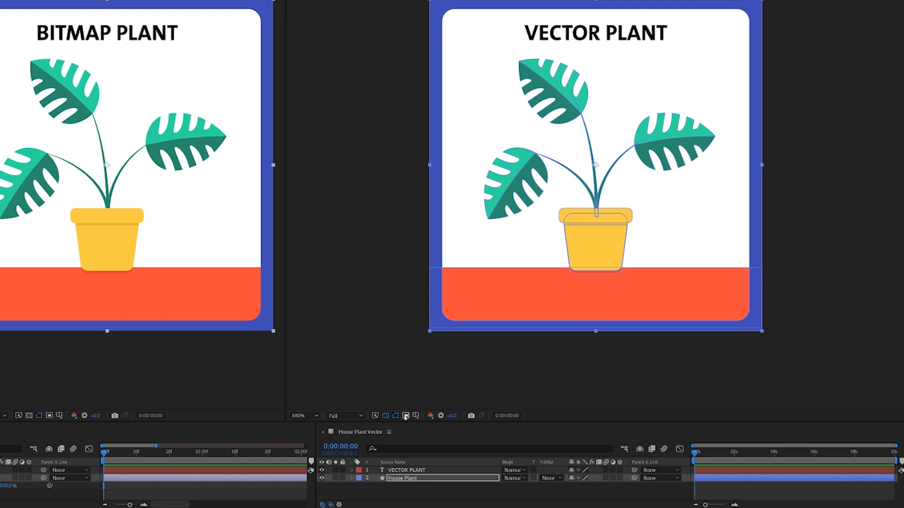
mouse_move(404, 416)
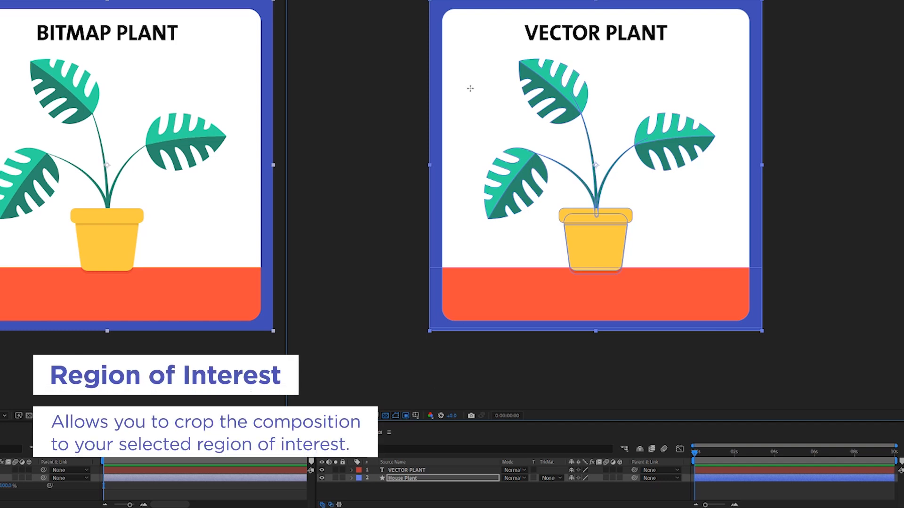
mouse_move(494, 45)
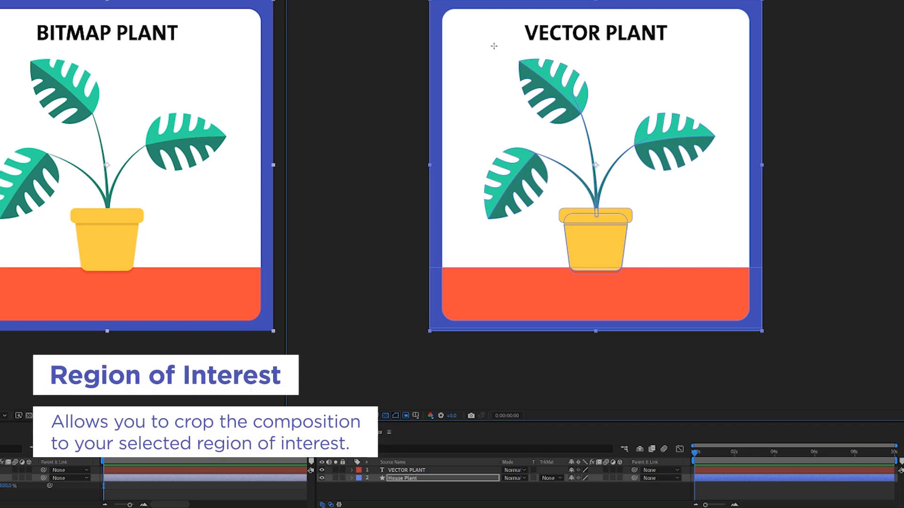
mouse_move(486, 43)
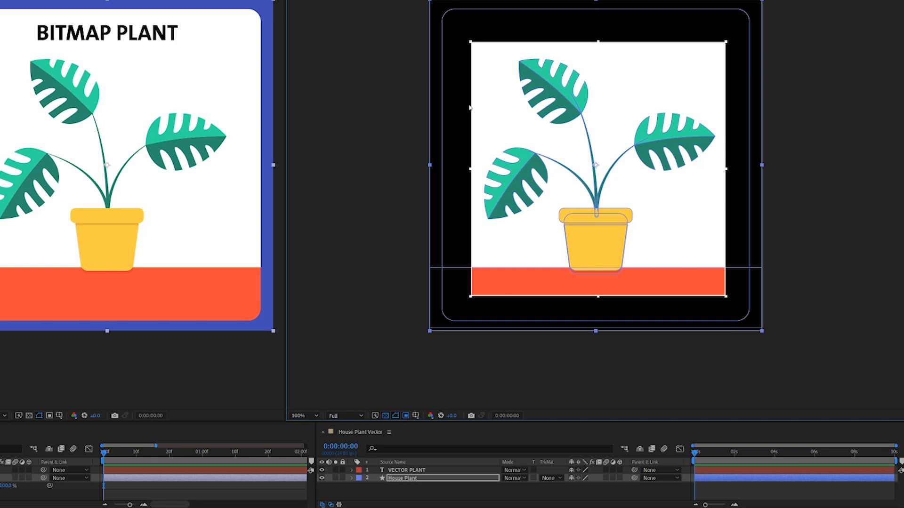
Step: Bring up the Composition menu commands
left_click(32, 11)
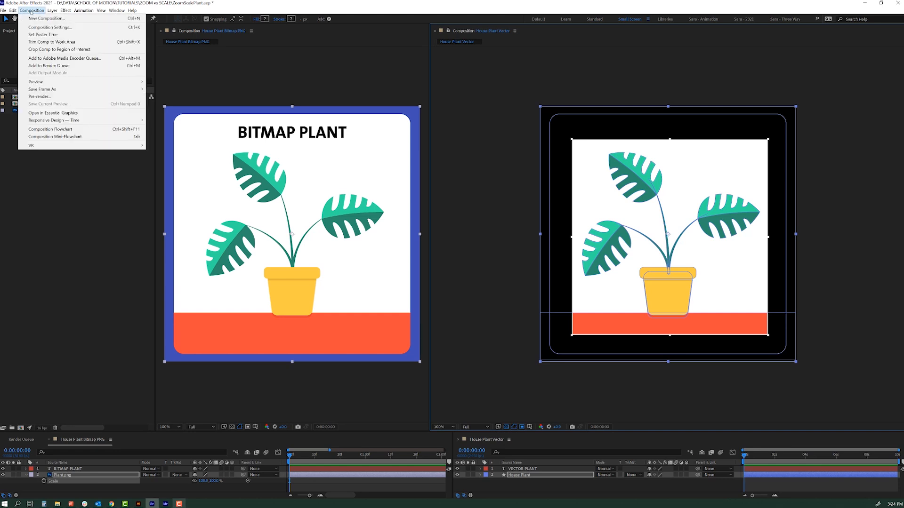
mouse_move(60, 49)
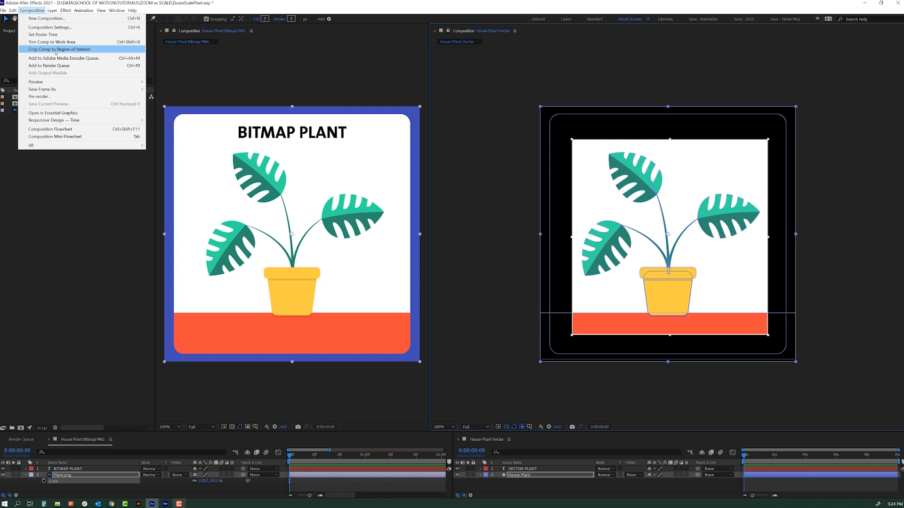
mouse_move(543, 98)
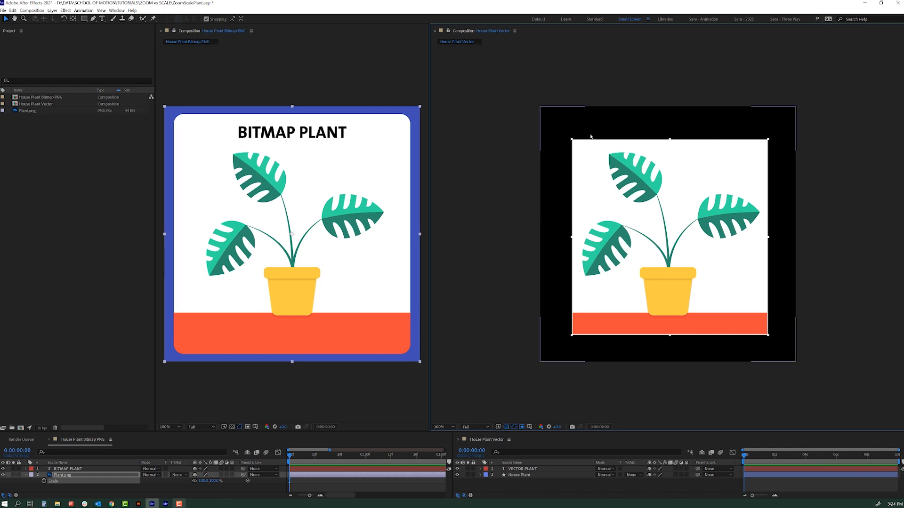
mouse_move(606, 355)
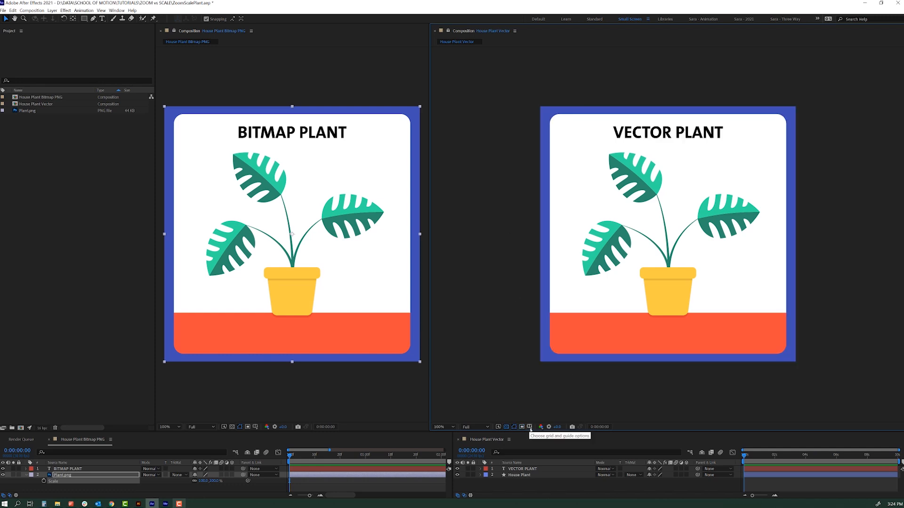
Step: Turn on the grid overlay from Grid and Guide Options and show the rulers with Ctrl+R
left_click(414, 417)
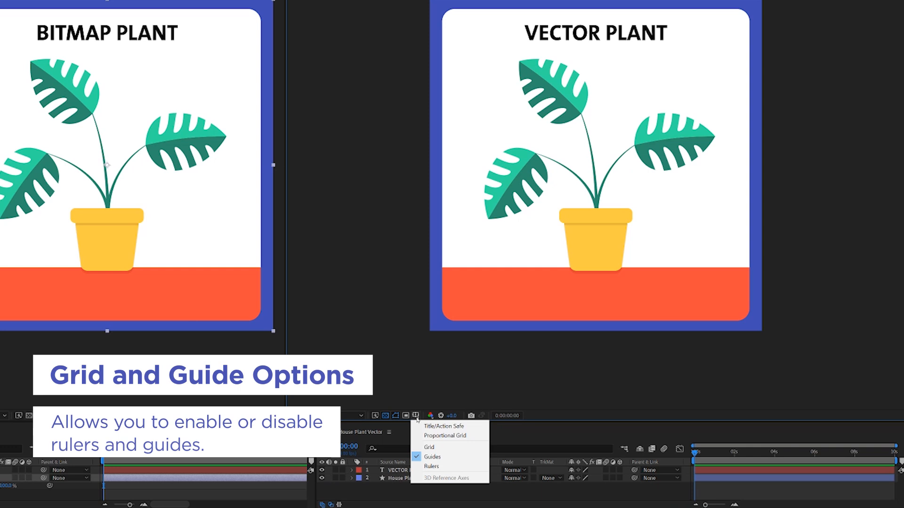
mouse_move(428, 448)
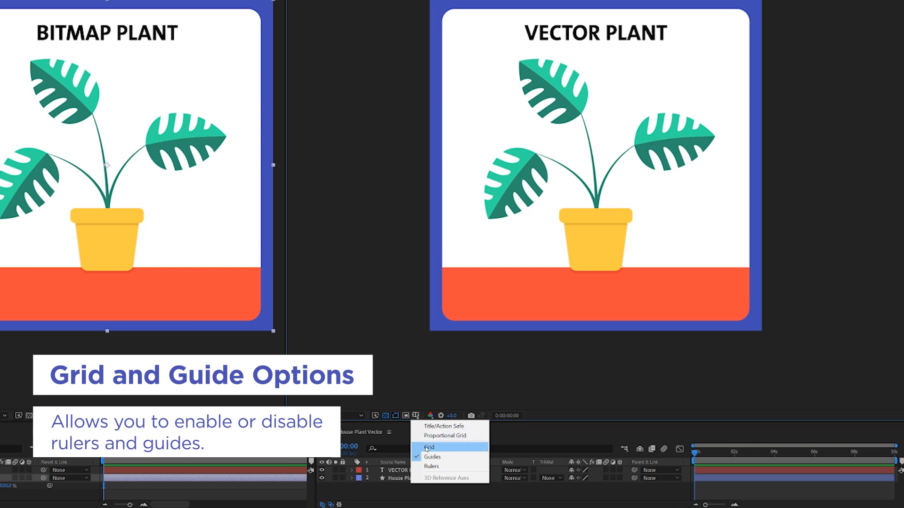
left_click(429, 448)
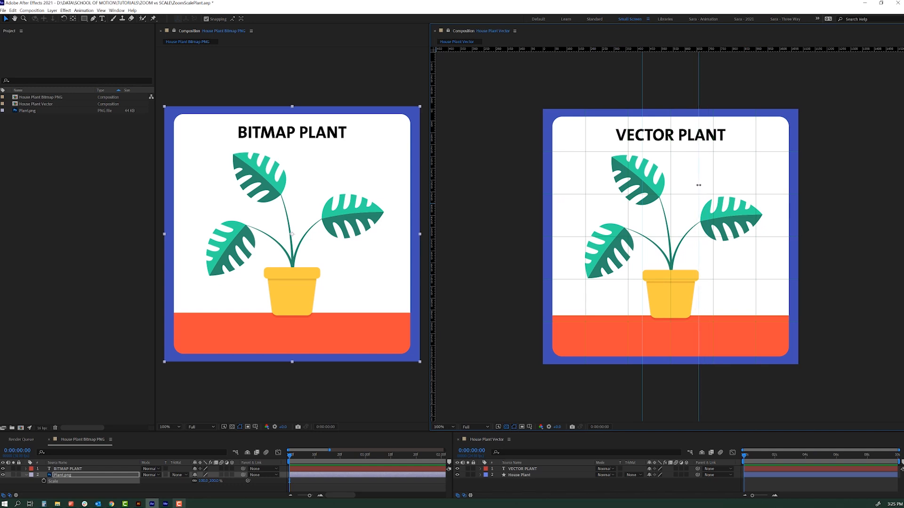
mouse_move(649, 173)
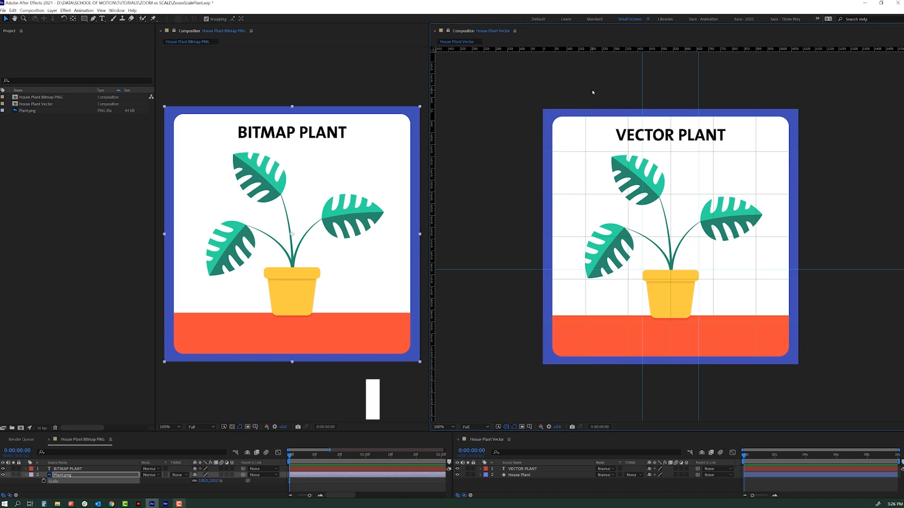
key("ctrl+r")
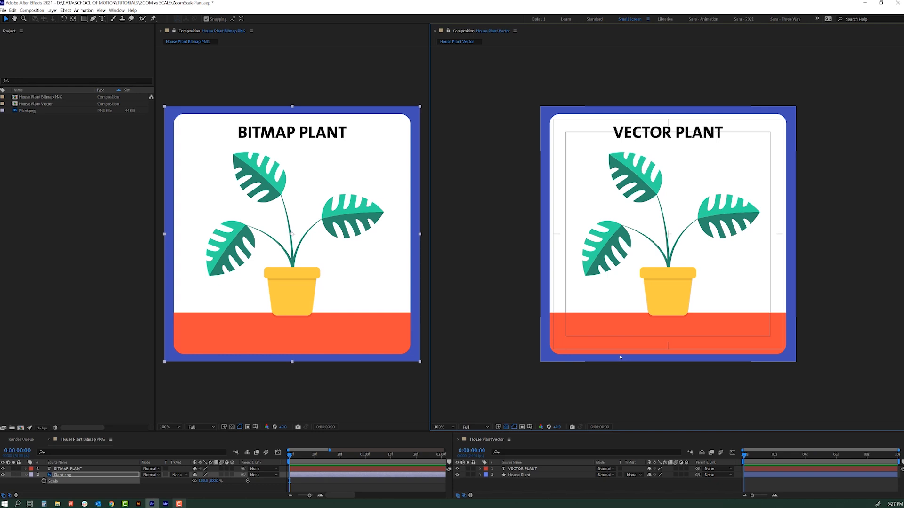
mouse_move(617, 358)
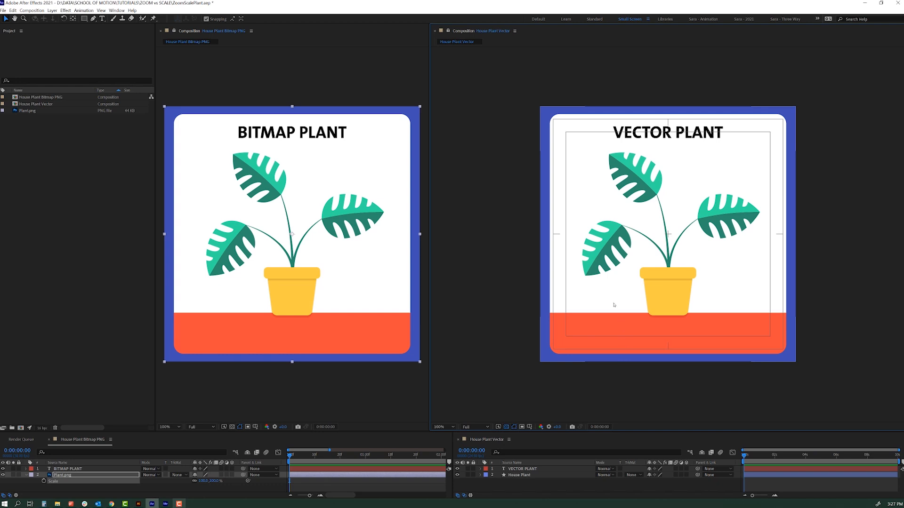
mouse_move(685, 146)
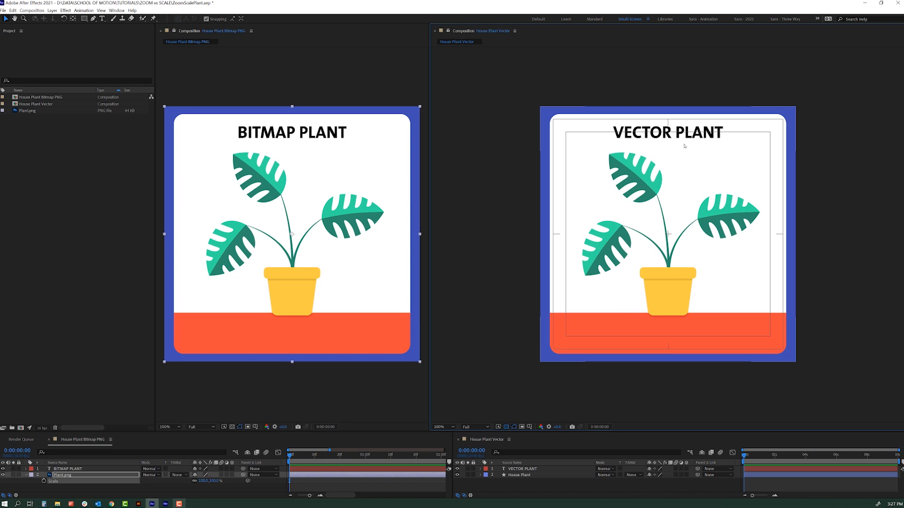
mouse_move(633, 326)
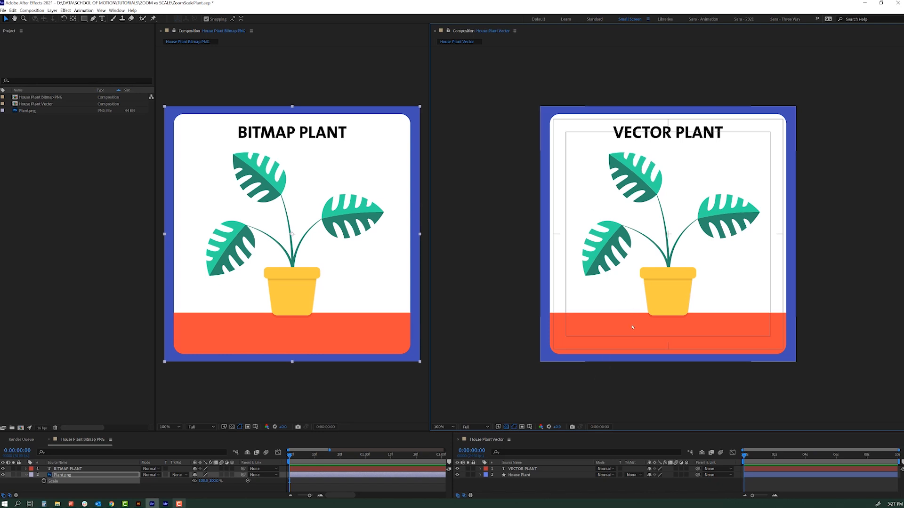
mouse_move(594, 369)
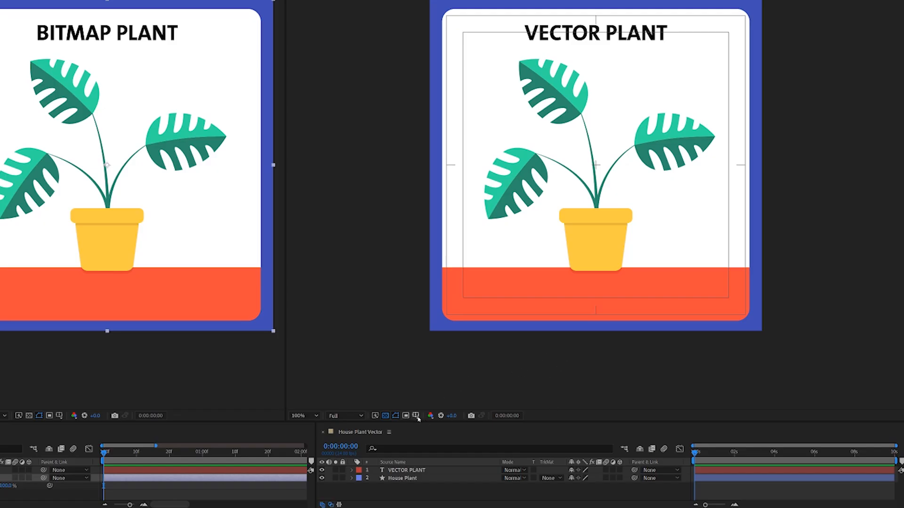
Step: Overlay a proportional grid on the vector plant comp from Grid and Guide Options
left_click(414, 415)
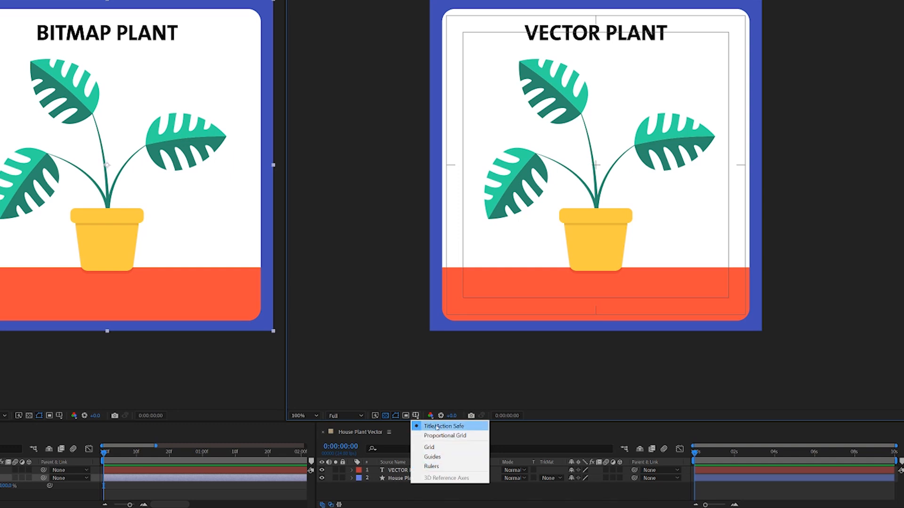
mouse_move(444, 435)
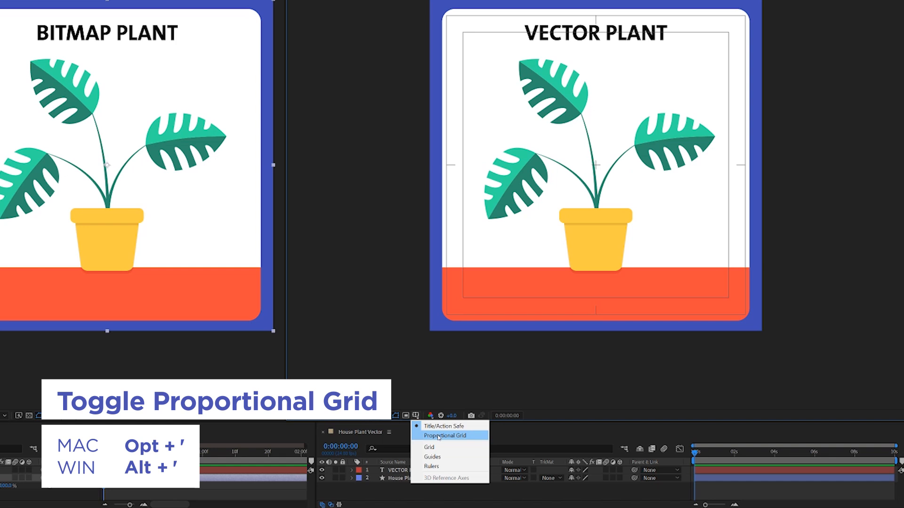
left_click(444, 435)
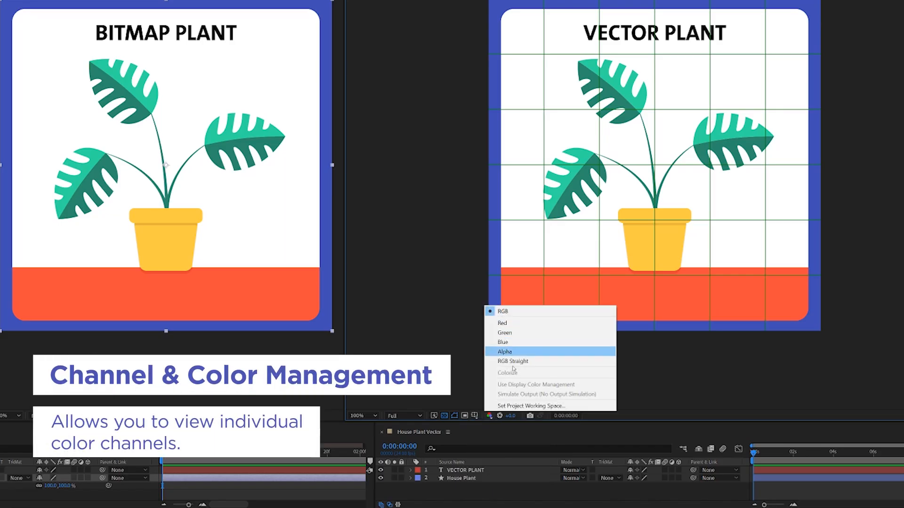
left_click(505, 351)
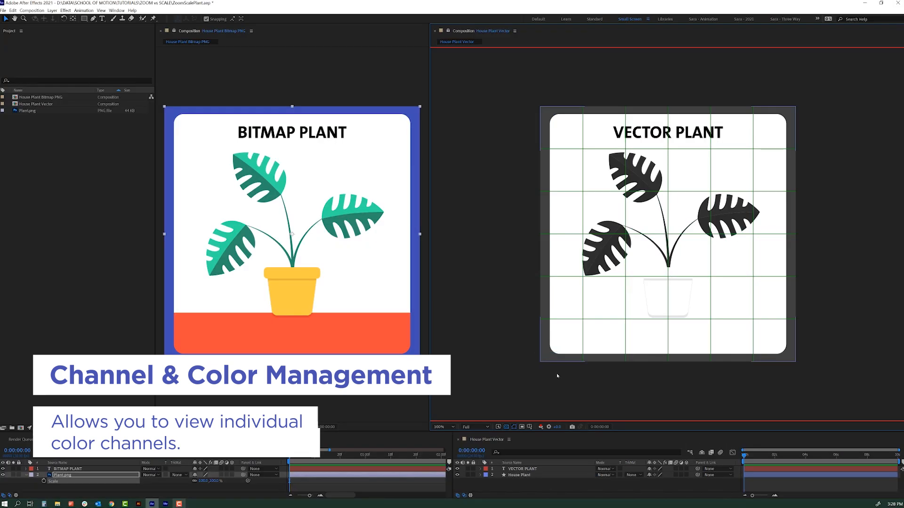
left_click(546, 426)
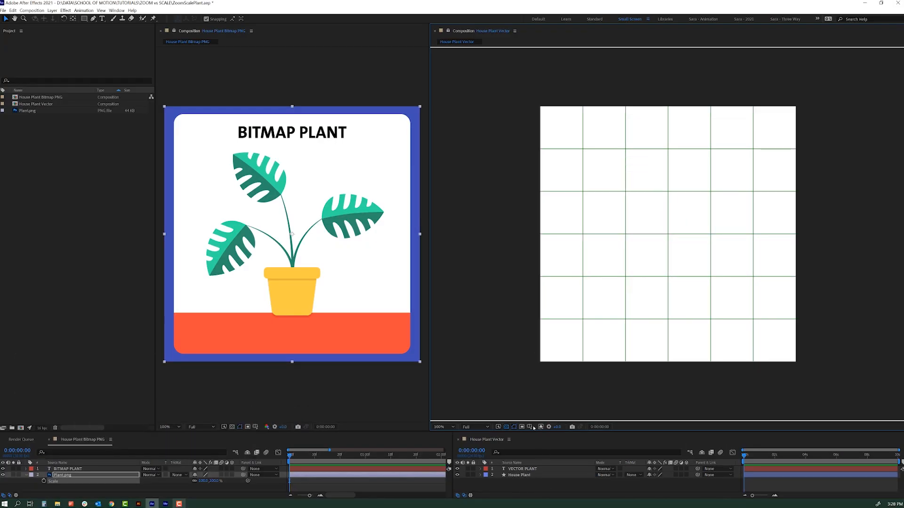
left_click(525, 428)
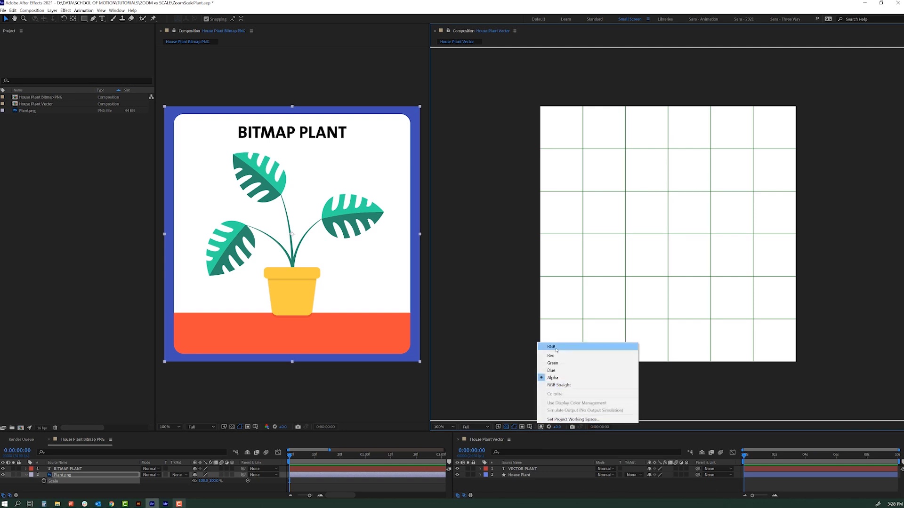
left_click(551, 346)
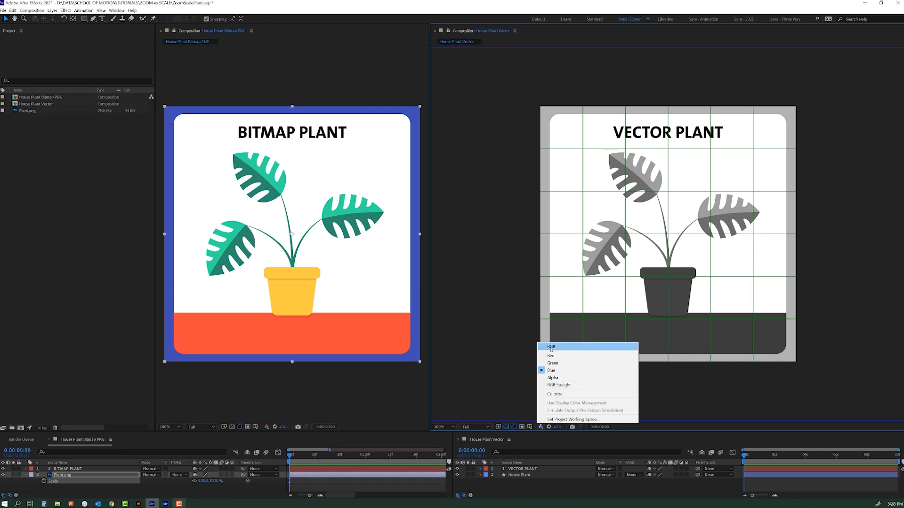
left_click(551, 347)
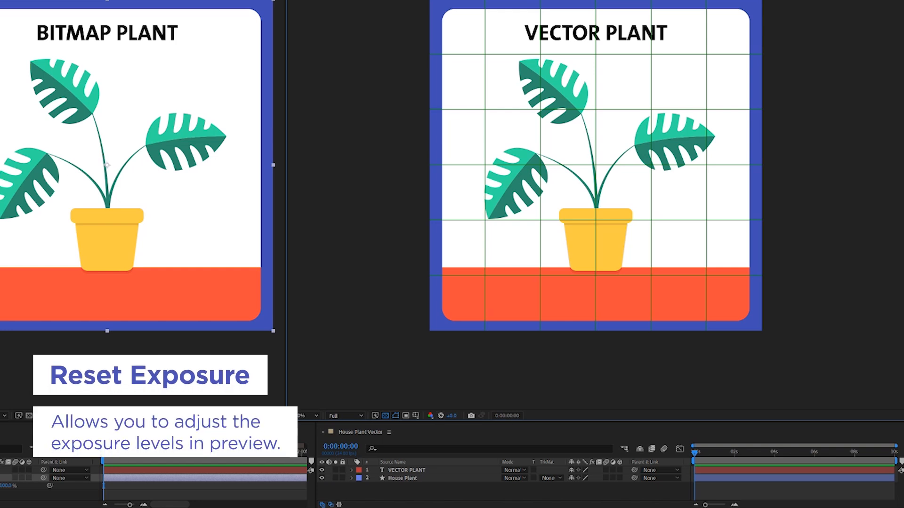
left_click(454, 415)
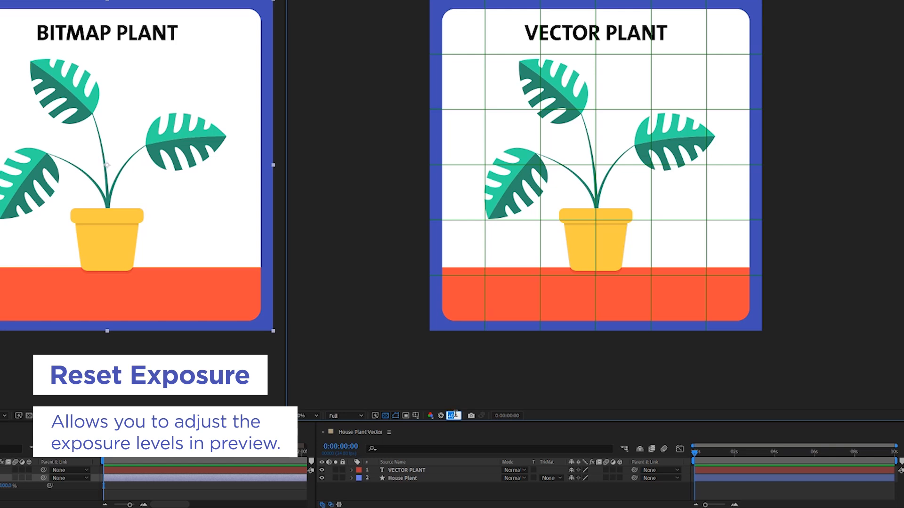
left_click(452, 415)
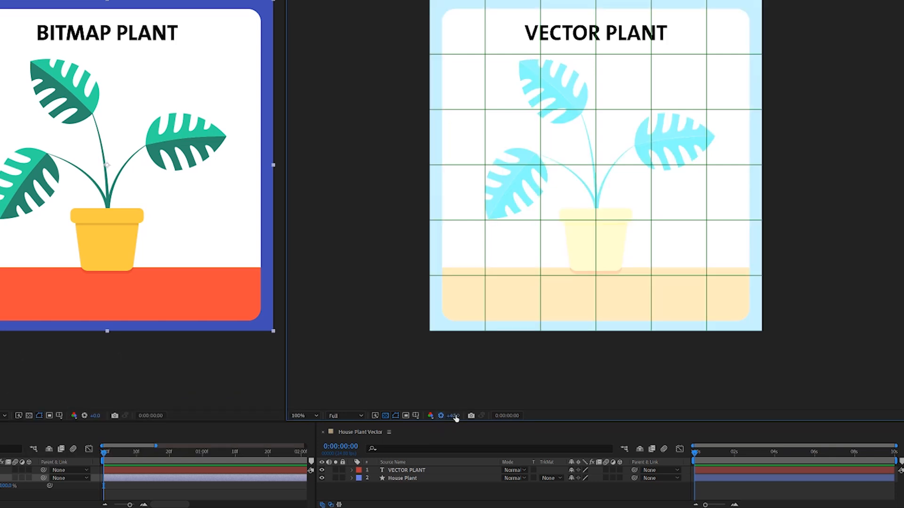
left_click(454, 415)
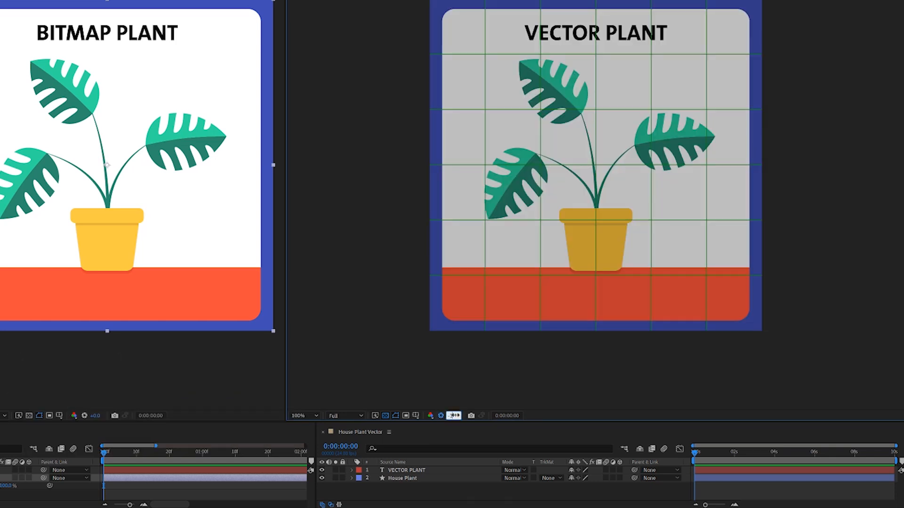
left_click(453, 415)
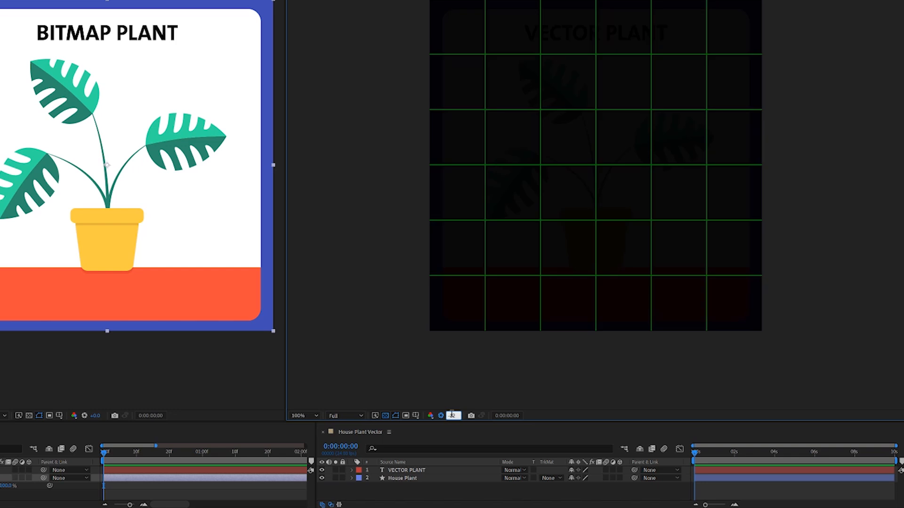
mouse_move(453, 415)
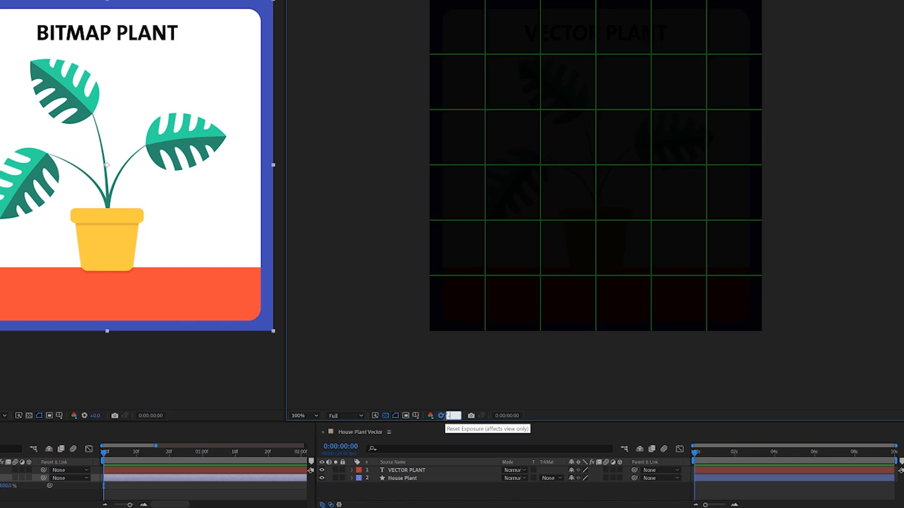
left_click(455, 416)
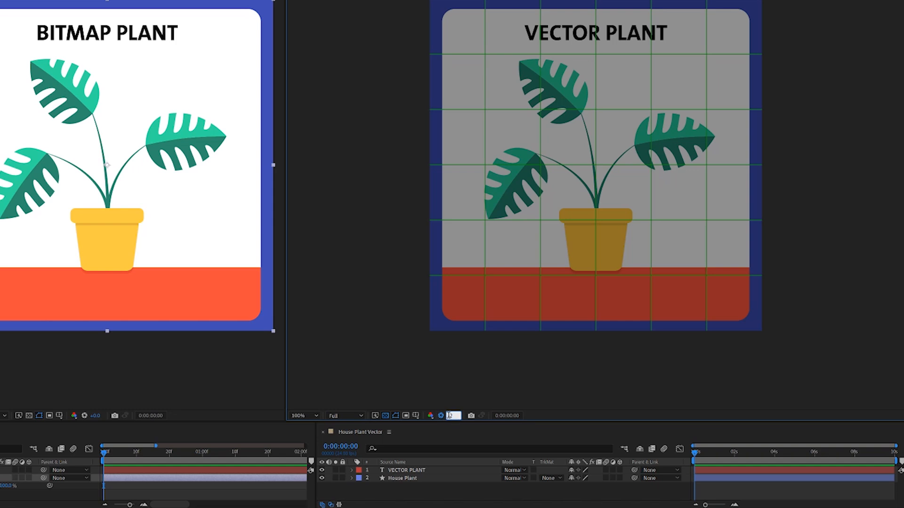
left_click(451, 415)
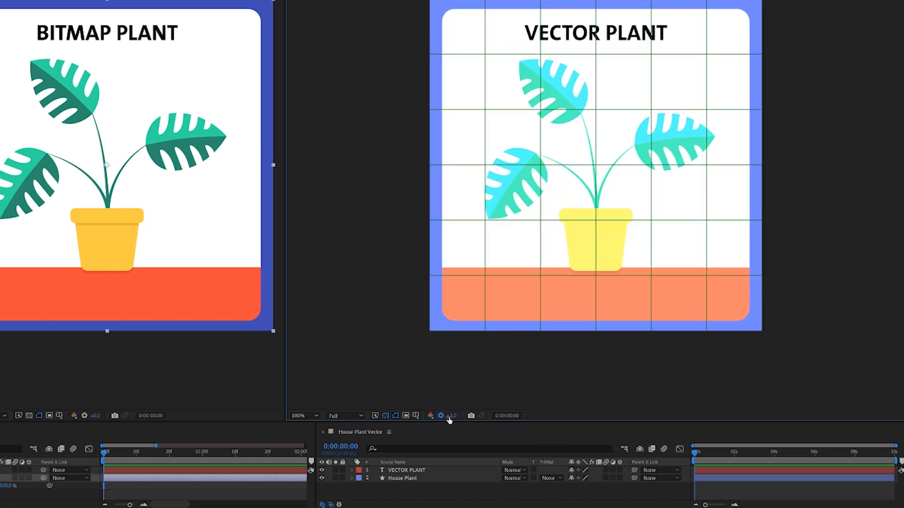
mouse_move(450, 415)
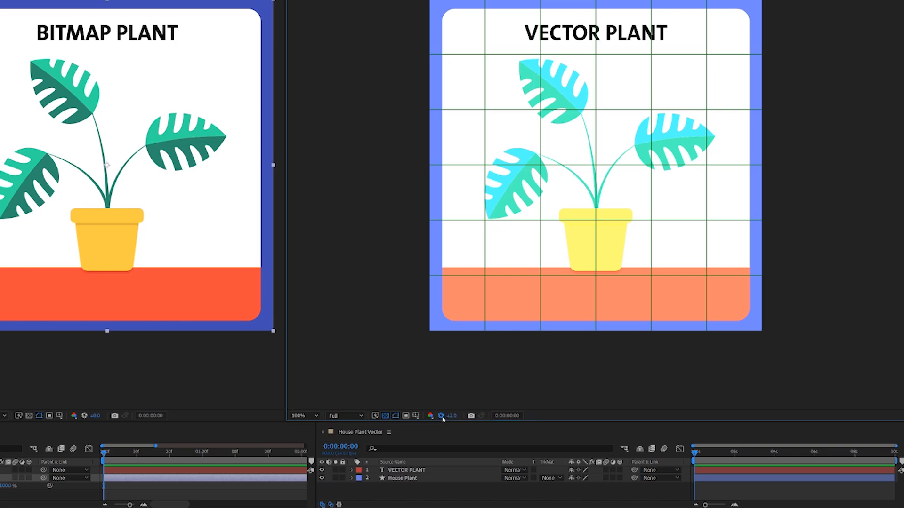
mouse_move(414, 197)
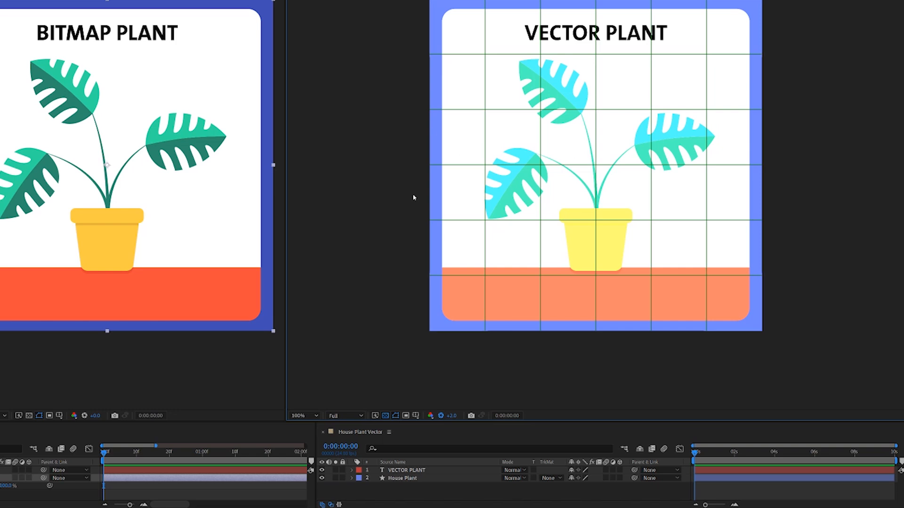
mouse_move(440, 416)
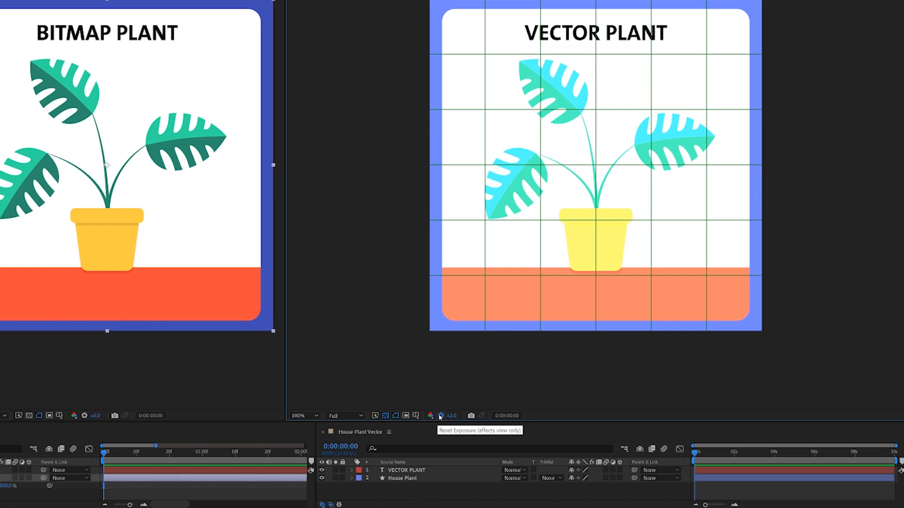
left_click(441, 415)
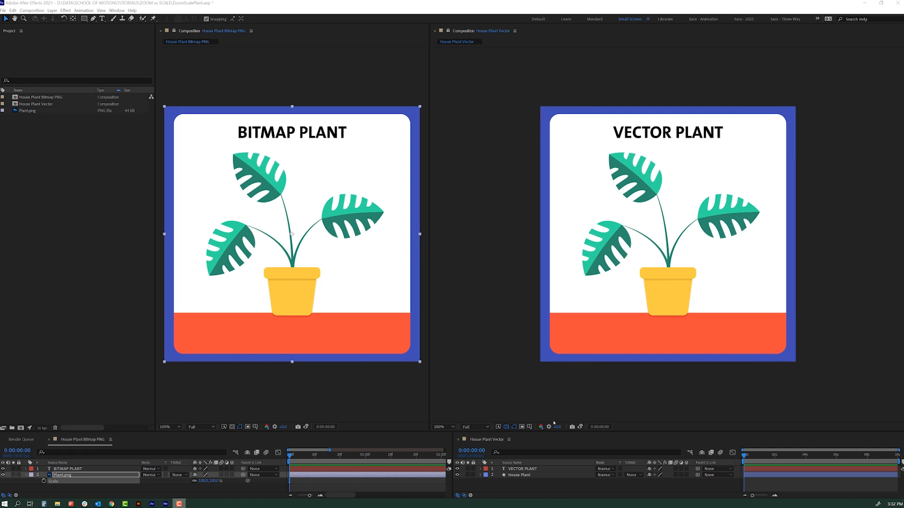
mouse_move(579, 407)
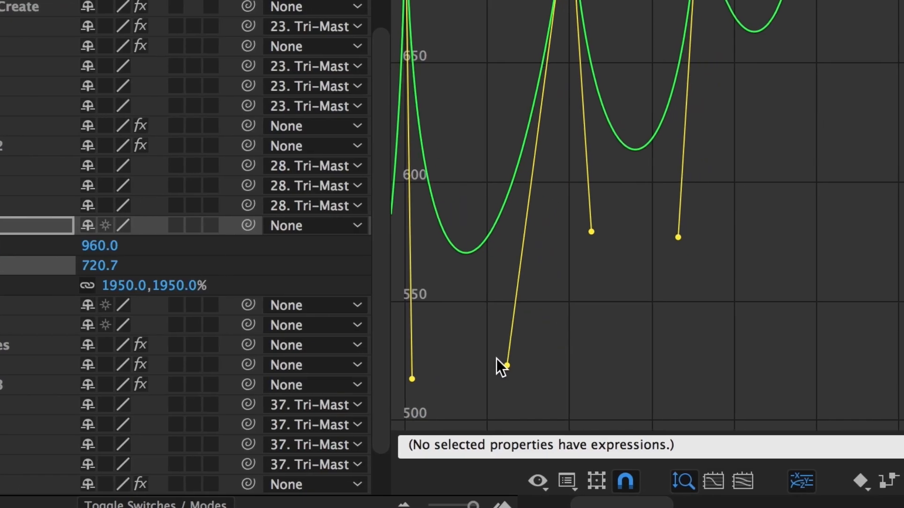
Step: Bring up the keyframe's context menu in the timeline, with Keyframe Interpolation available
right_click(507, 365)
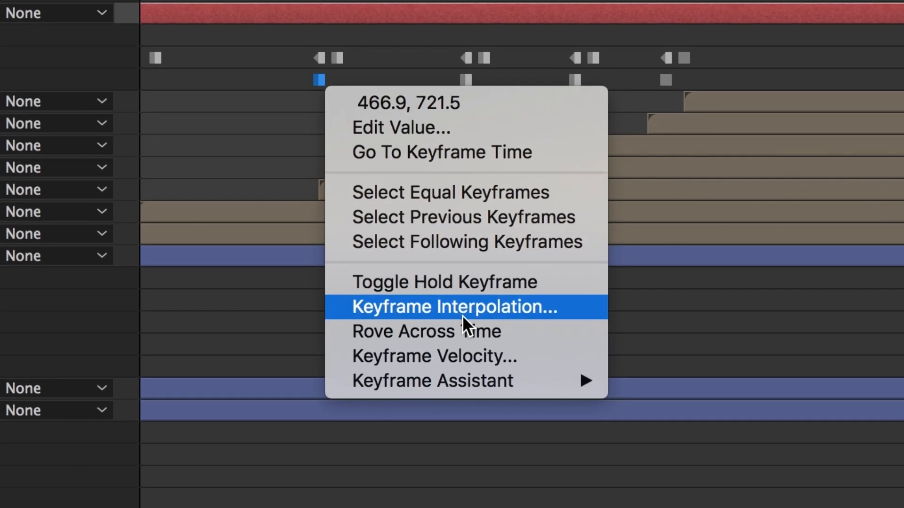